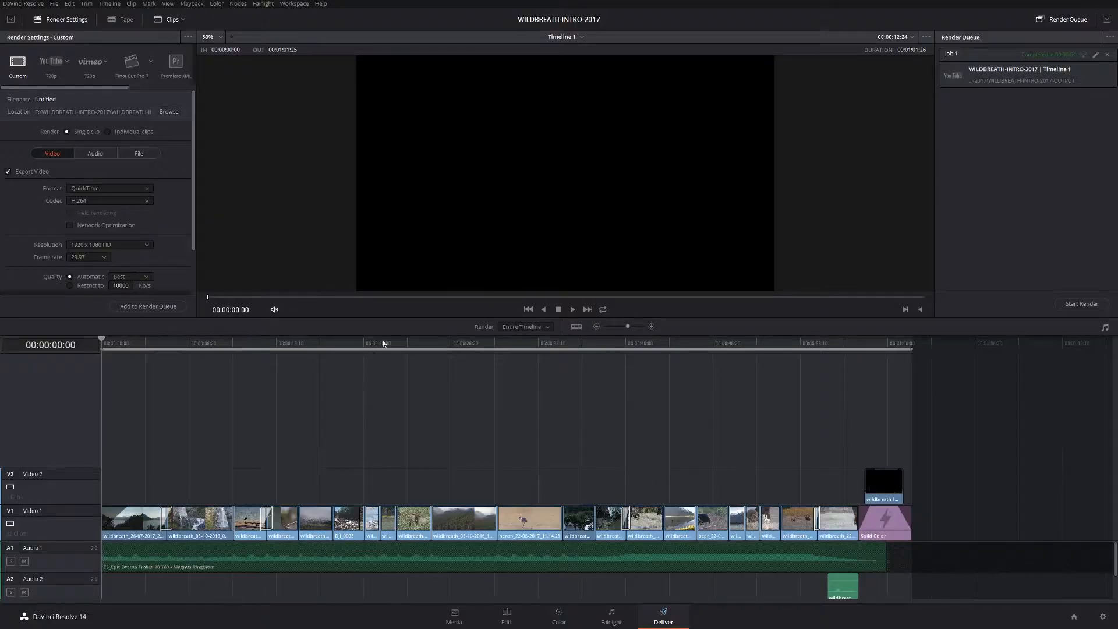
Step: Scrub the Deliver timeline past the bird and river shots to the moose in the lake
left_click(272, 338)
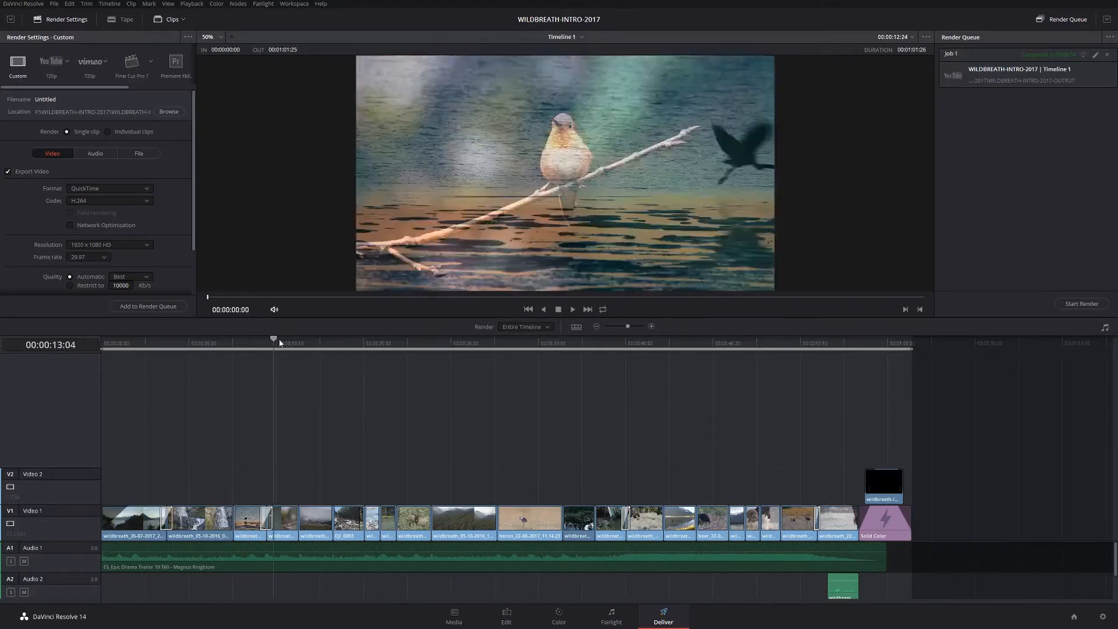
left_click(498, 343)
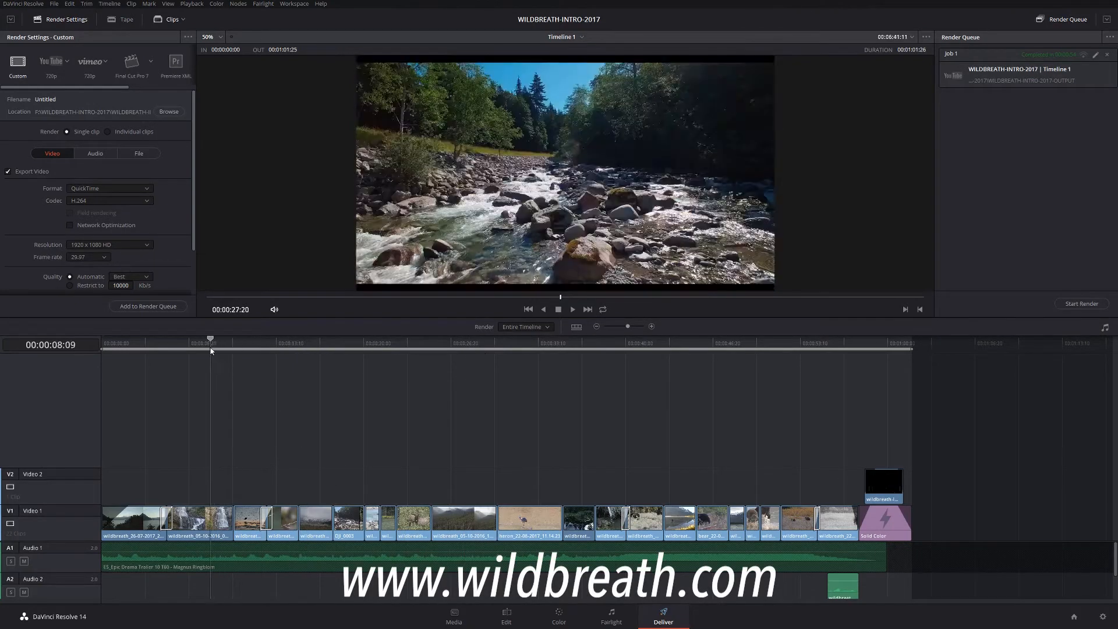
left_click(664, 342)
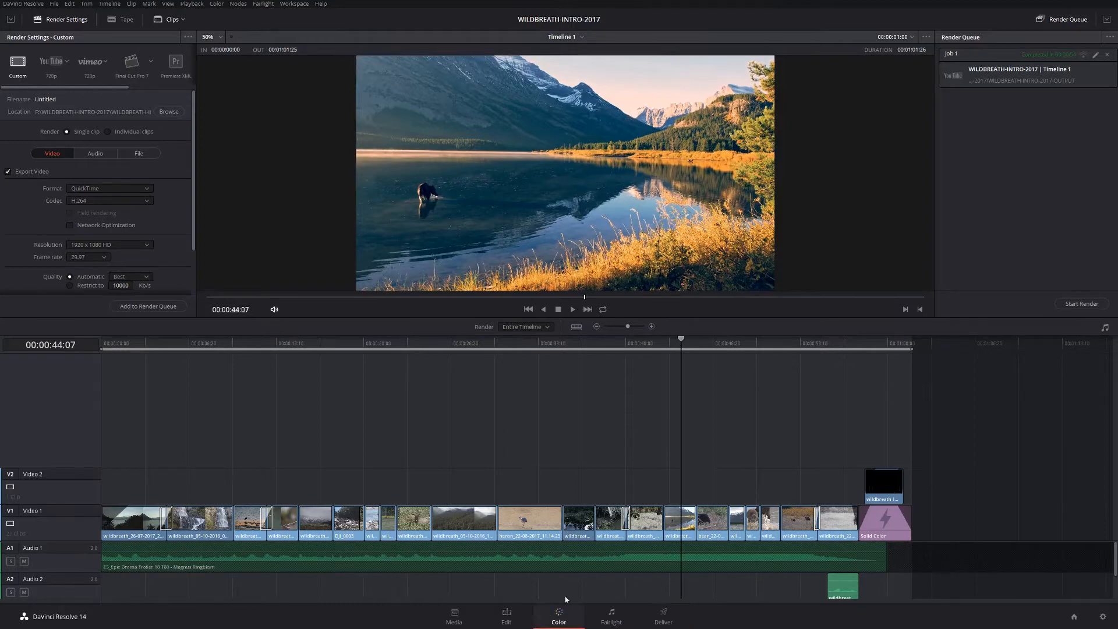
Step: Switch the lake shot to the Color page and bring up the video scopes via the Workspace menu
left_click(558, 615)
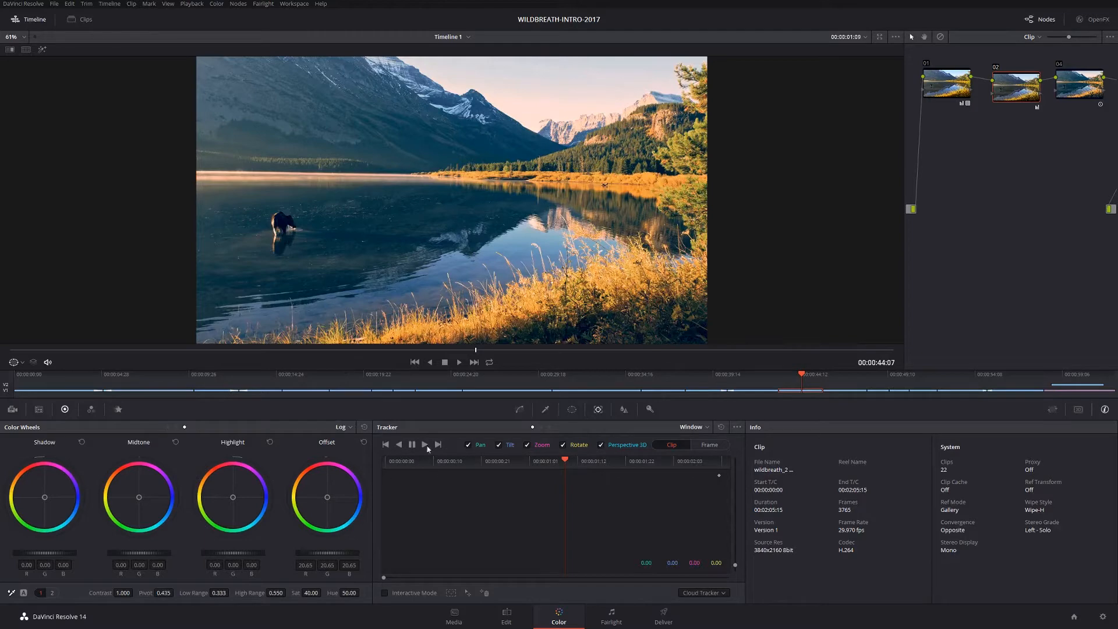
left_click(293, 3)
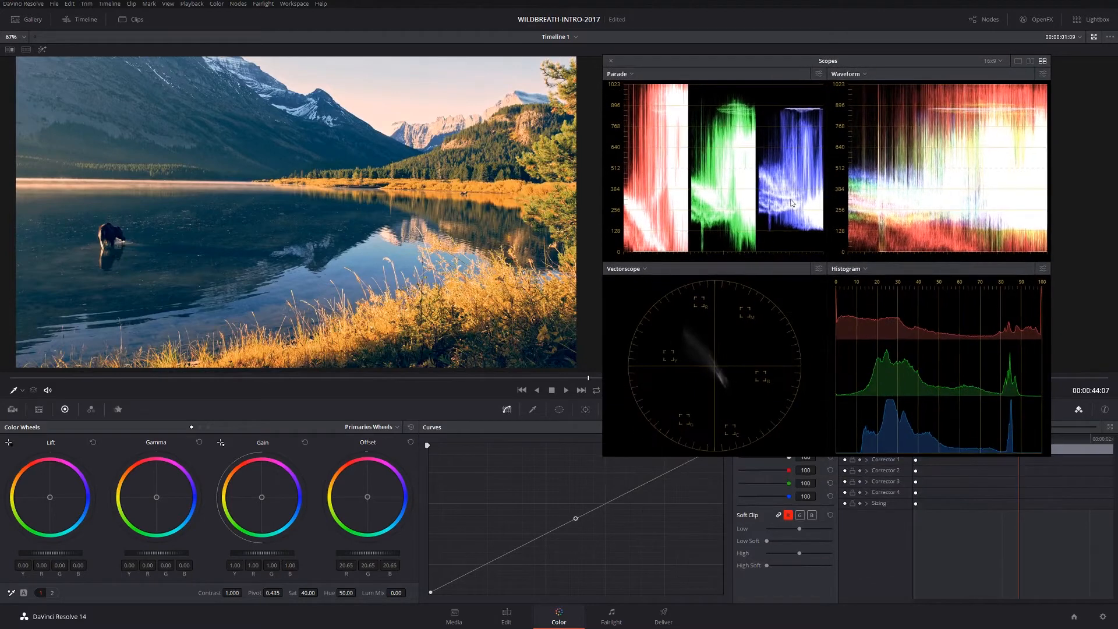
mouse_move(700, 320)
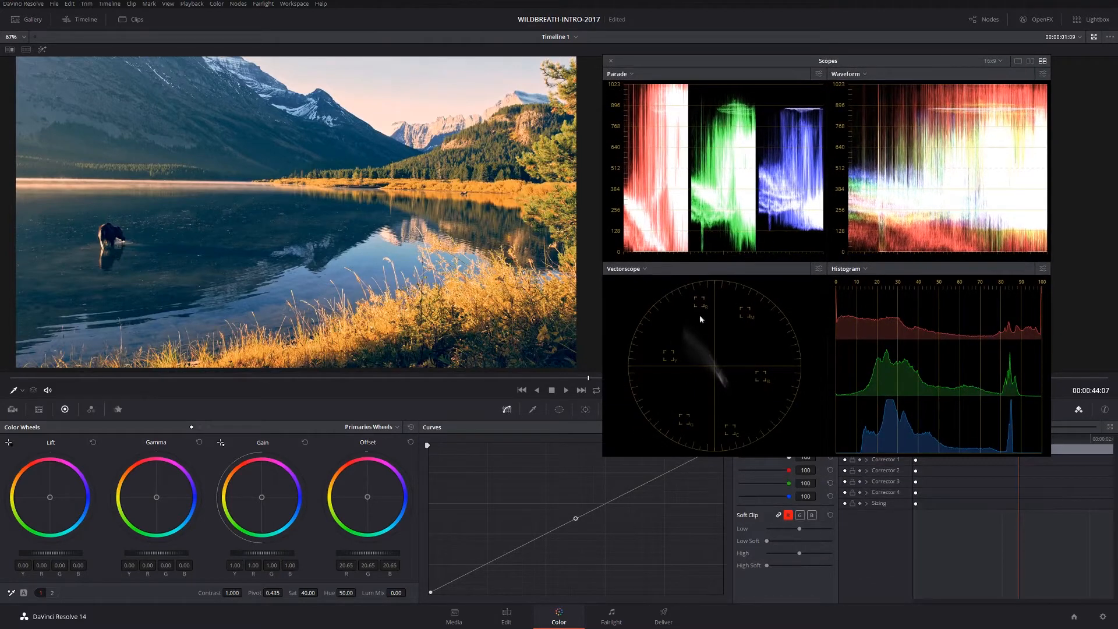
mouse_move(980, 105)
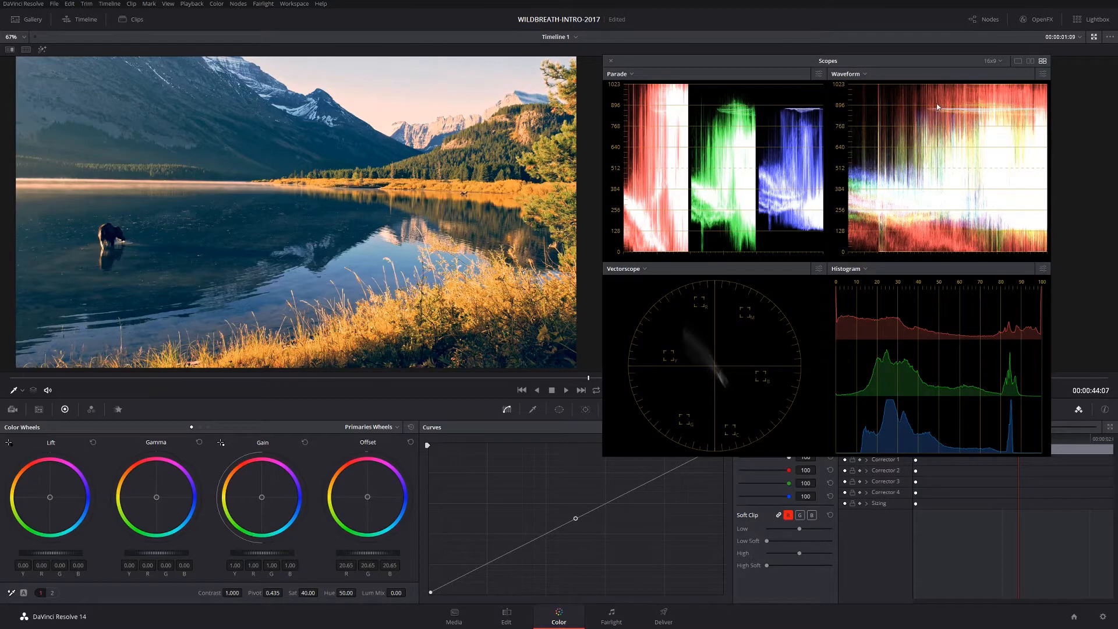
Step: Set the waveform scope to show luma (Y) only as a white trace
left_click(1042, 74)
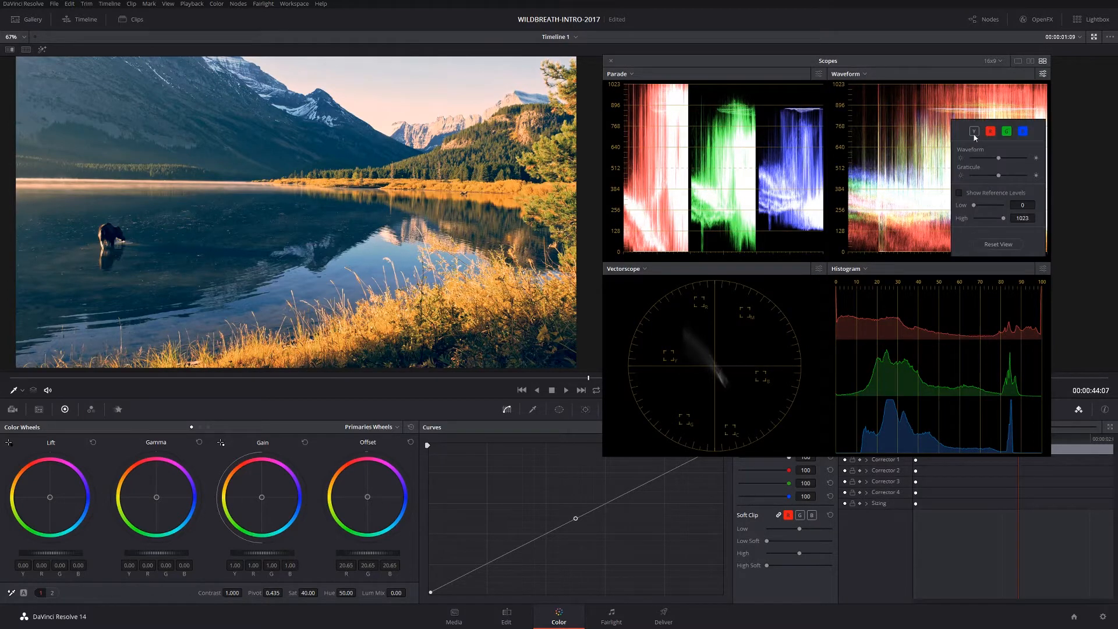
left_click(974, 130)
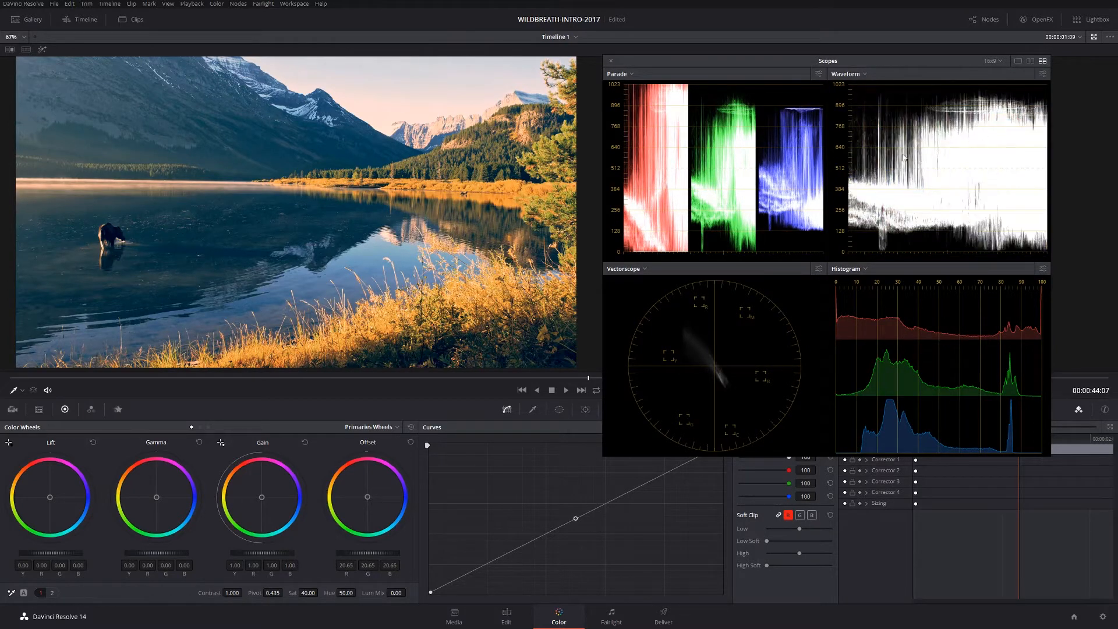
mouse_move(968, 241)
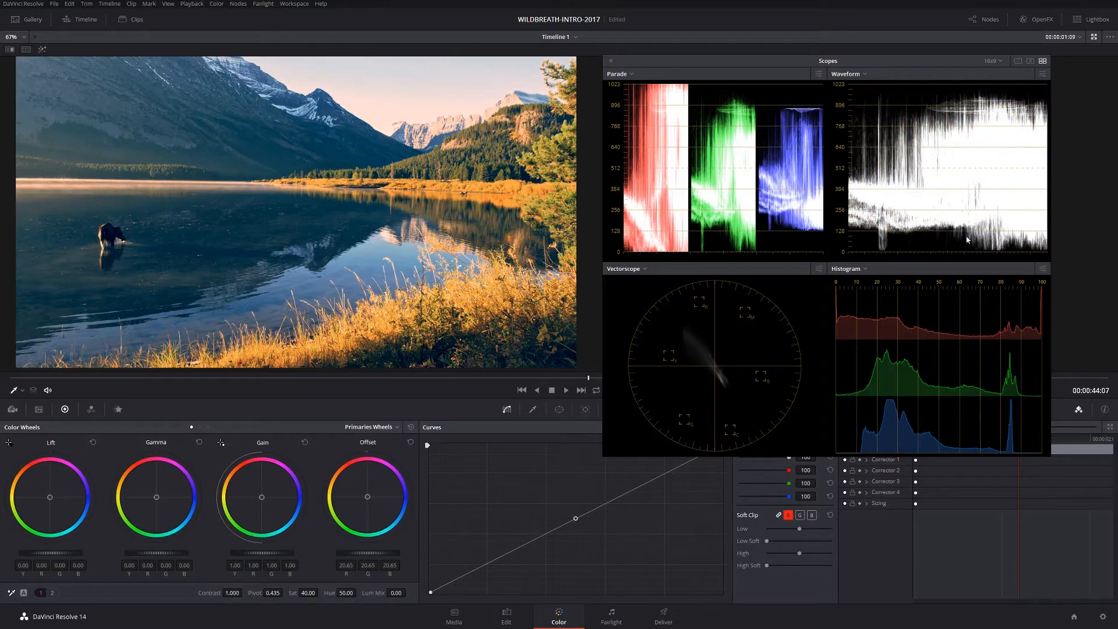
mouse_move(868, 177)
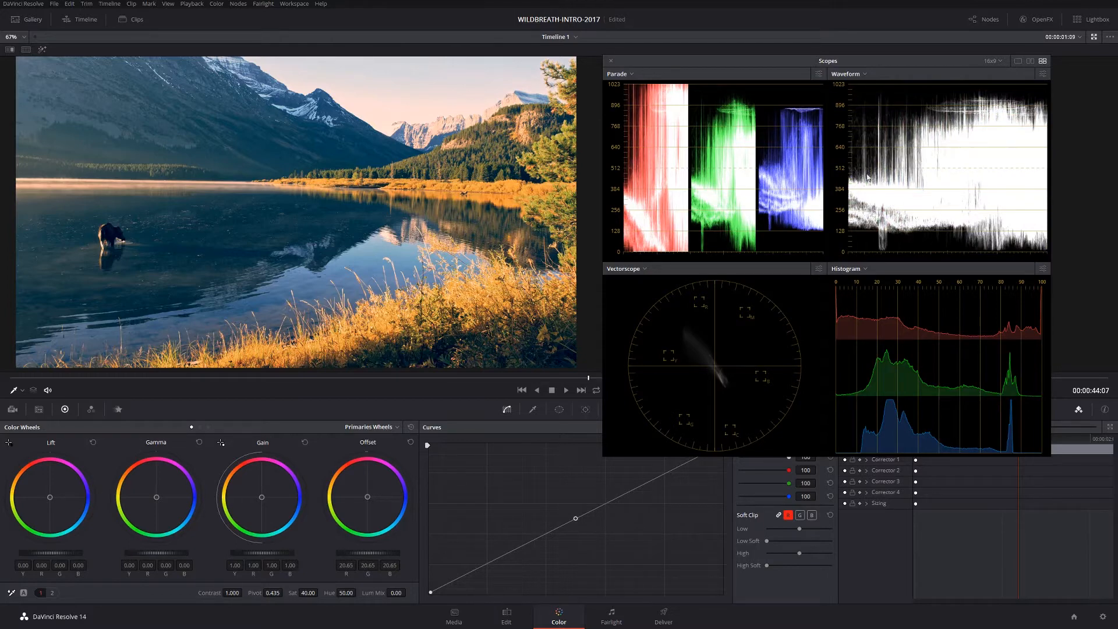
mouse_move(676, 255)
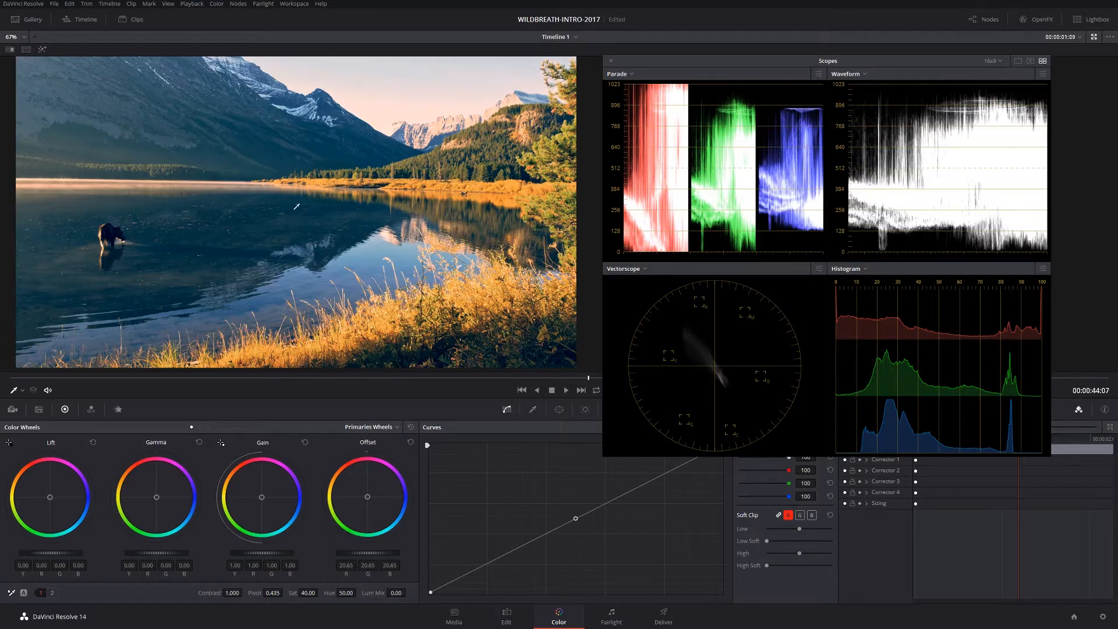
mouse_move(887, 289)
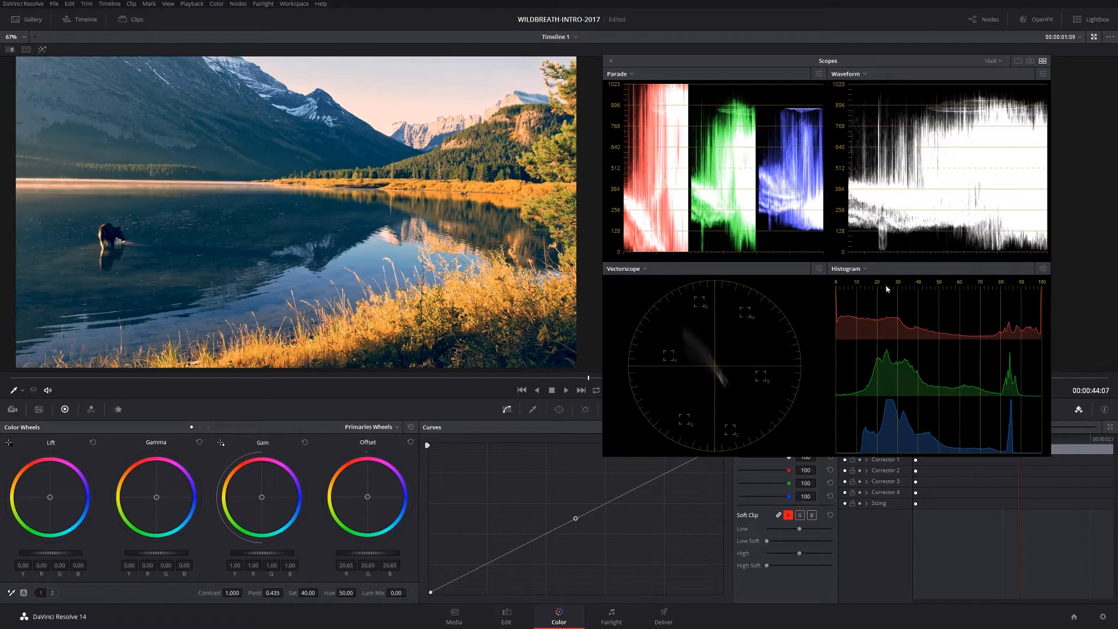
mouse_move(1044, 333)
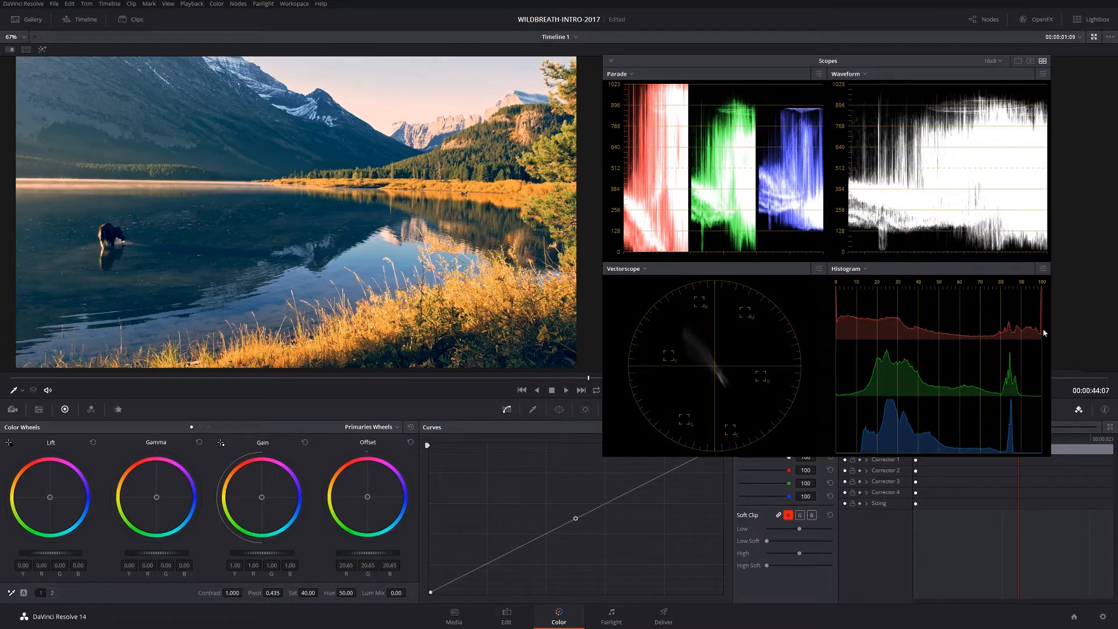
mouse_move(995, 305)
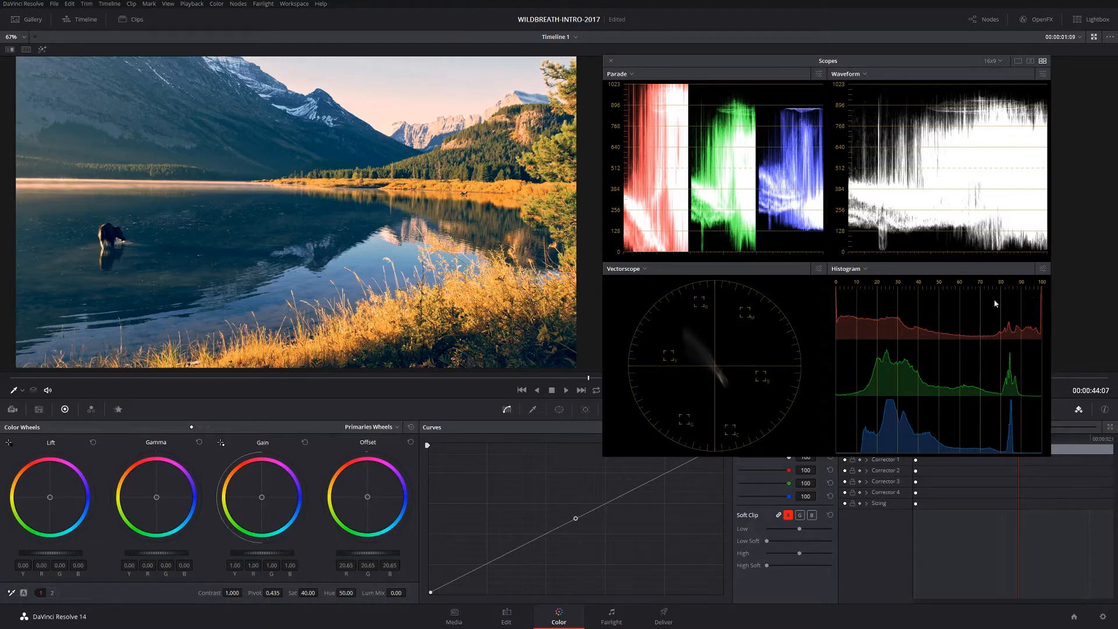
mouse_move(399, 207)
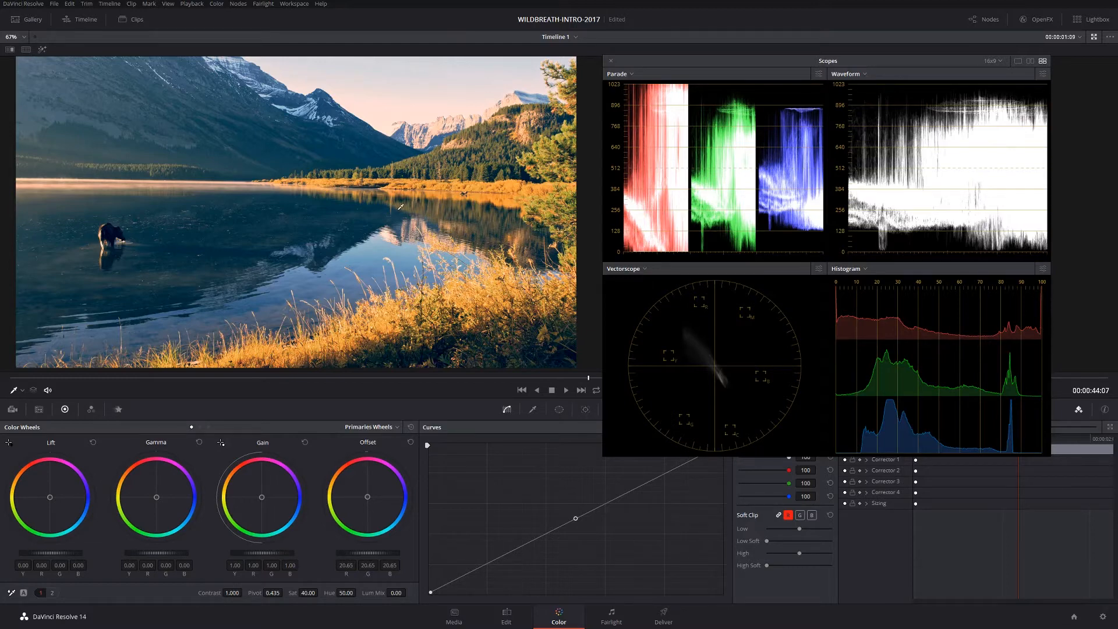
mouse_move(969, 253)
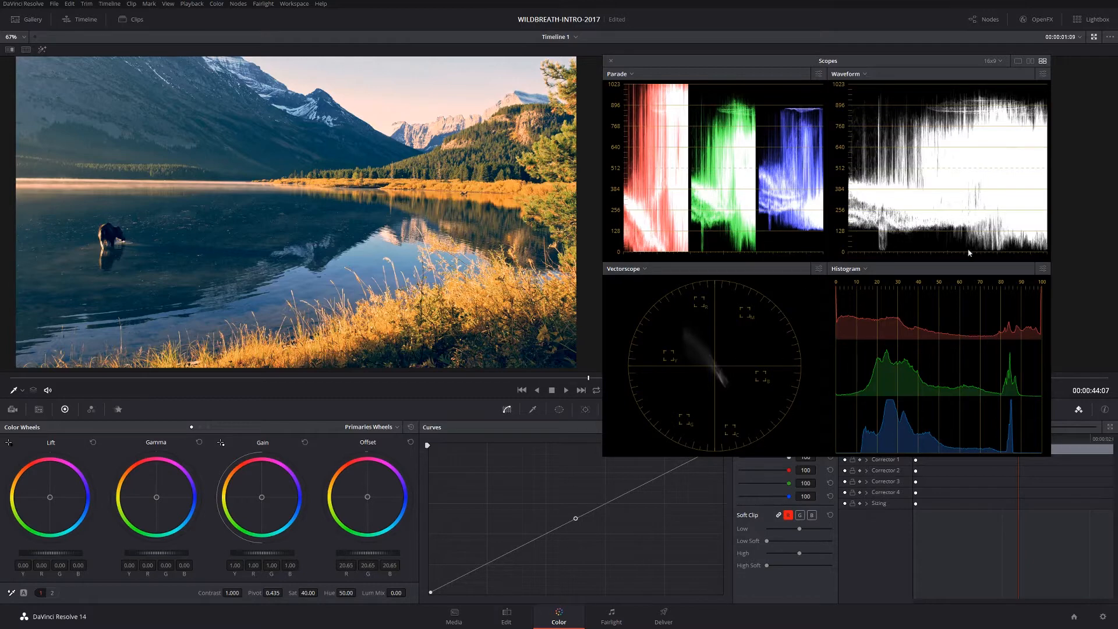
mouse_move(860, 304)
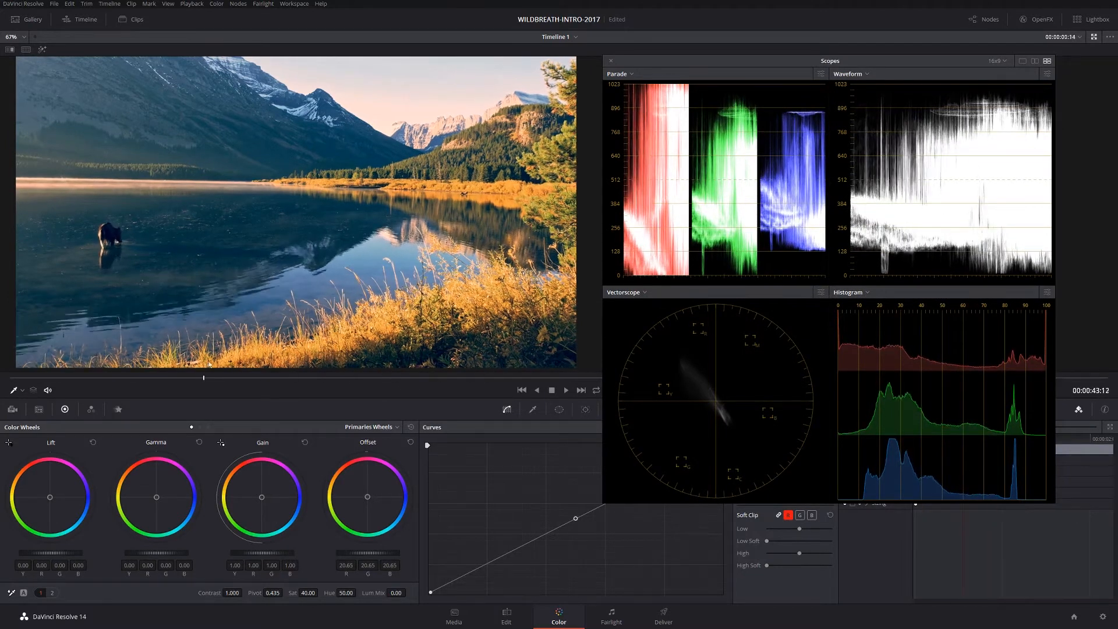
Step: Play and pause the timeline, then return to the Edit page on the canoe shot
left_click(565, 391)
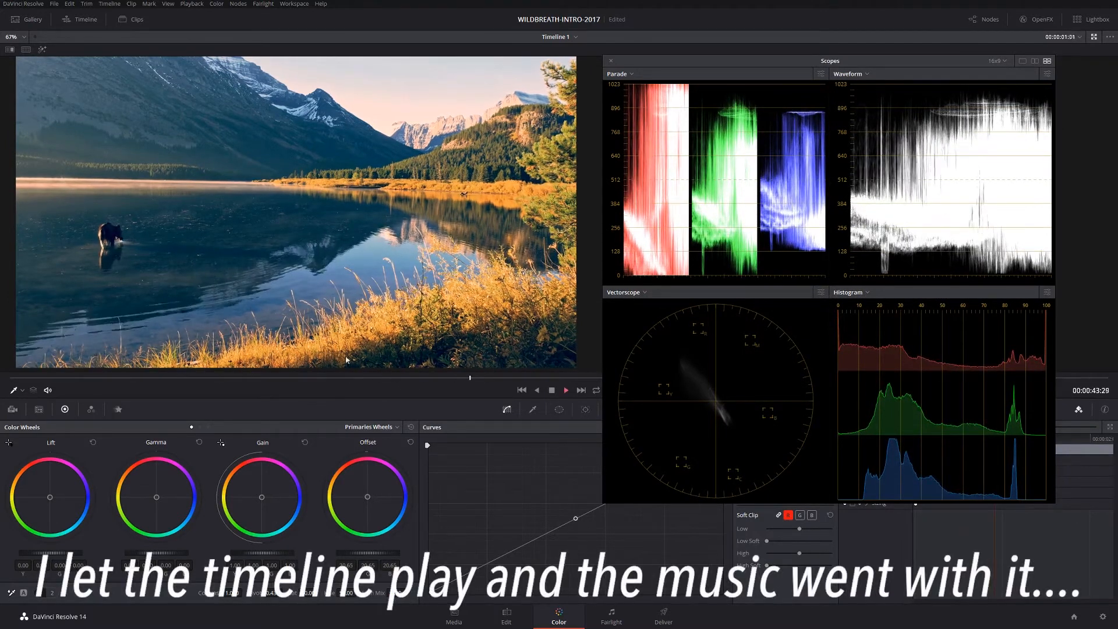
left_click(566, 390)
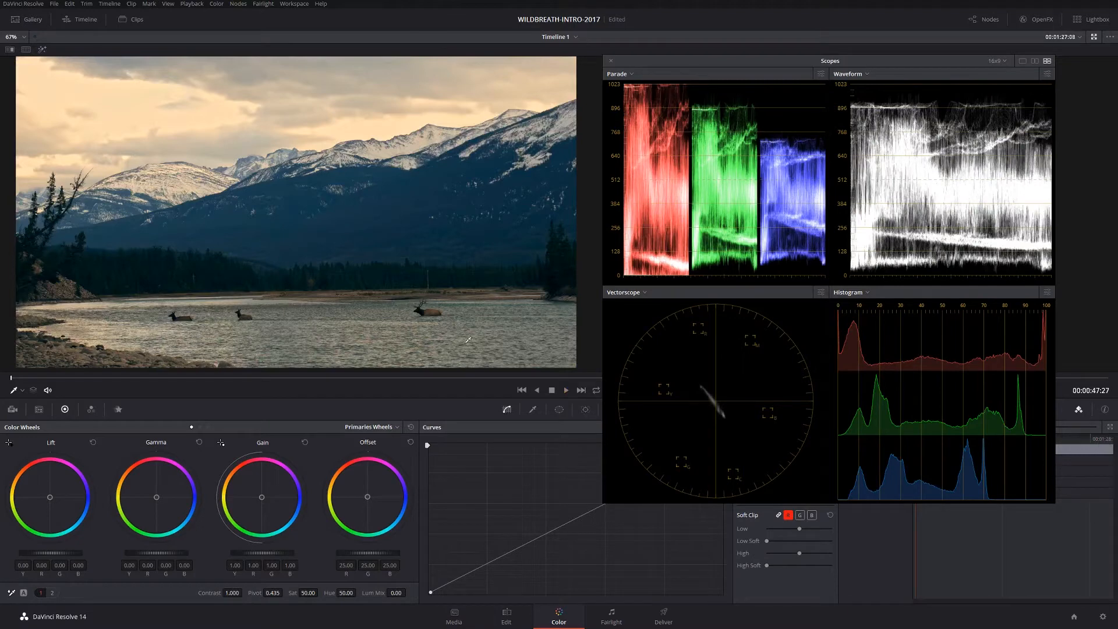
left_click(506, 616)
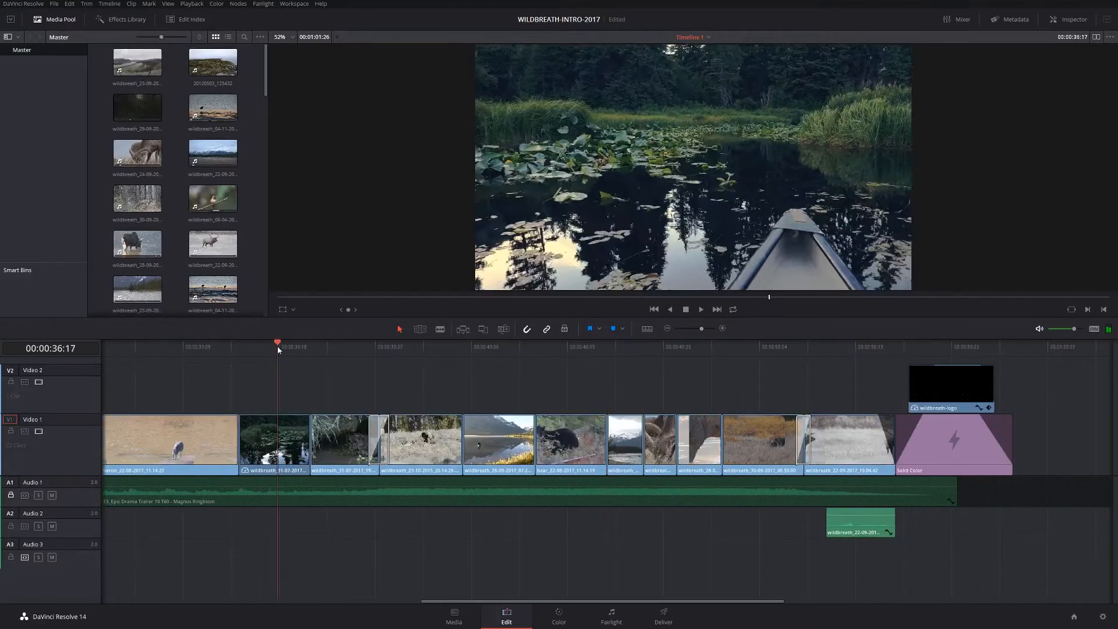
left_click(559, 616)
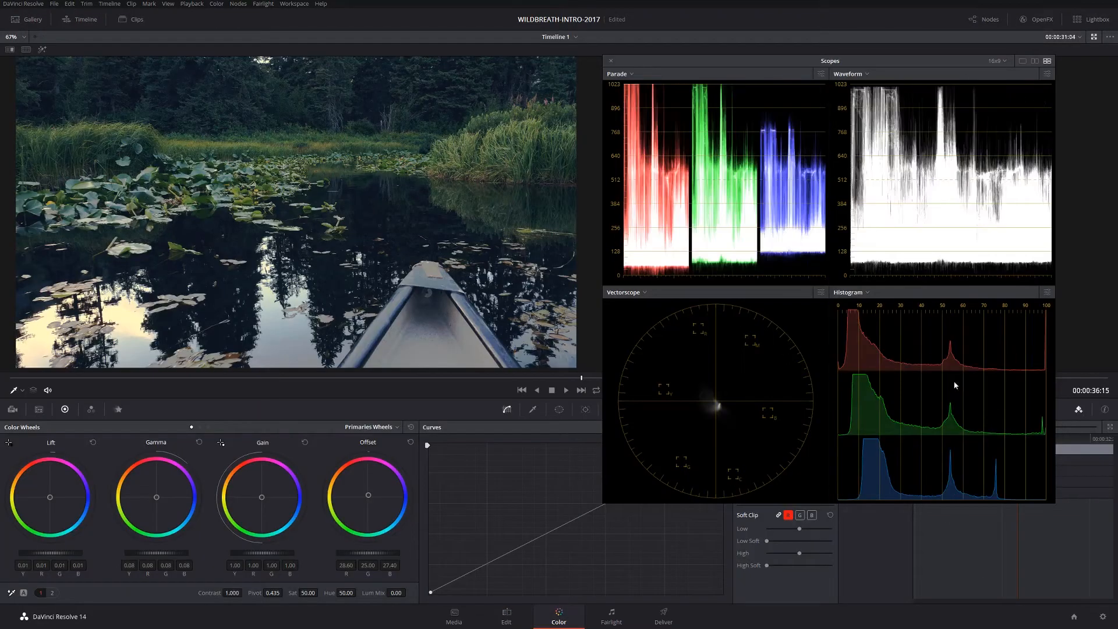
mouse_move(968, 162)
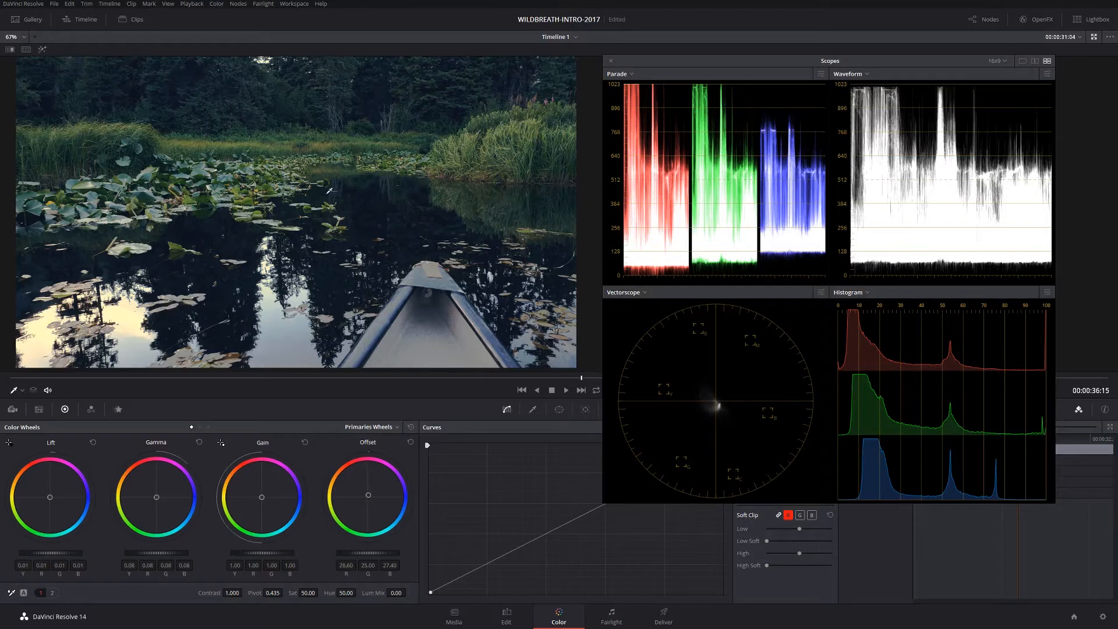
mouse_move(127, 310)
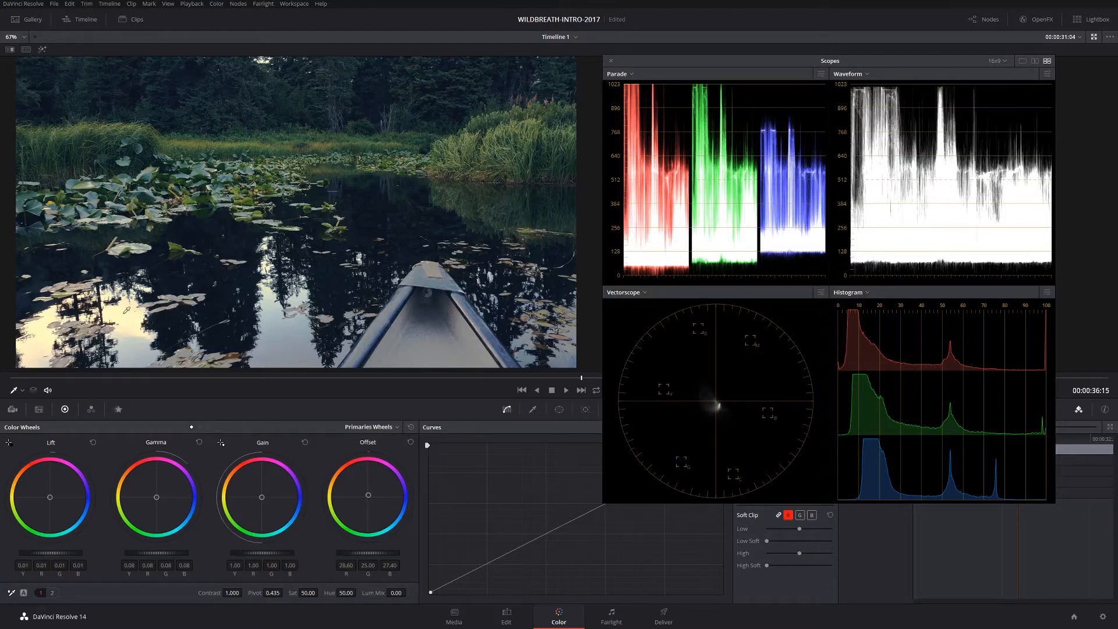
mouse_move(196, 231)
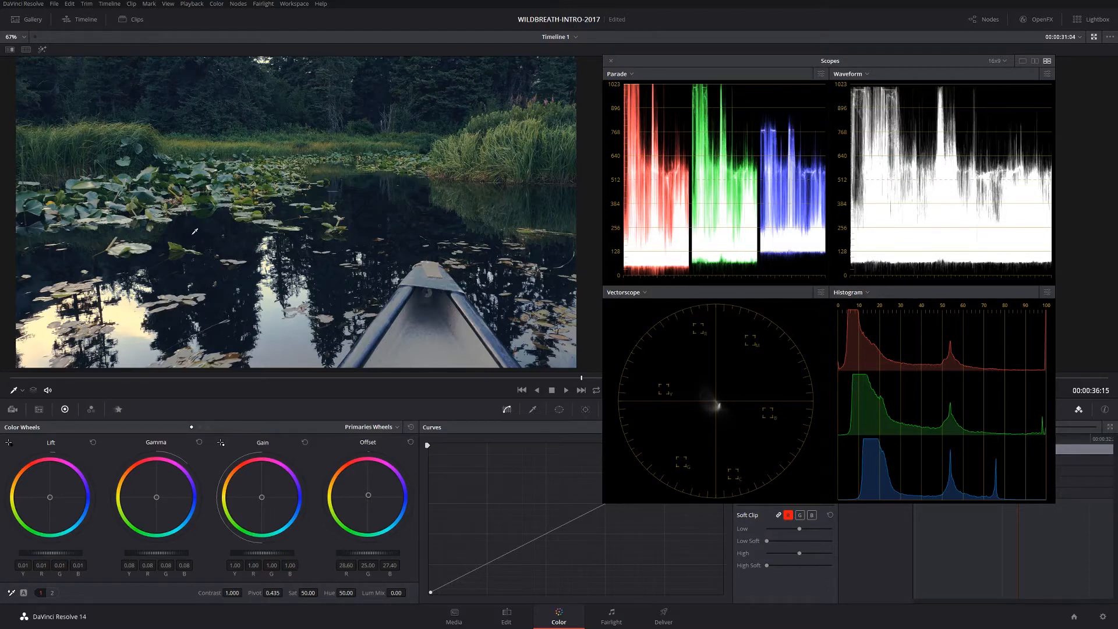
mouse_move(365, 102)
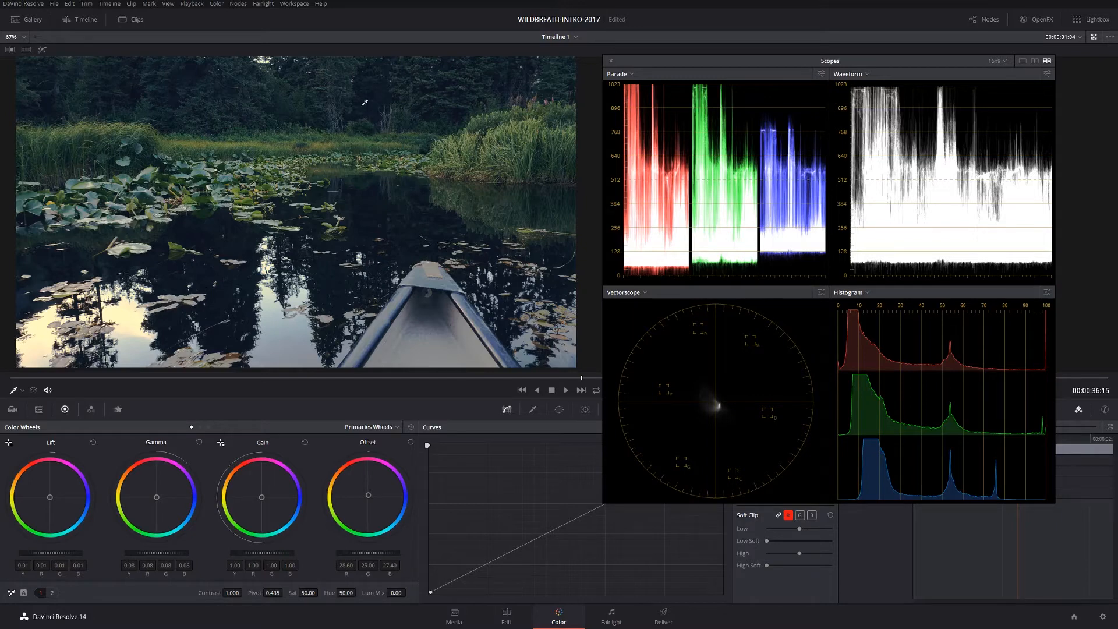
mouse_move(131, 318)
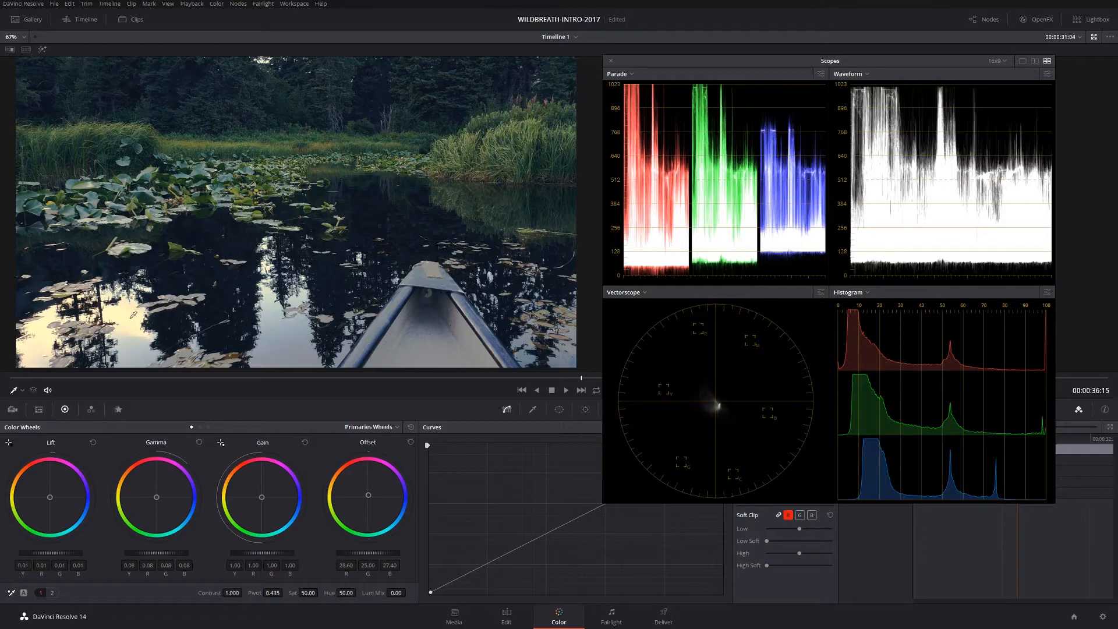
mouse_move(361, 191)
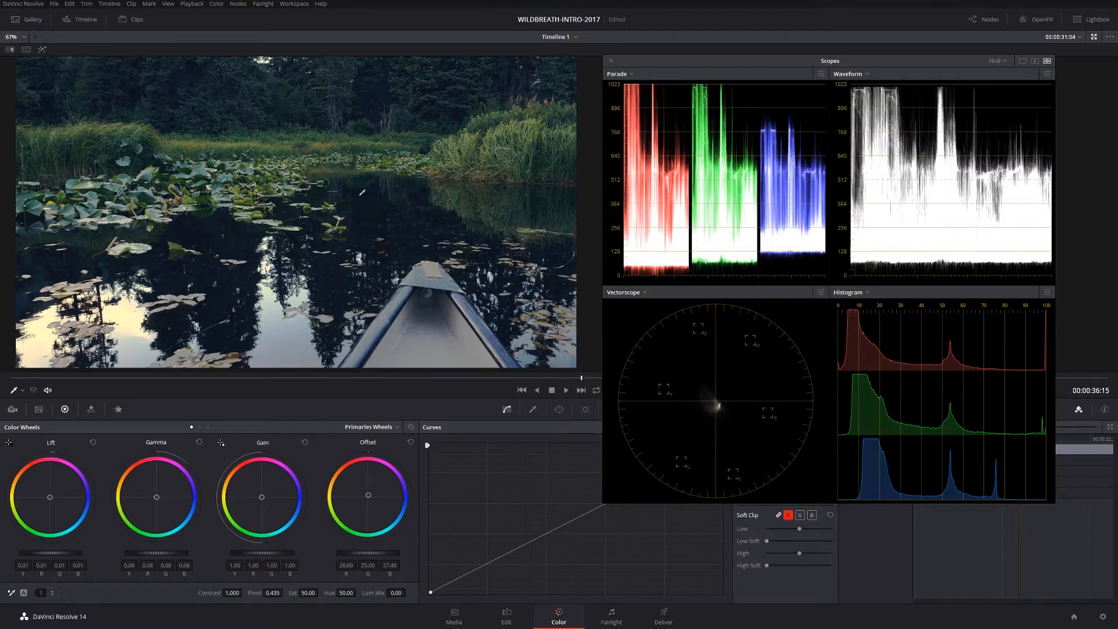
mouse_move(121, 320)
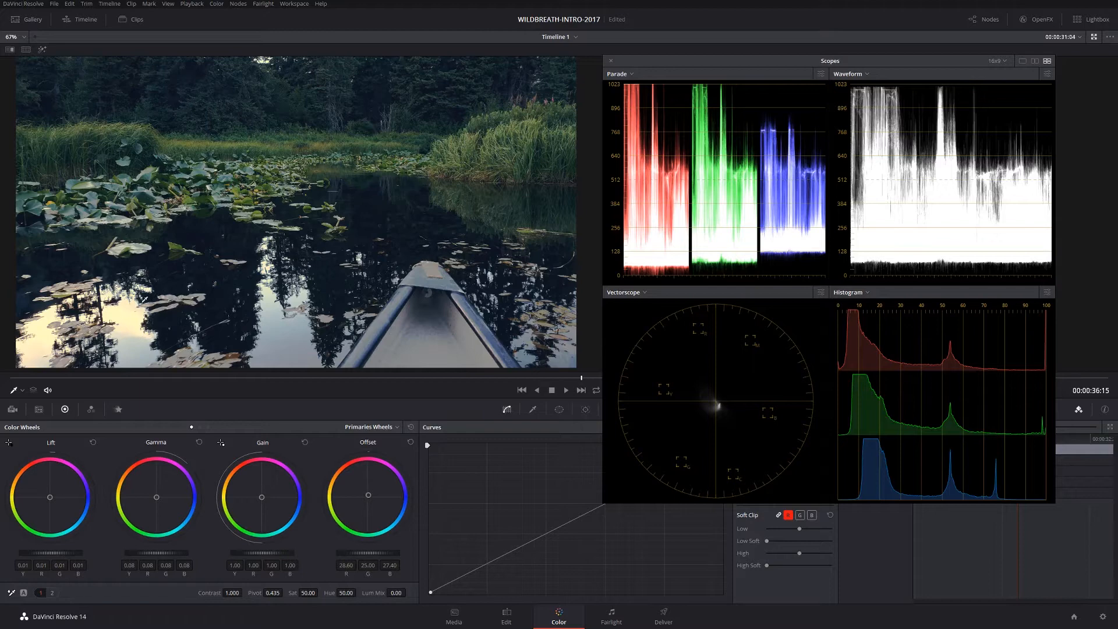
mouse_move(368, 114)
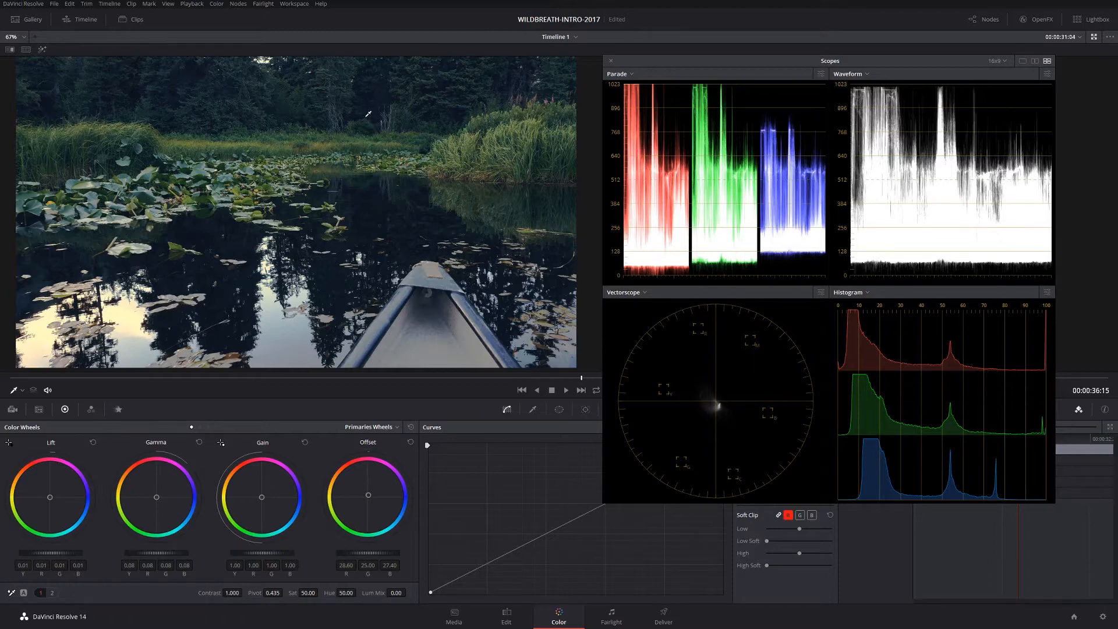
mouse_move(453, 232)
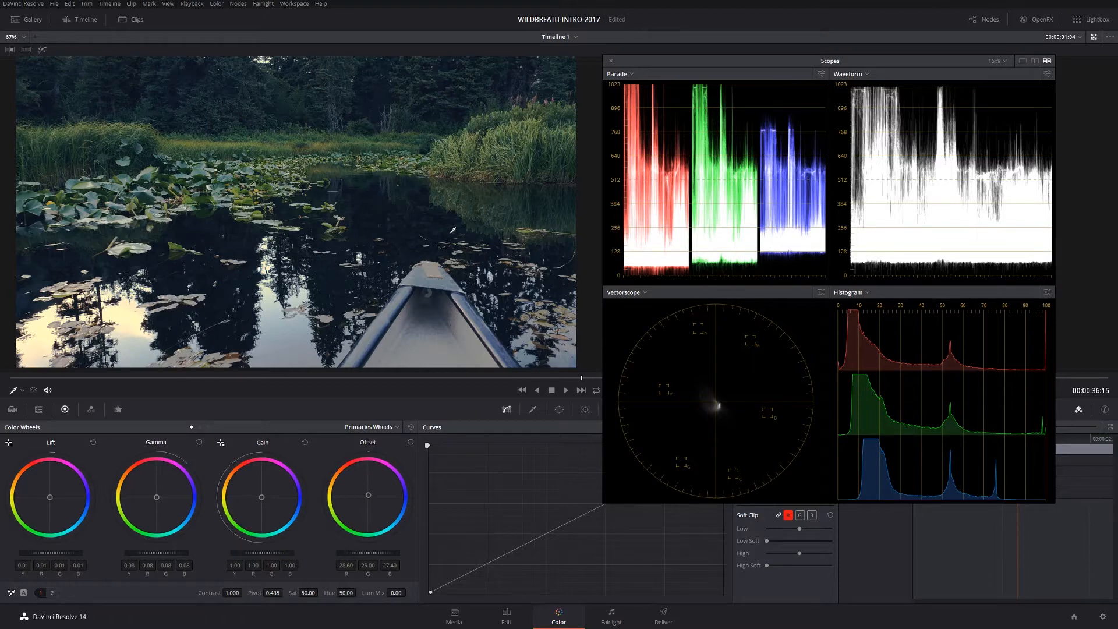
mouse_move(388, 178)
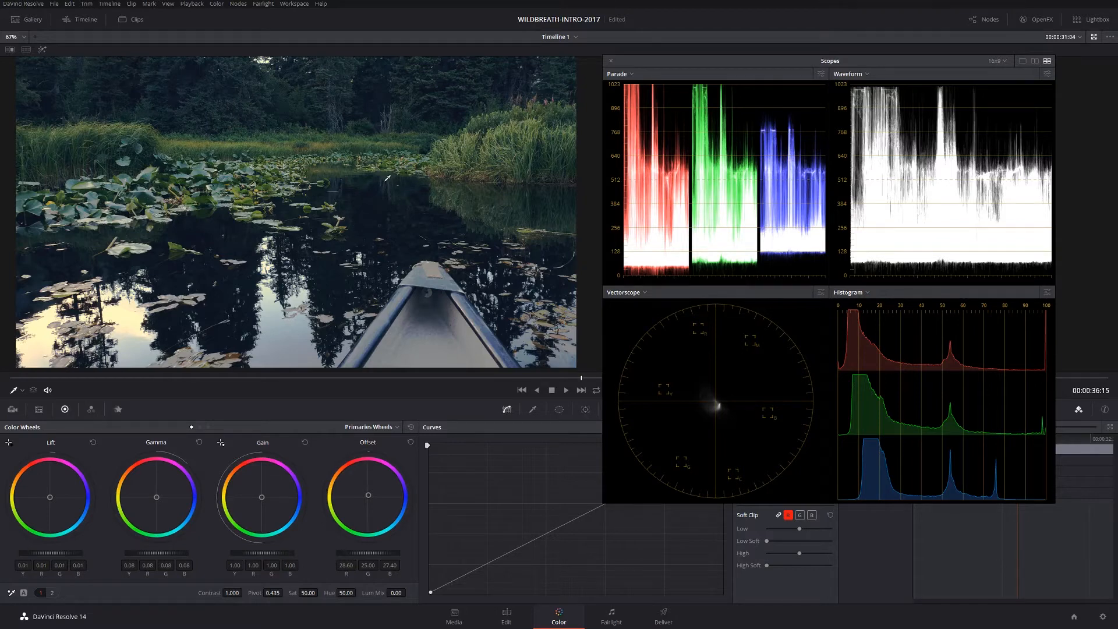
mouse_move(366, 194)
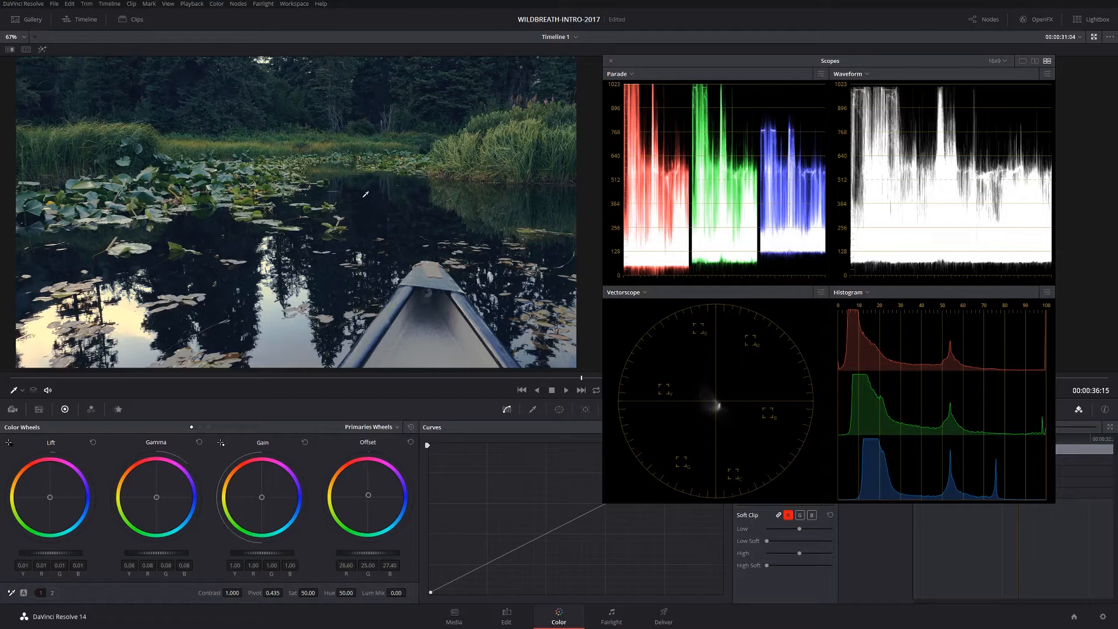
mouse_move(336, 193)
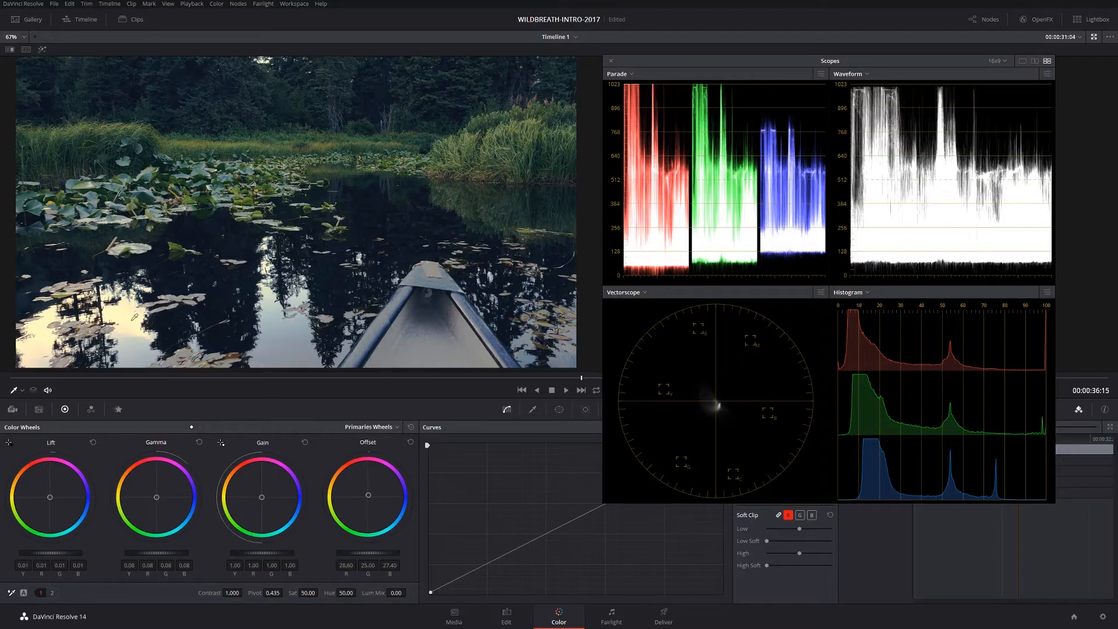
mouse_move(851, 88)
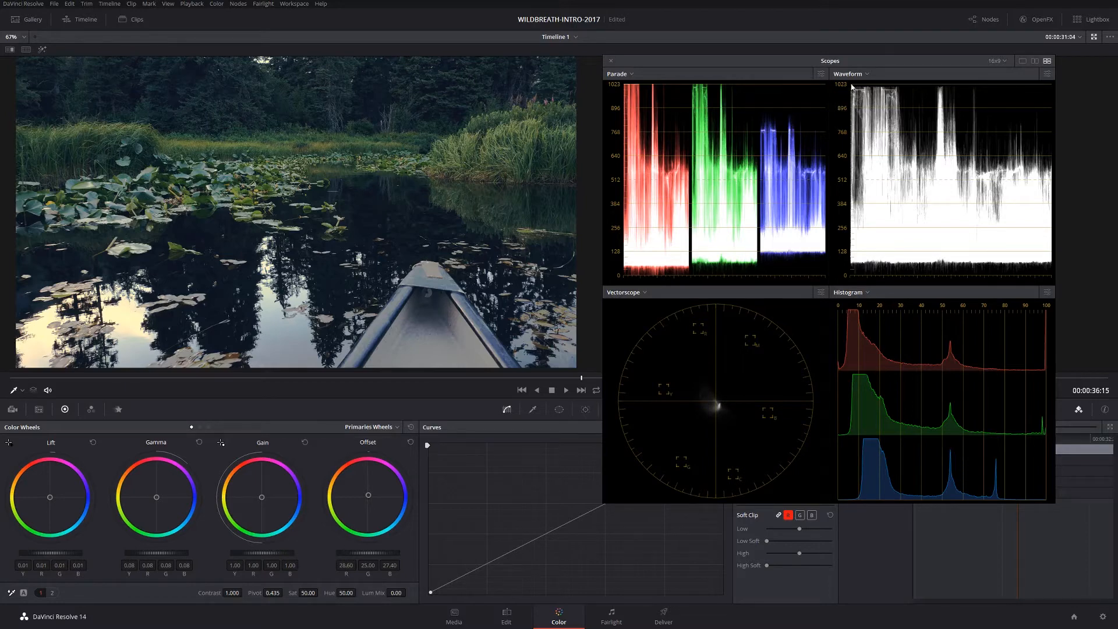
mouse_move(882, 86)
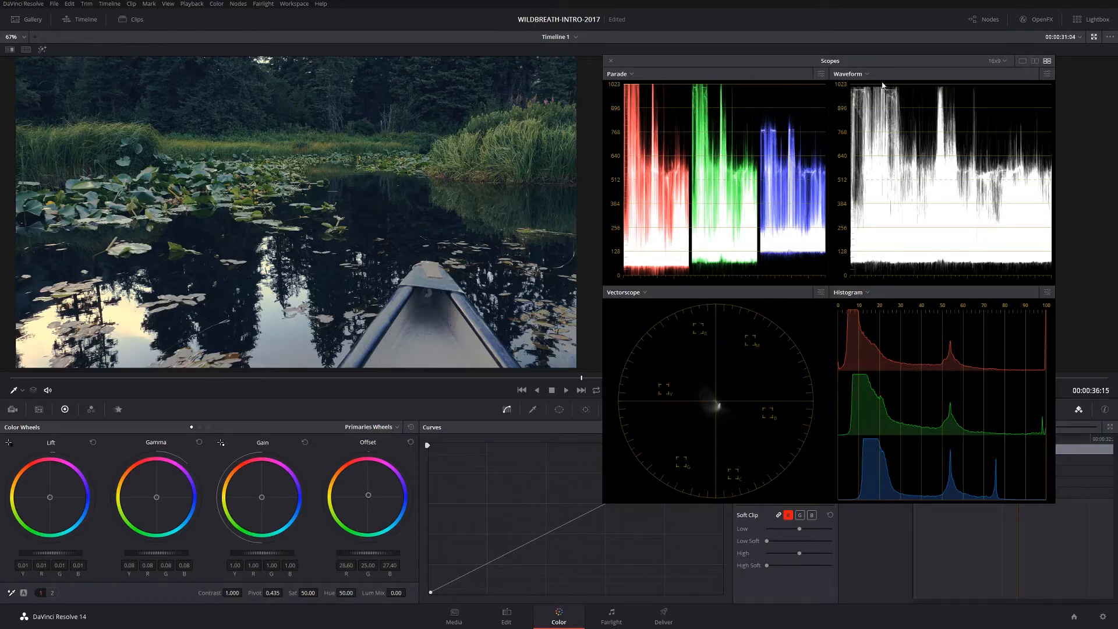
mouse_move(920, 104)
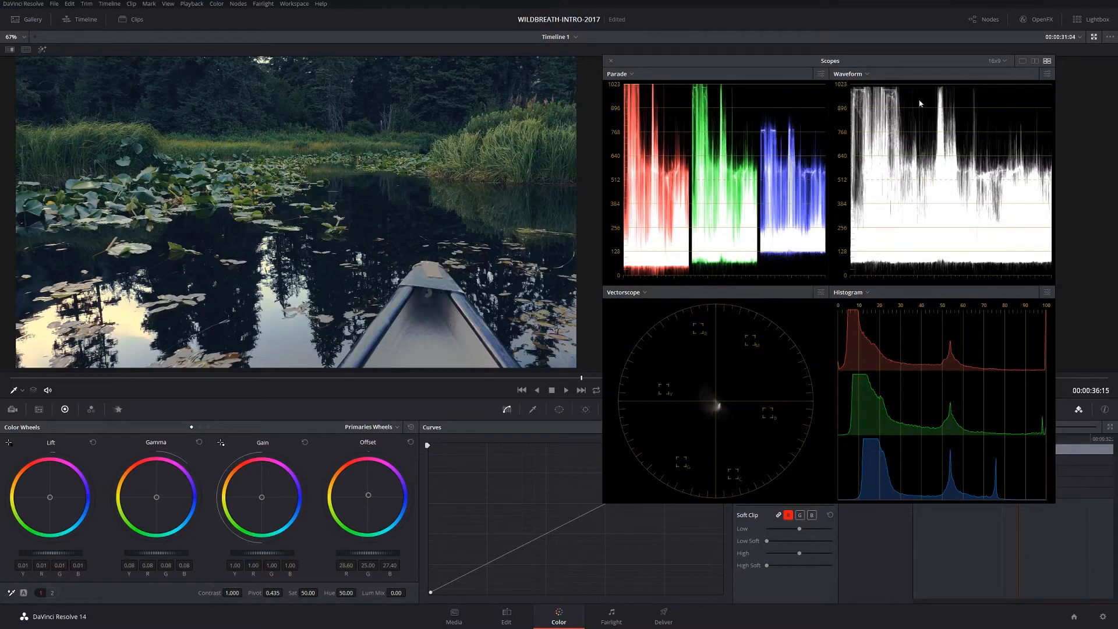
mouse_move(610, 254)
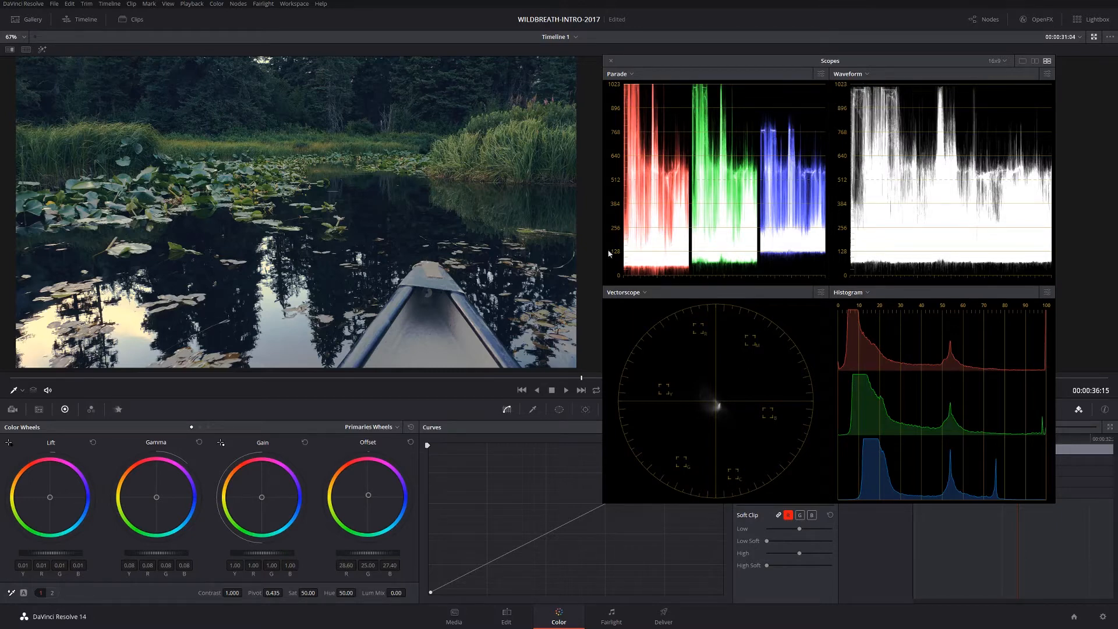
mouse_move(721, 446)
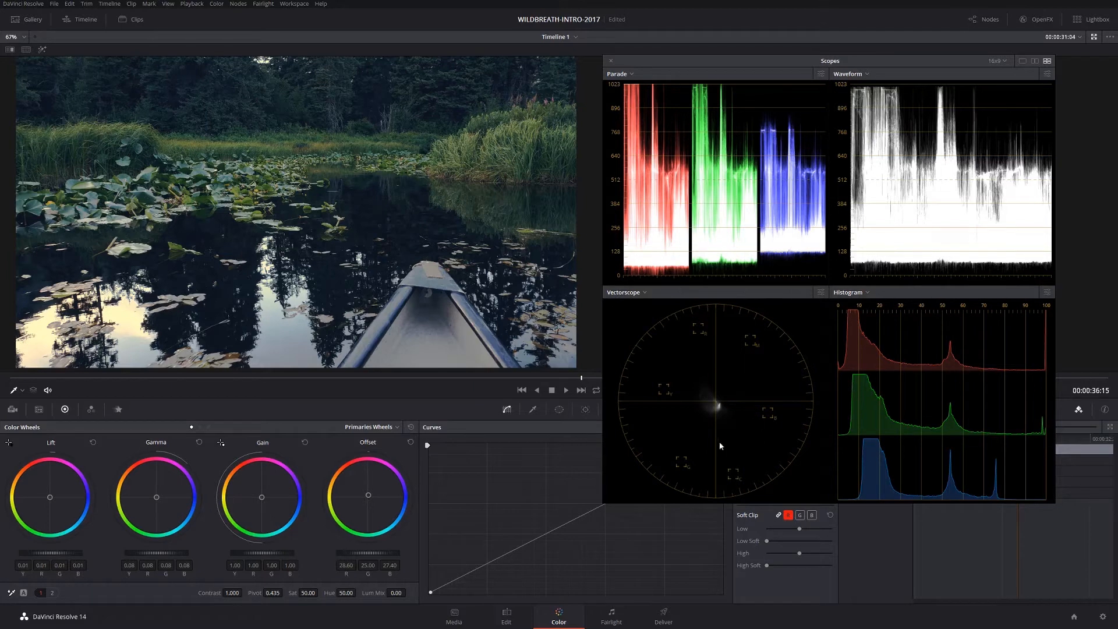
mouse_move(738, 406)
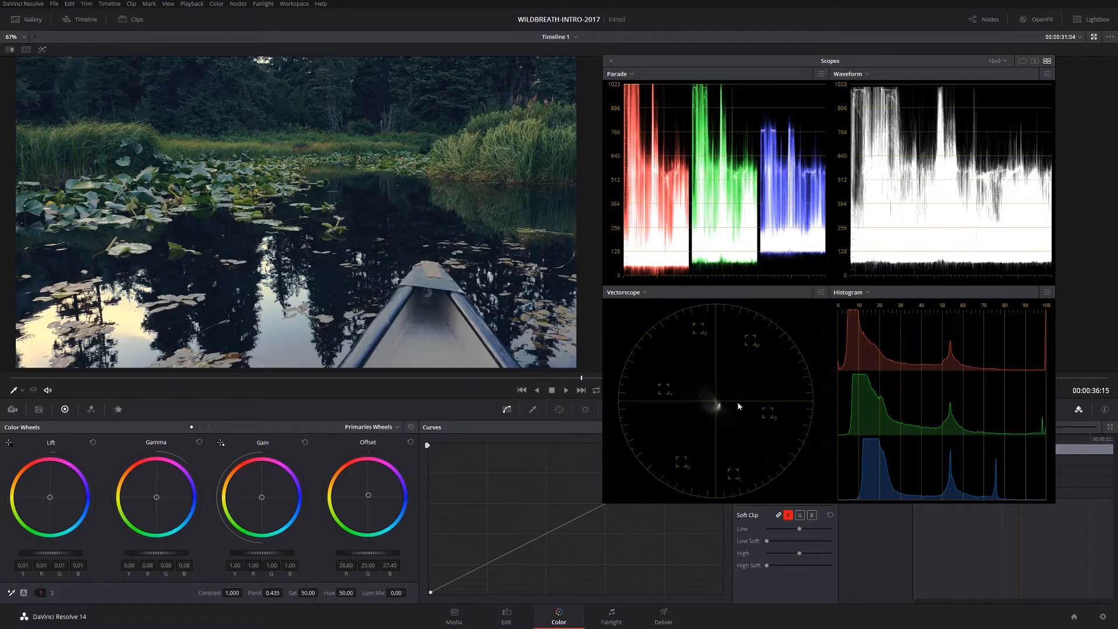
mouse_move(196, 425)
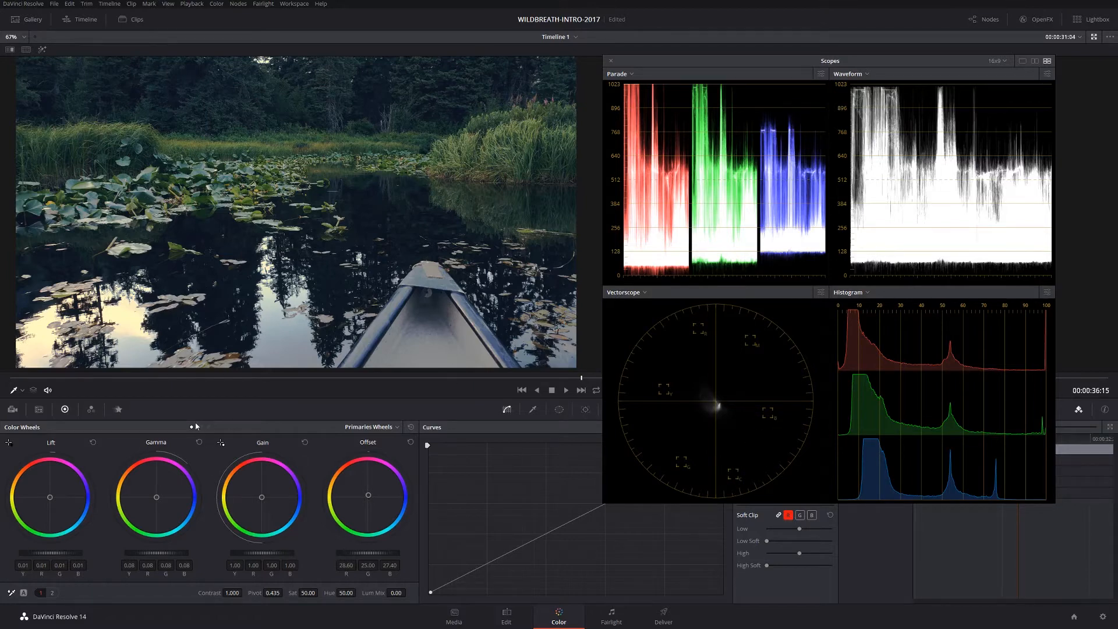
mouse_move(225, 470)
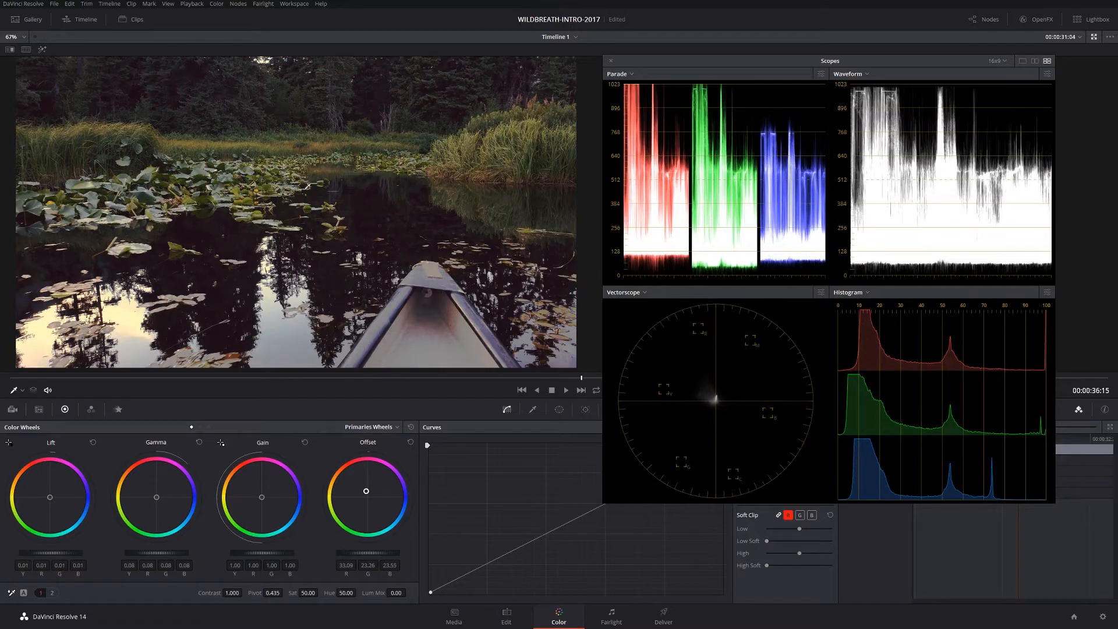
mouse_move(425, 141)
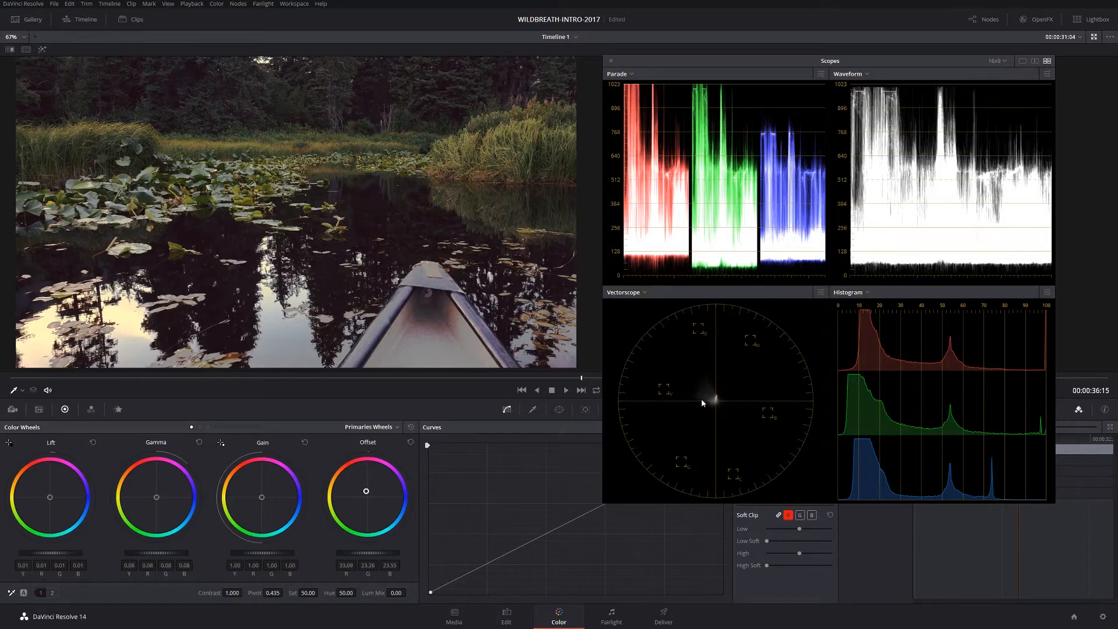
mouse_move(717, 393)
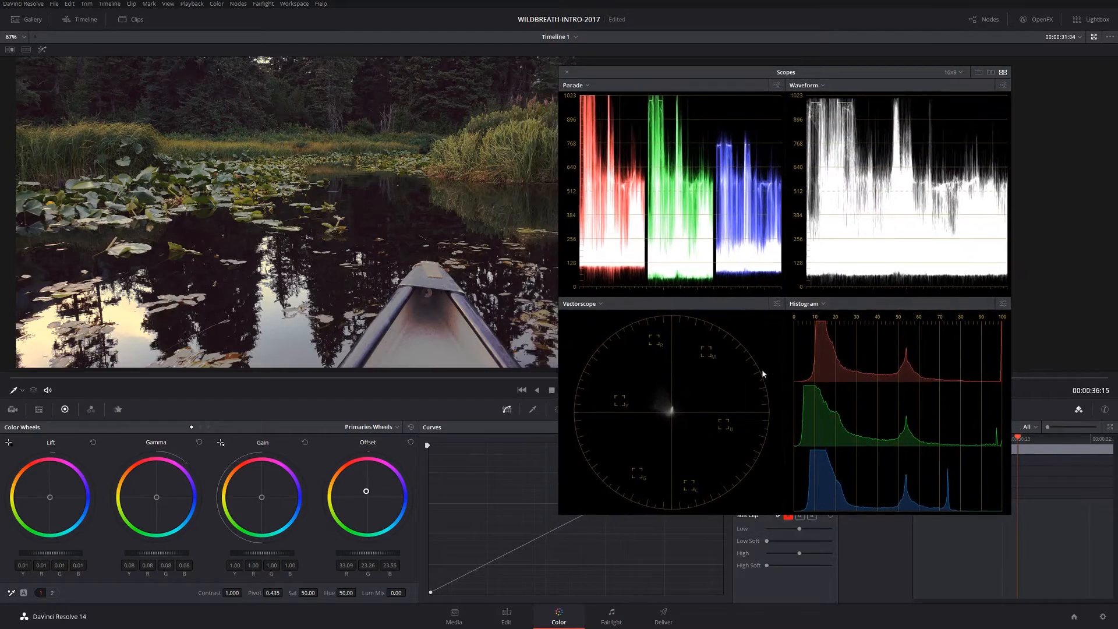
mouse_move(284, 476)
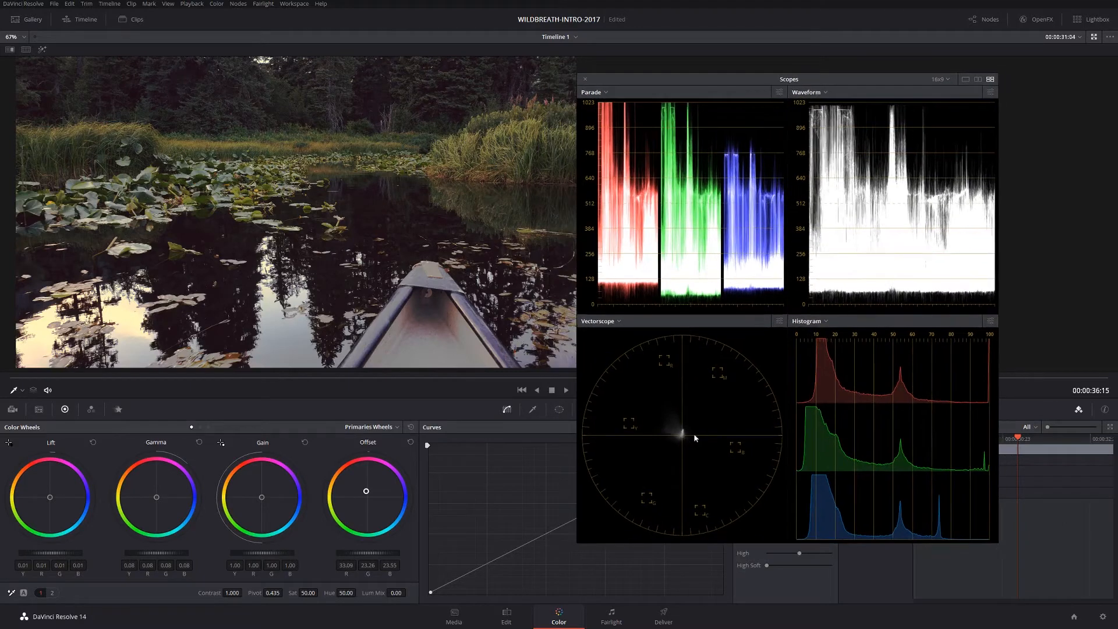
Step: Restore the full Color page layout with gallery, node graph and clip strip
left_click(10, 620)
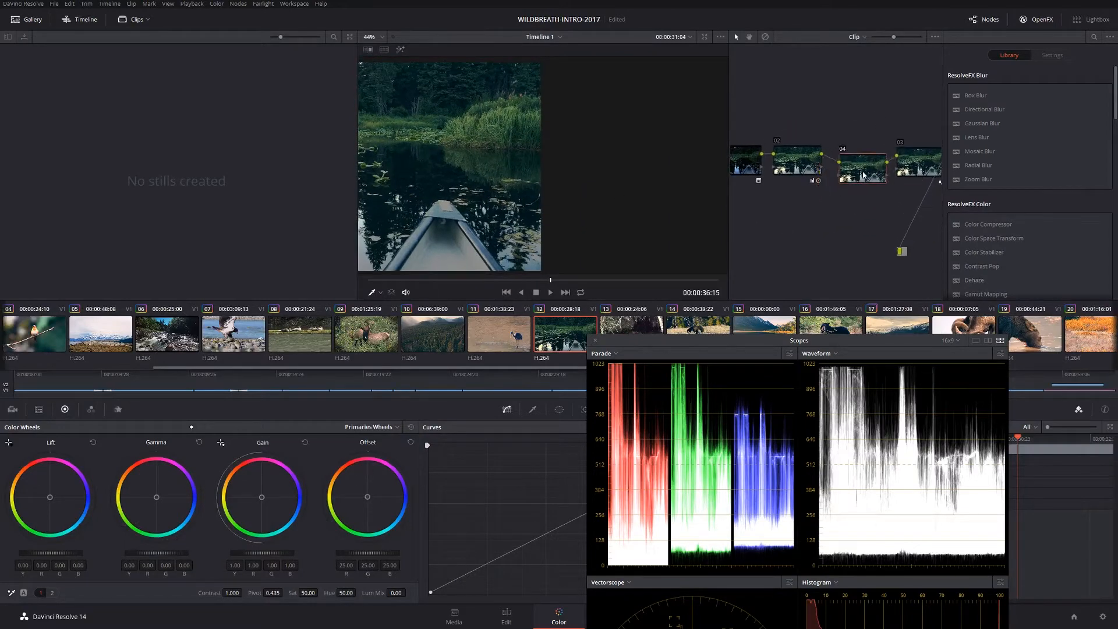
Step: Reposition the Scopes window beside the viewer for the darkened canoe shot
left_click(861, 162)
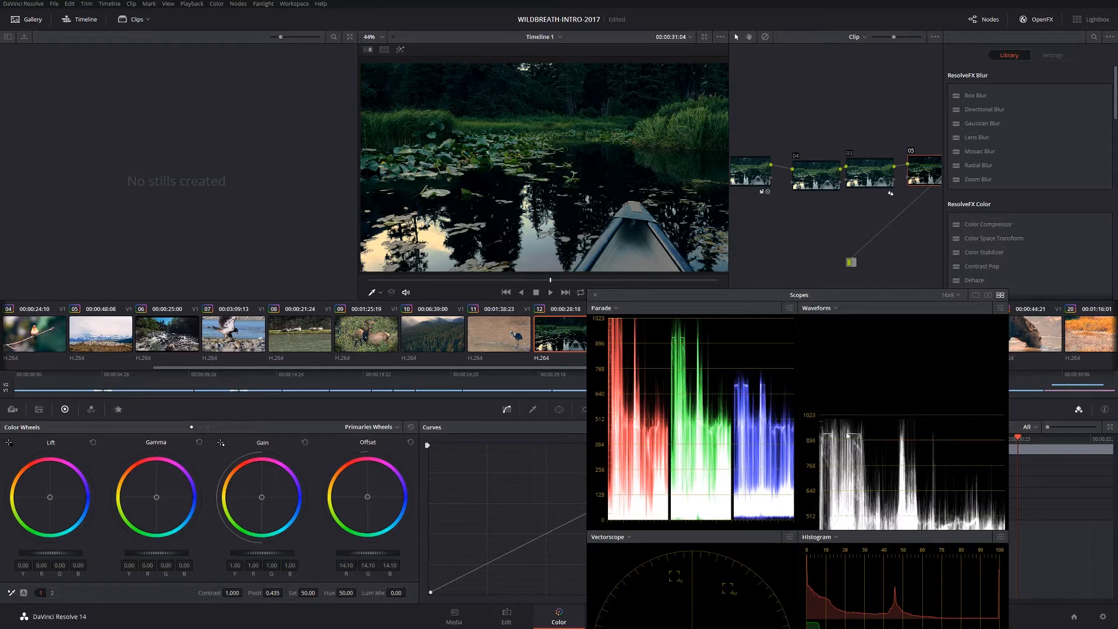
mouse_move(802, 557)
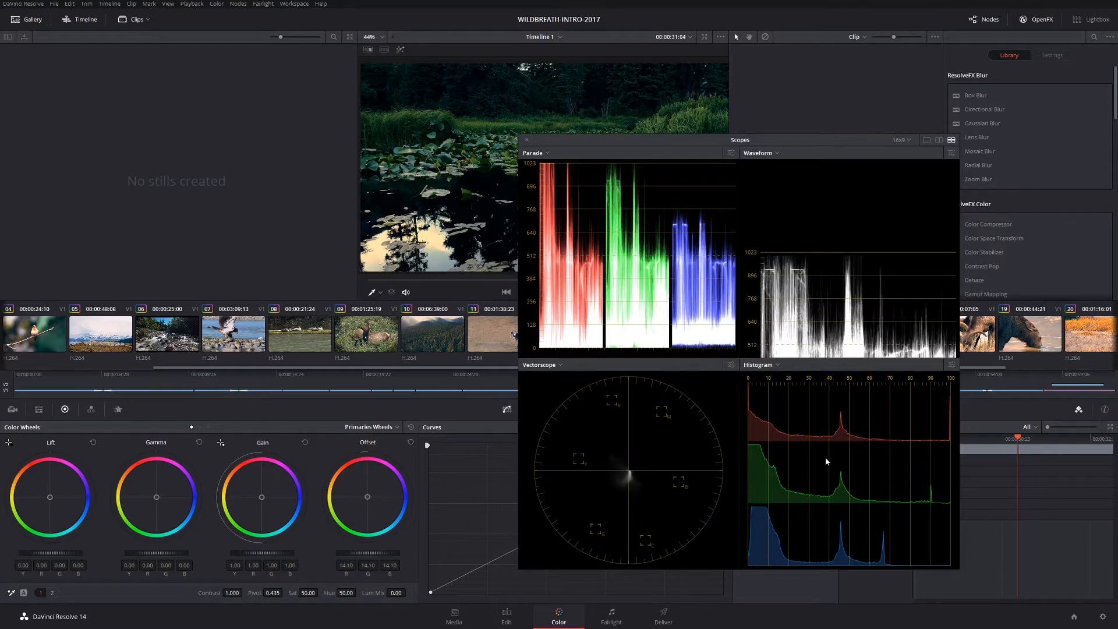
mouse_move(816, 418)
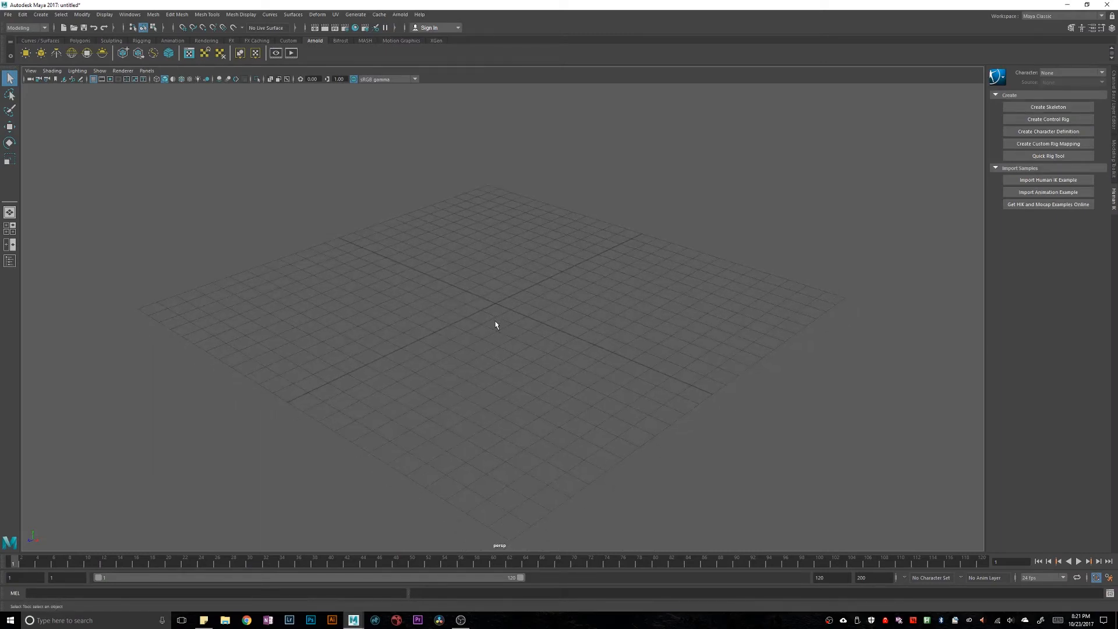
mouse_move(499, 322)
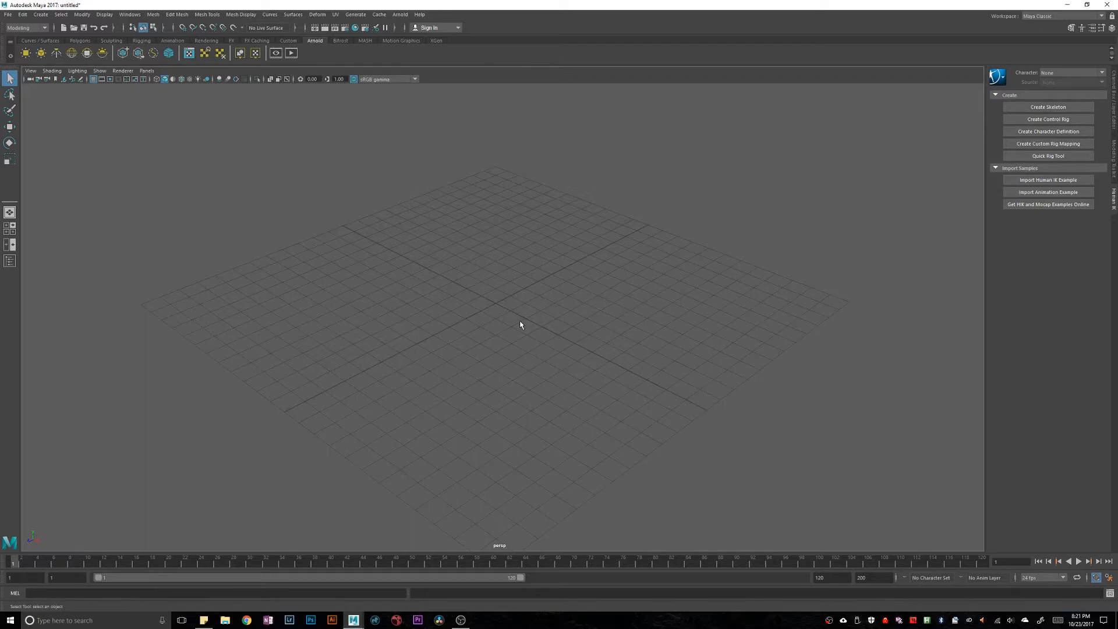
mouse_move(470, 302)
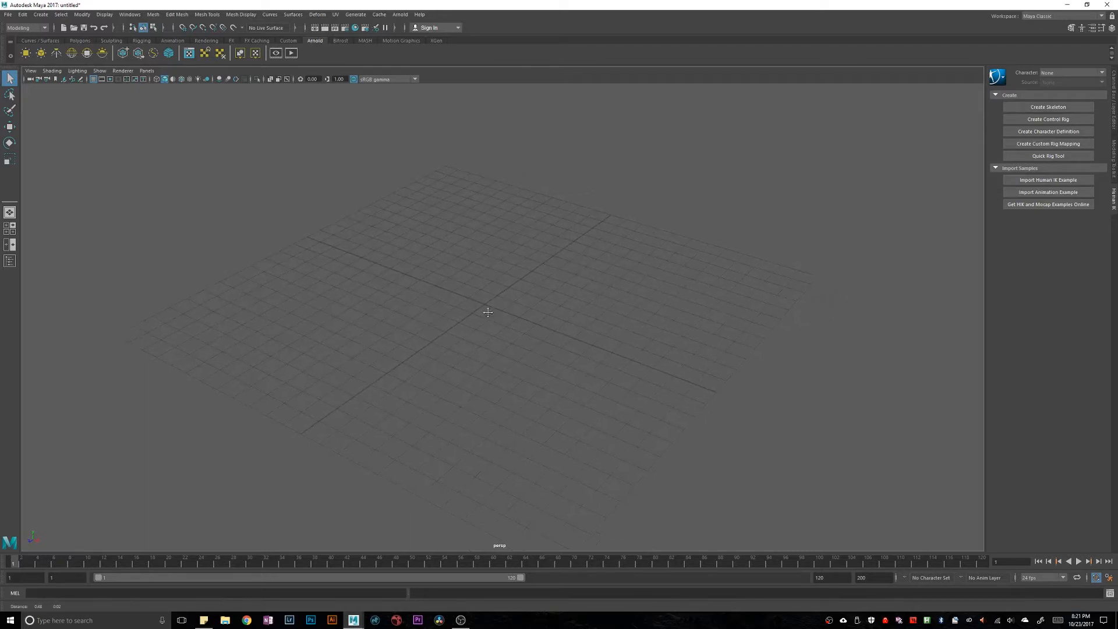
Step: Load UnderstandingExposure_Part_03_v0001.ma, discarding the unsaved untitled scene
left_click(8, 14)
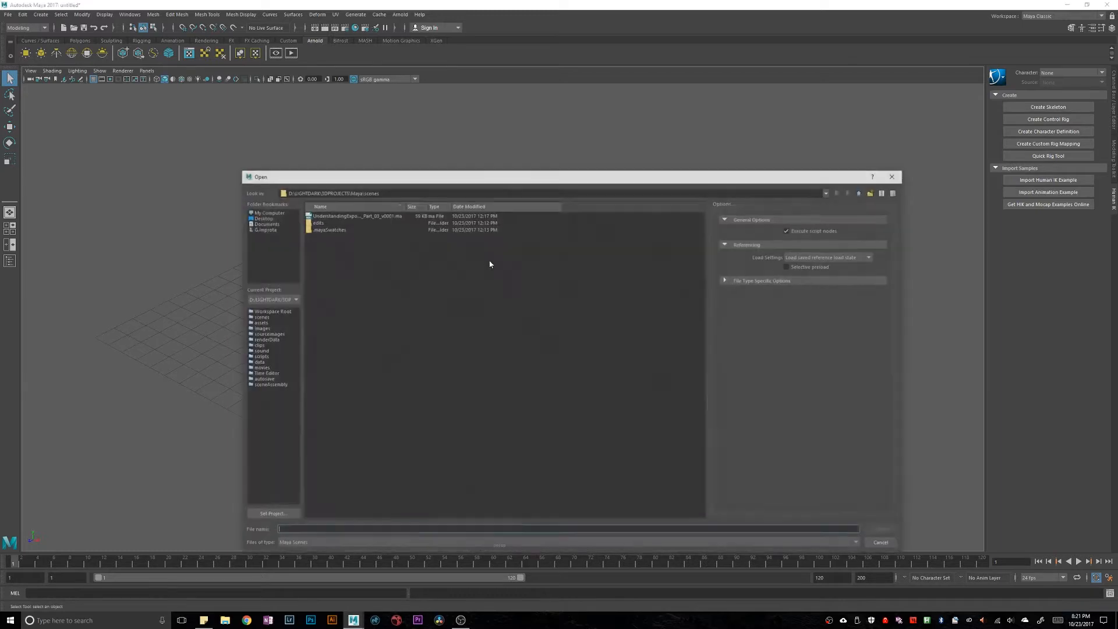
left_click(356, 213)
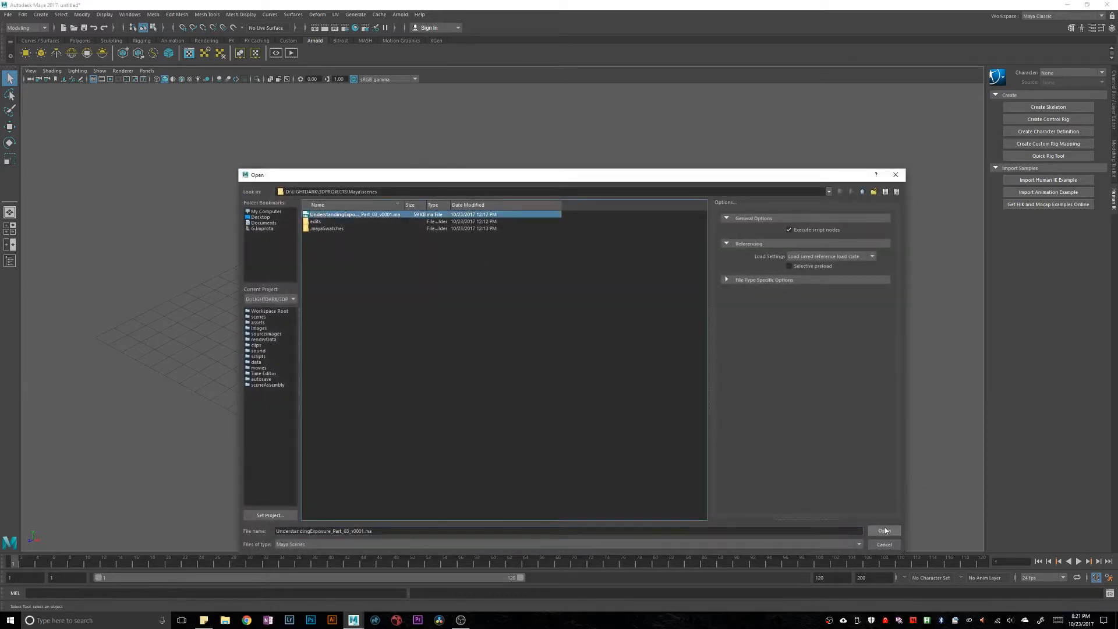
left_click(885, 531)
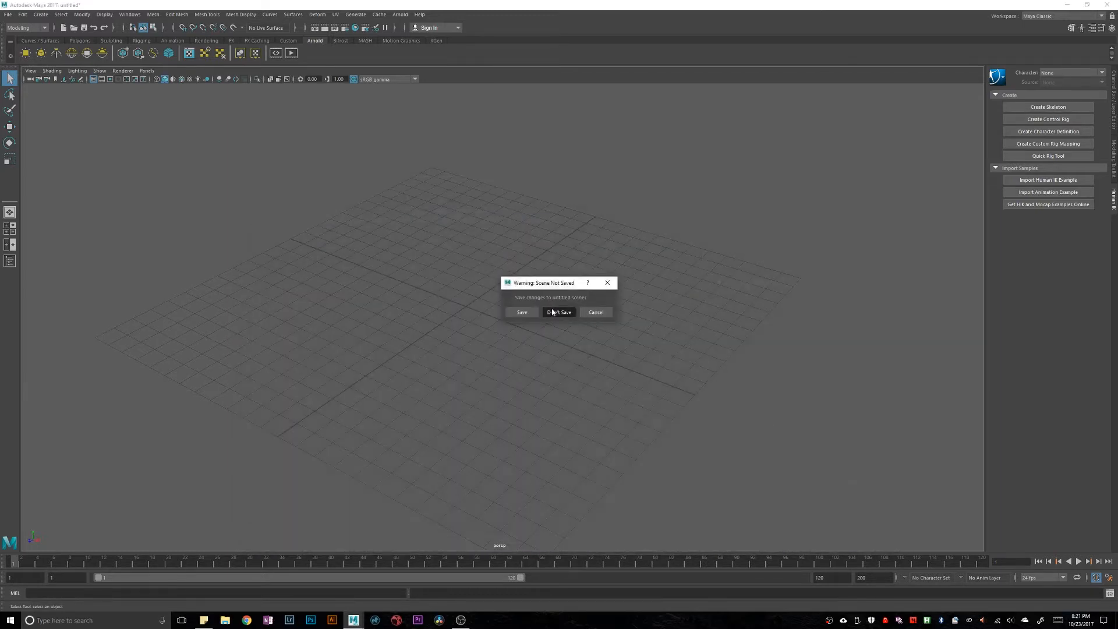
left_click(559, 312)
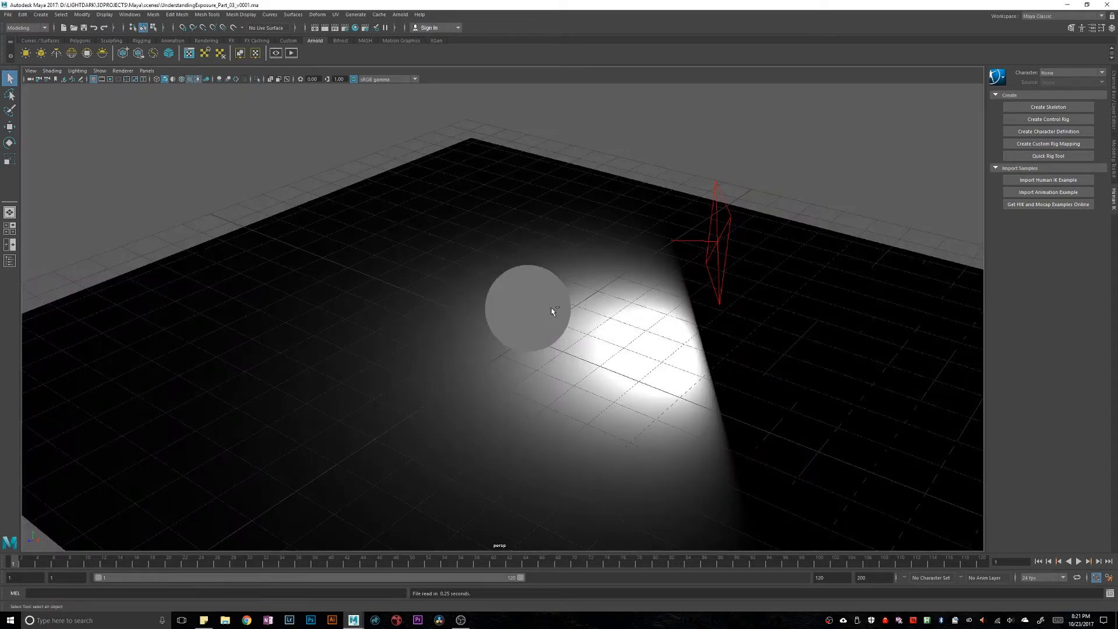
mouse_move(522, 301)
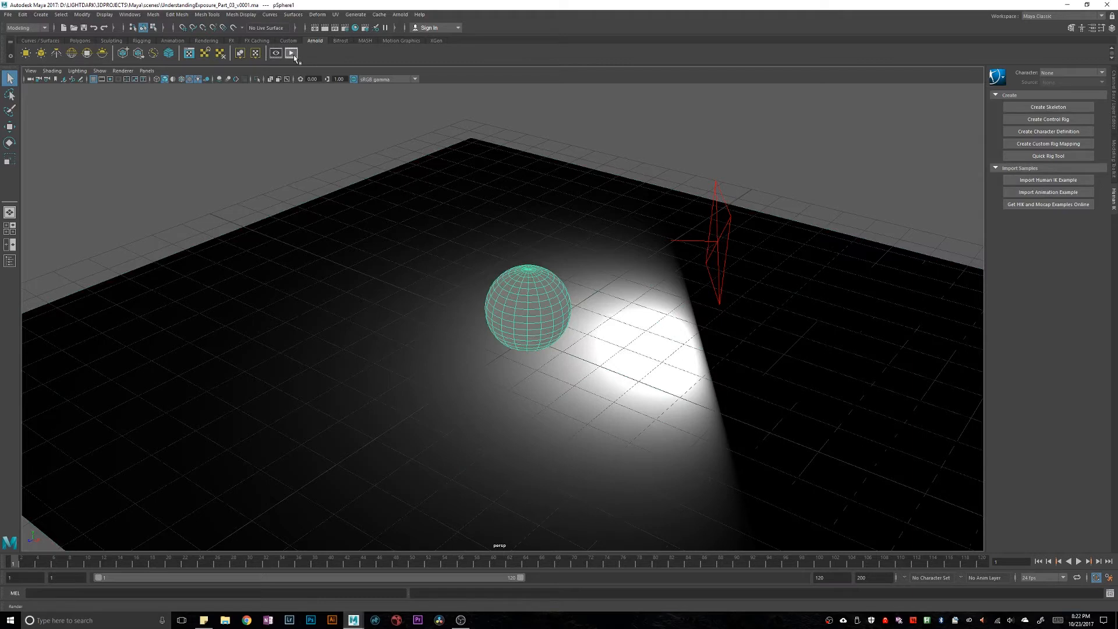
Step: Render the sphere scene with Arnold and read pixel values on the sphere and plane
left_click(291, 53)
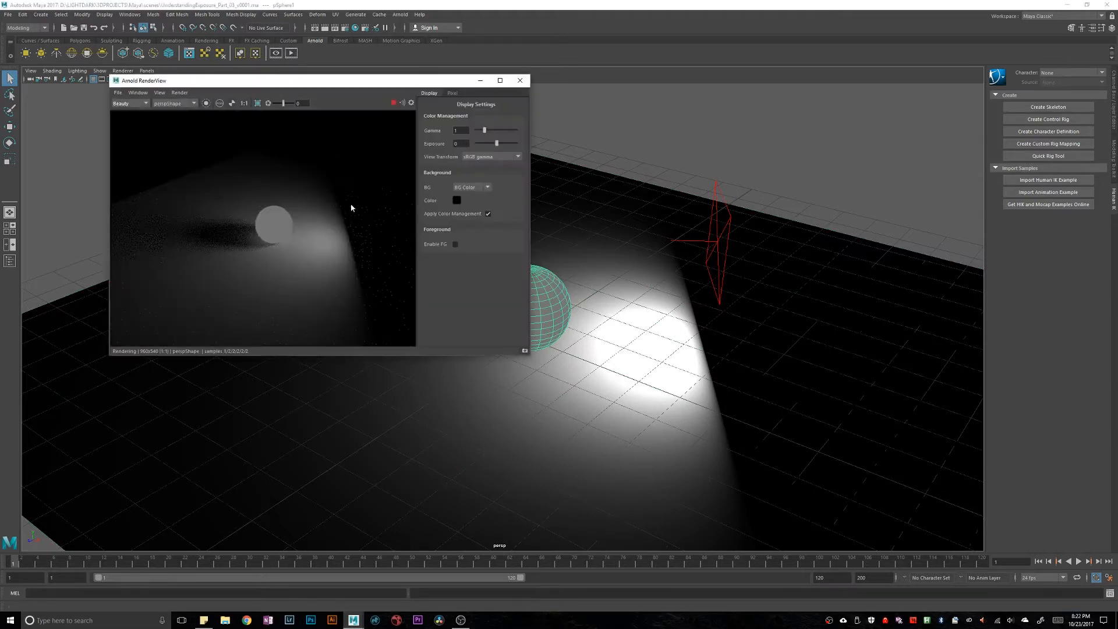
left_click_drag(144, 80, 82, 128)
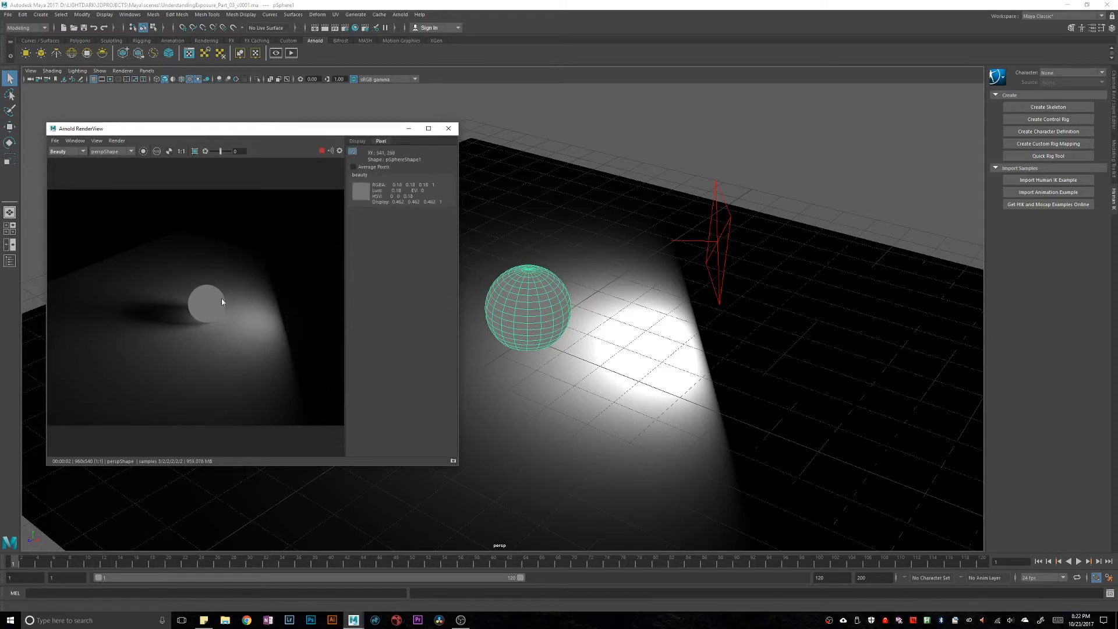
mouse_move(211, 306)
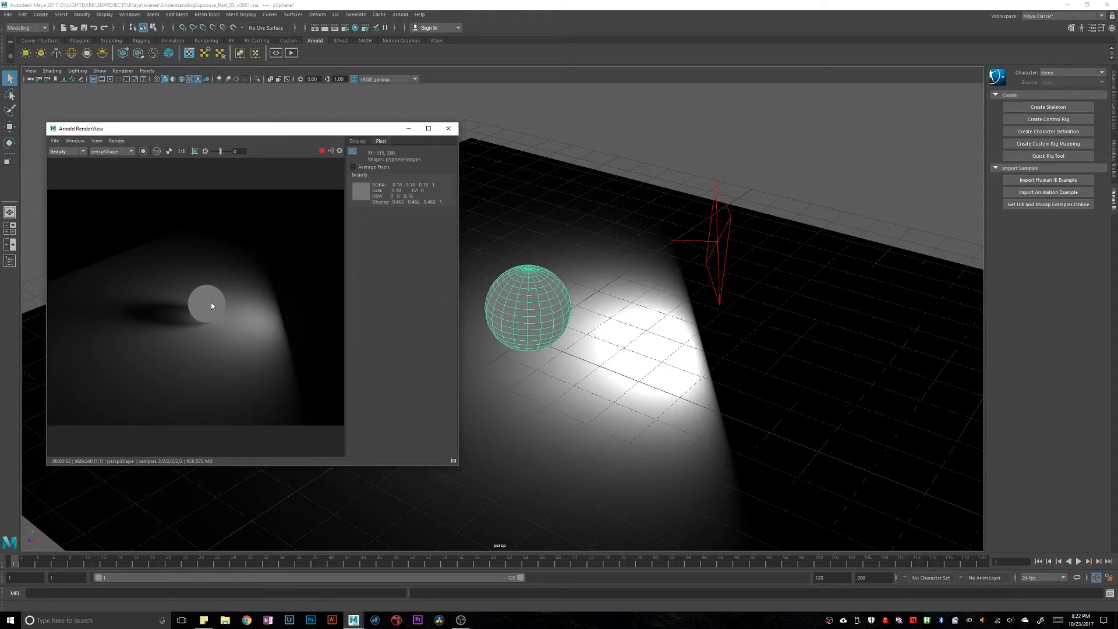
mouse_move(207, 303)
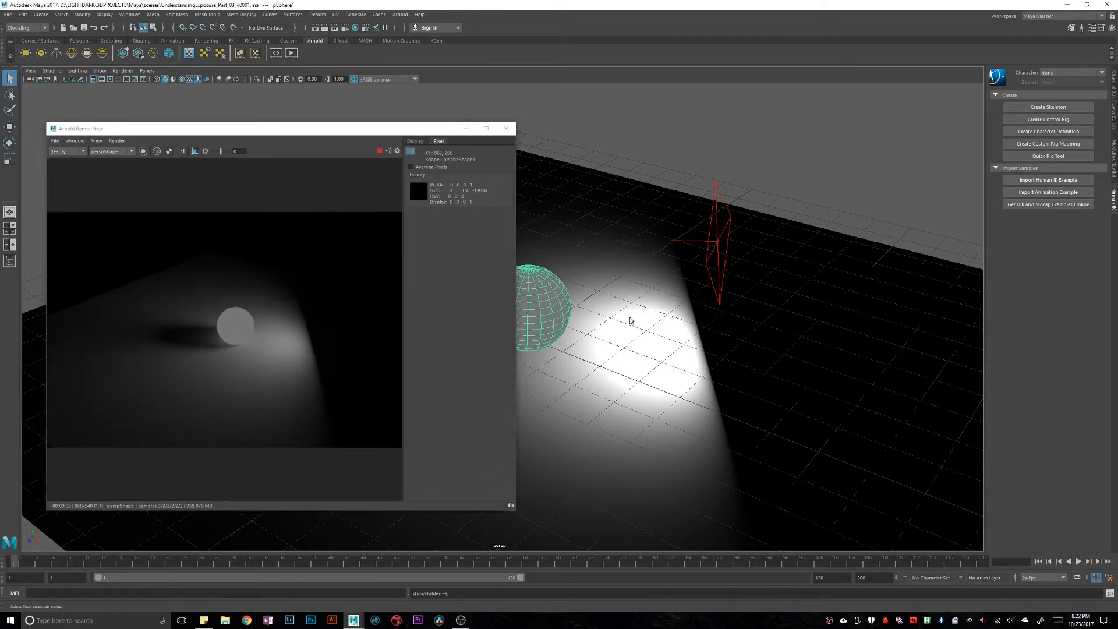
left_click(635, 273)
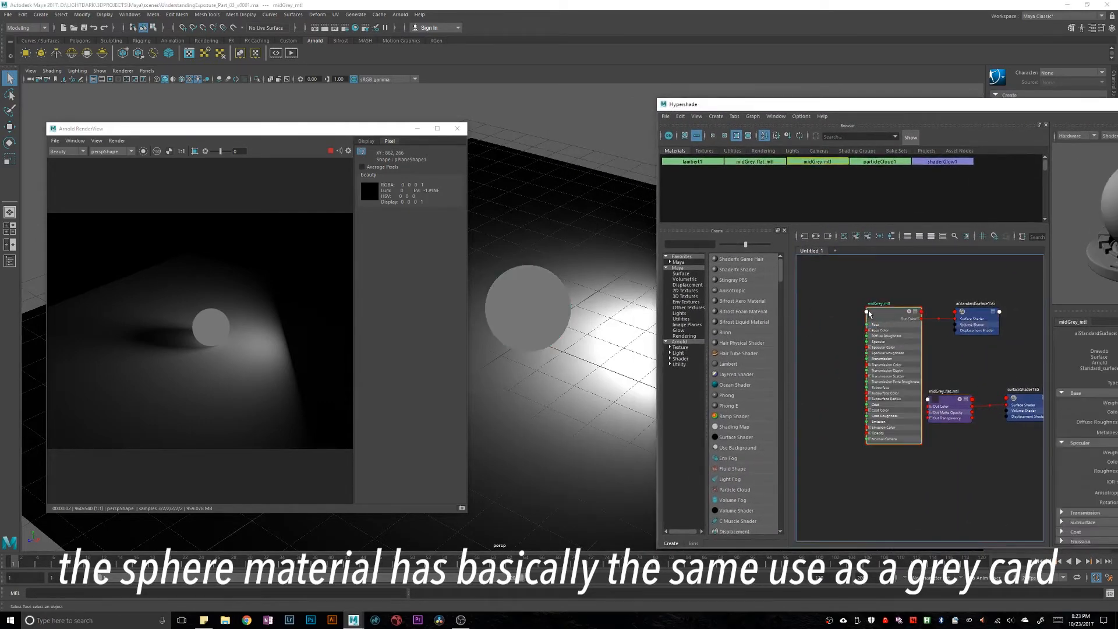
Step: Assign midGrey_mtl to the selected sphere from Hypershade and close the material editor
right_click(892, 314)
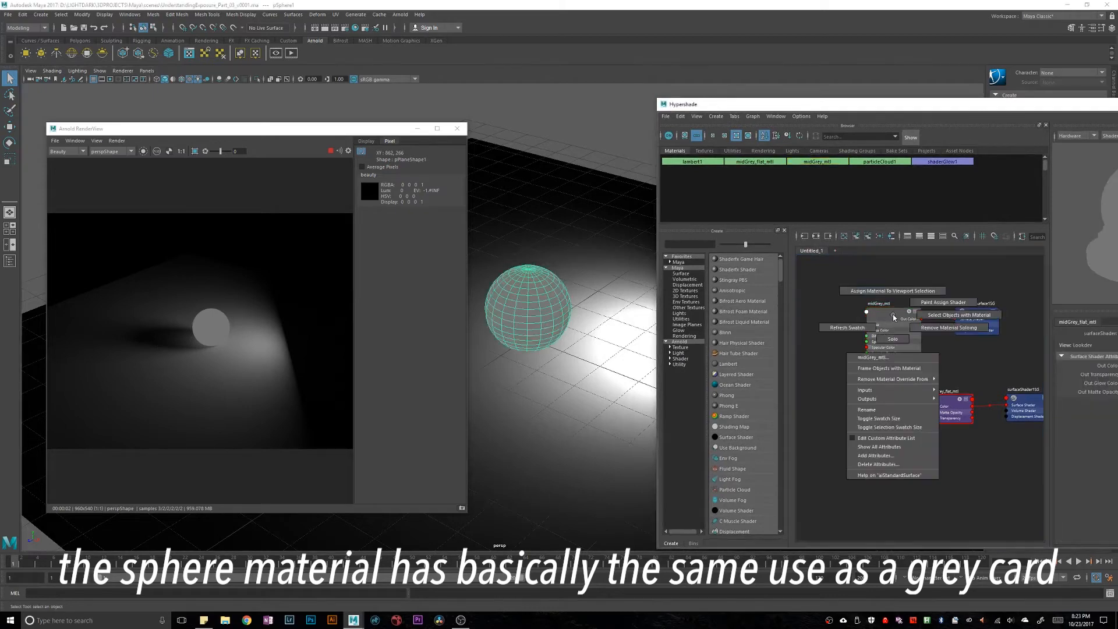
left_click(891, 369)
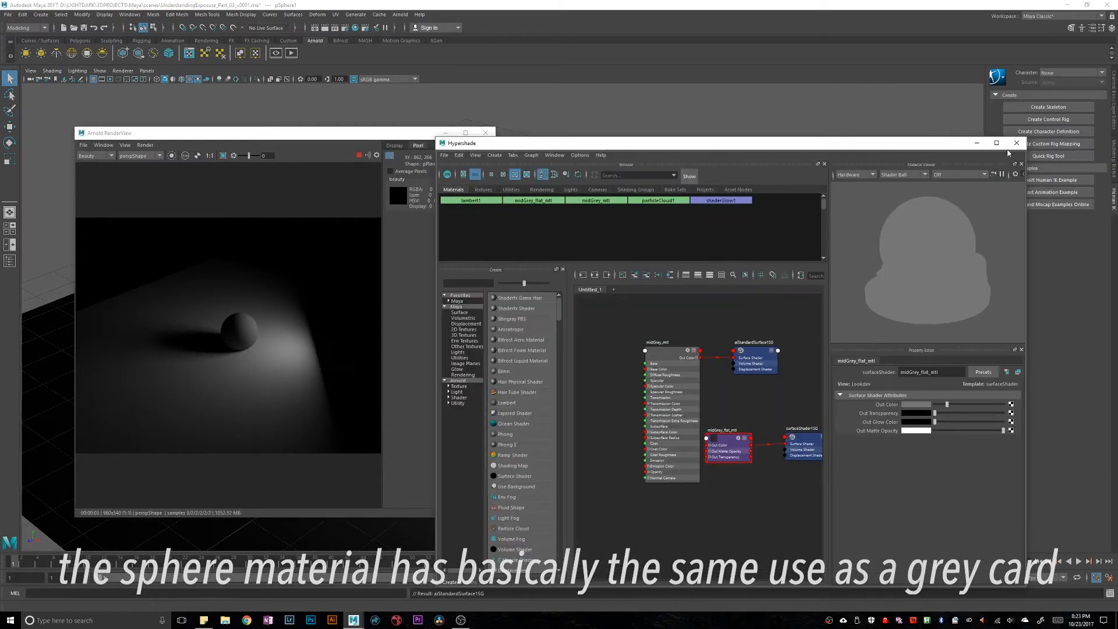
left_click(1016, 143)
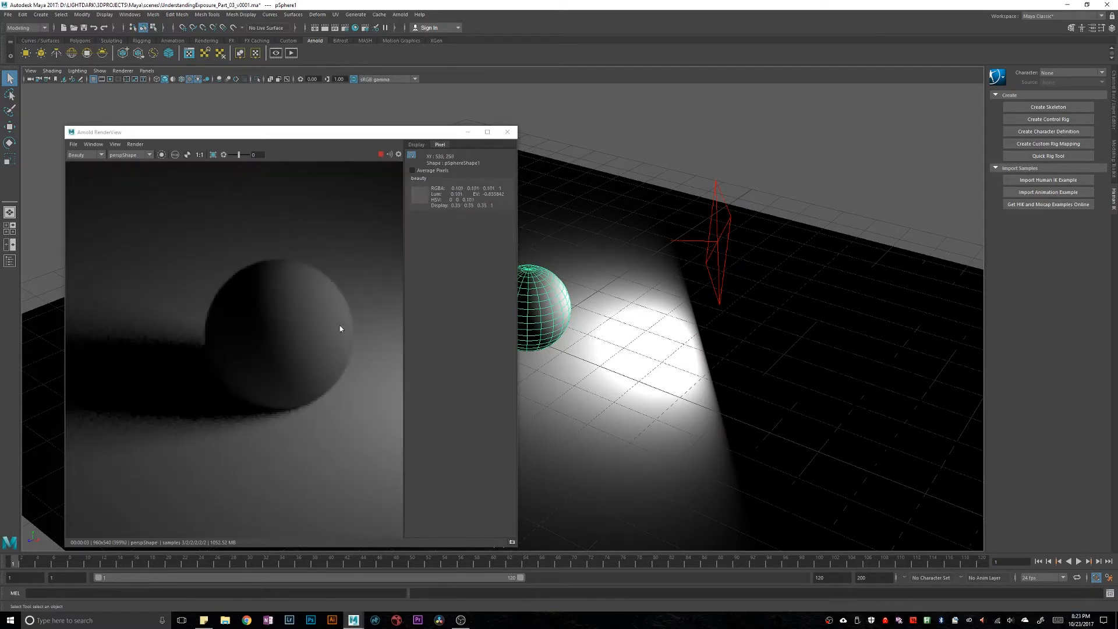
mouse_move(348, 316)
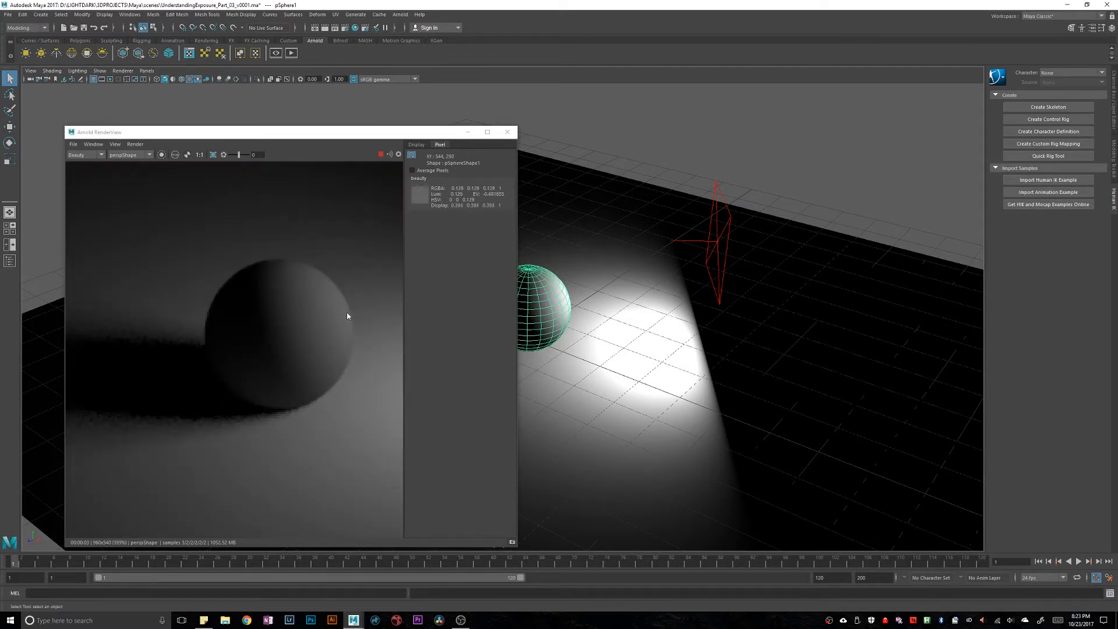
mouse_move(309, 321)
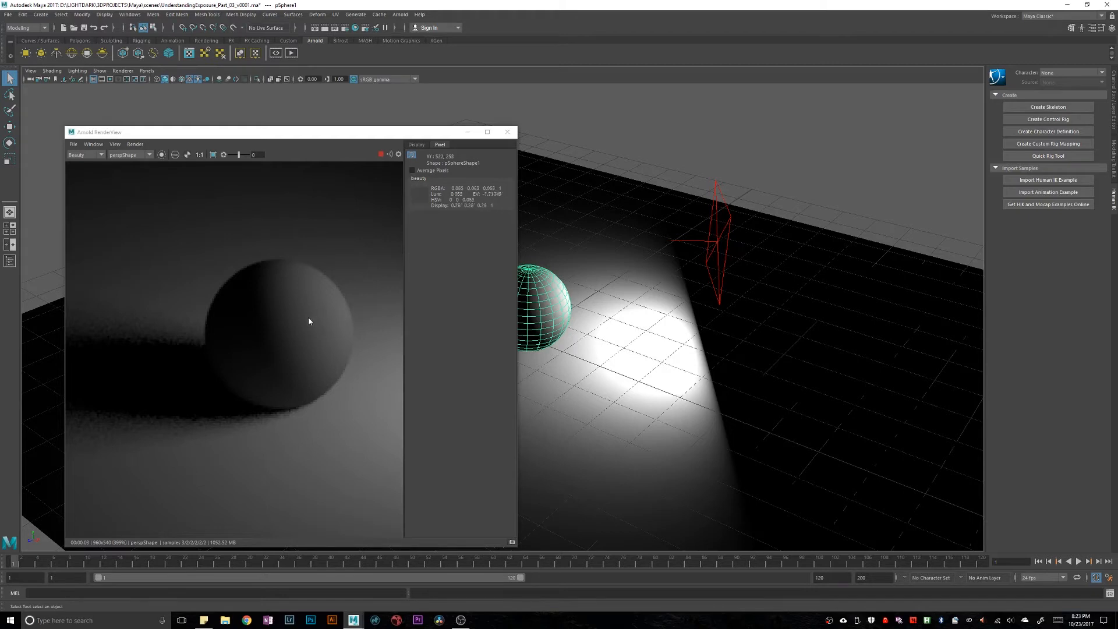
mouse_move(343, 302)
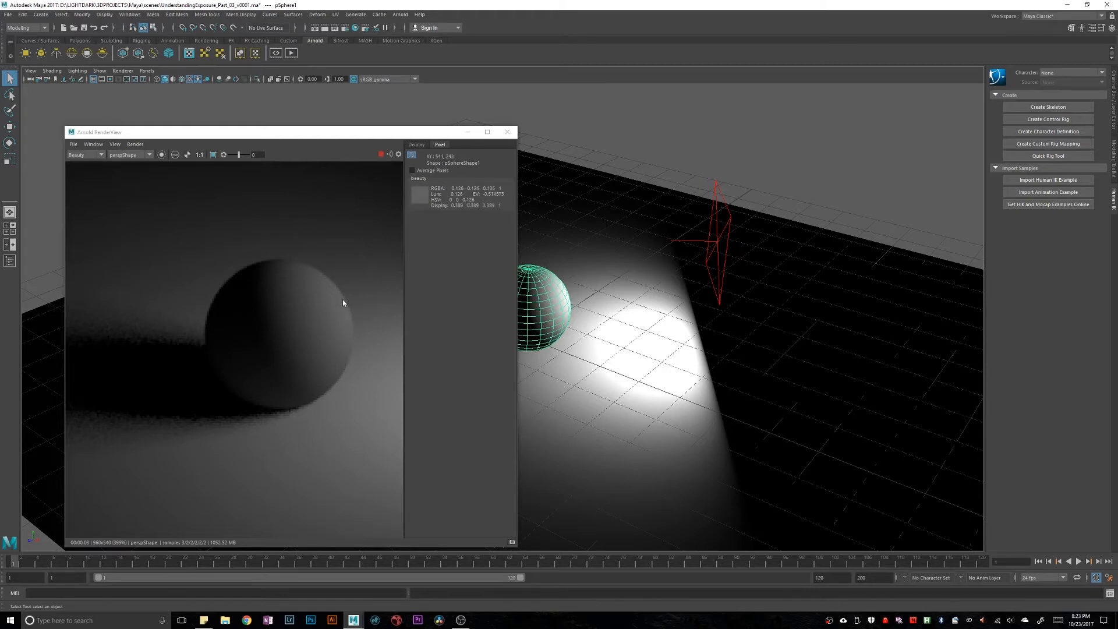
mouse_move(340, 307)
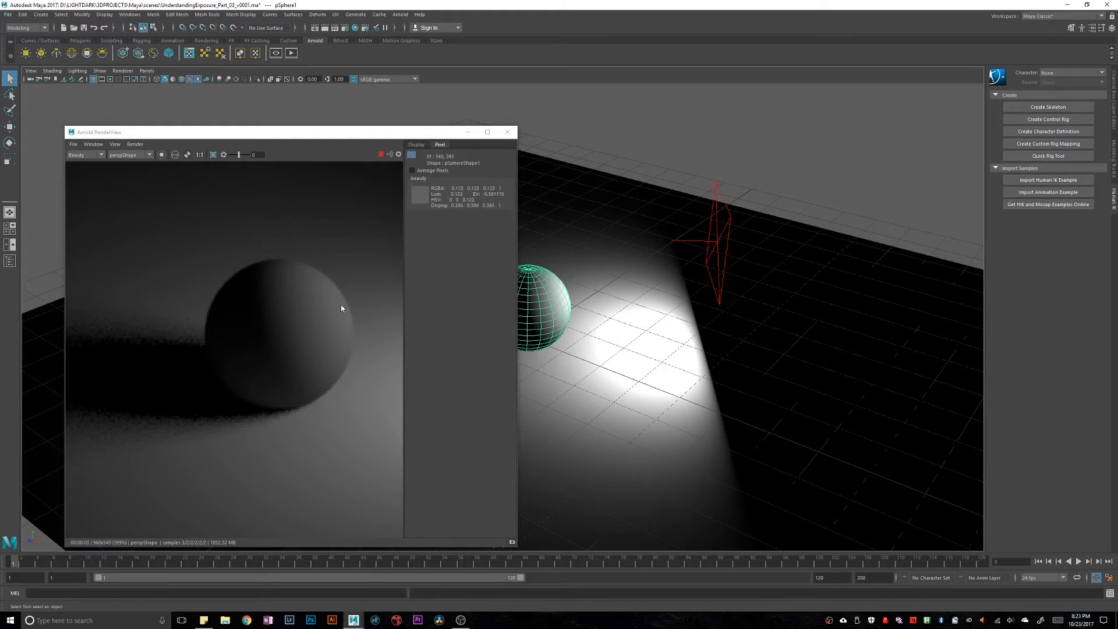
mouse_move(293, 355)
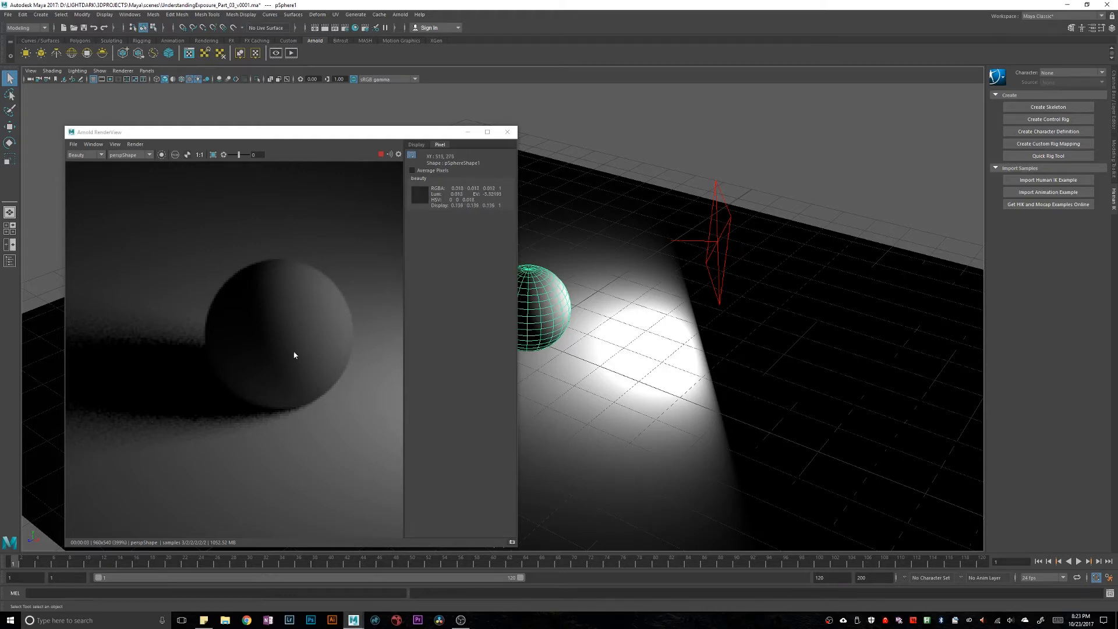
mouse_move(719, 241)
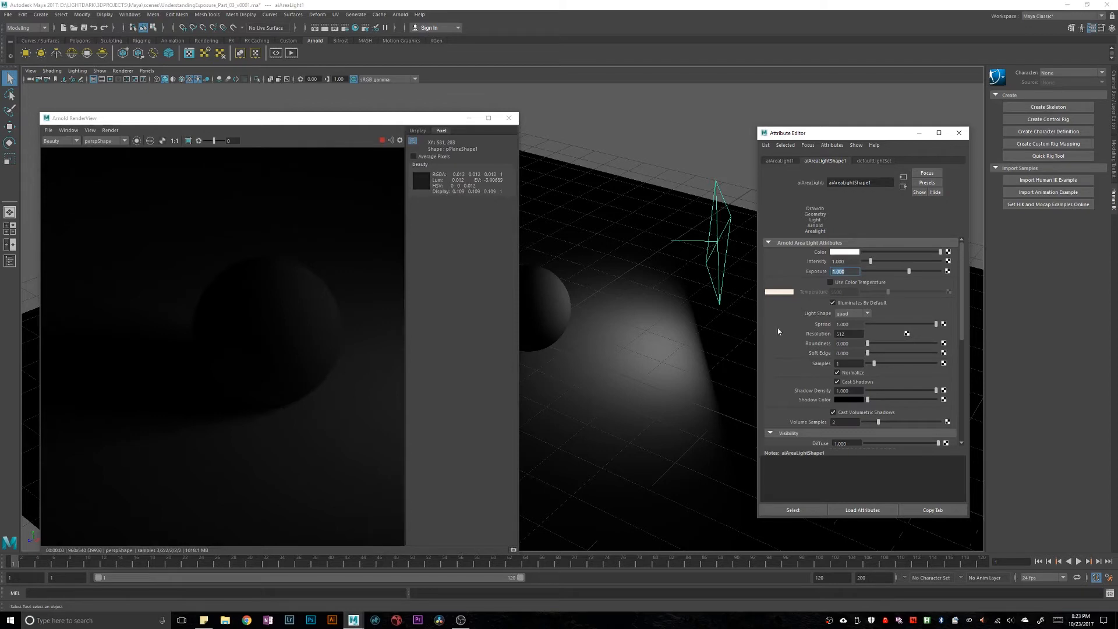
mouse_move(785, 278)
type("6.000")
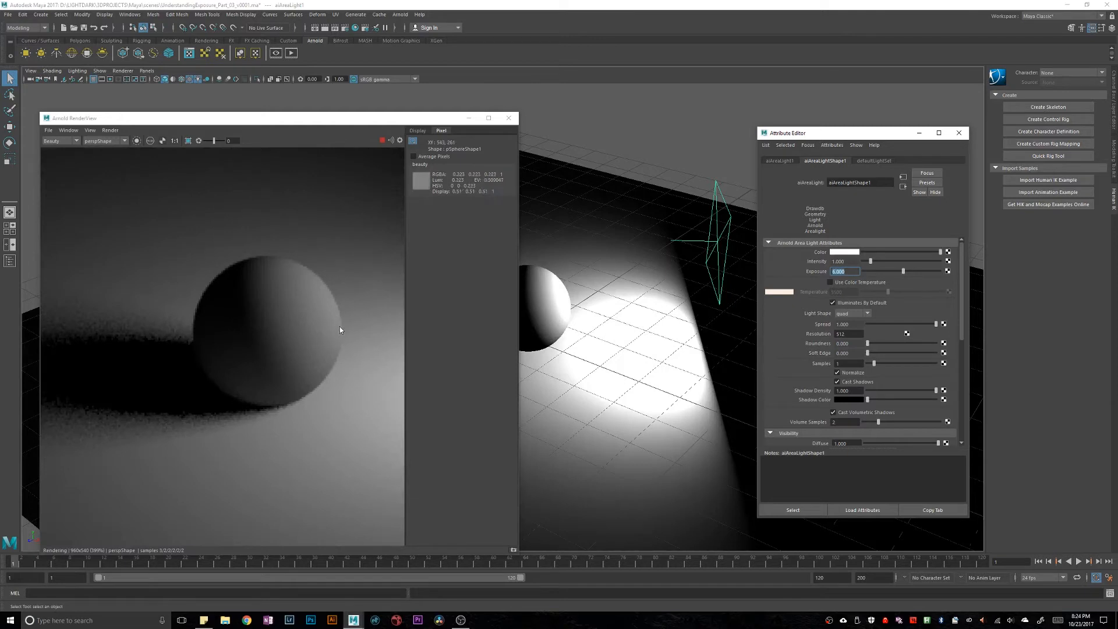
mouse_move(338, 321)
type("5.500")
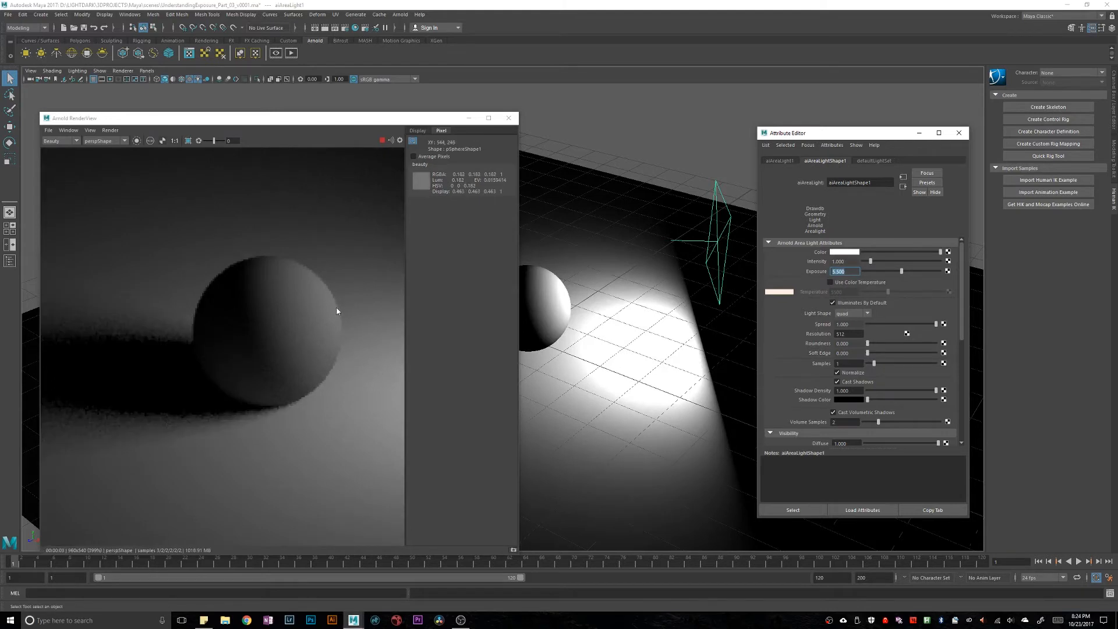
mouse_move(270, 325)
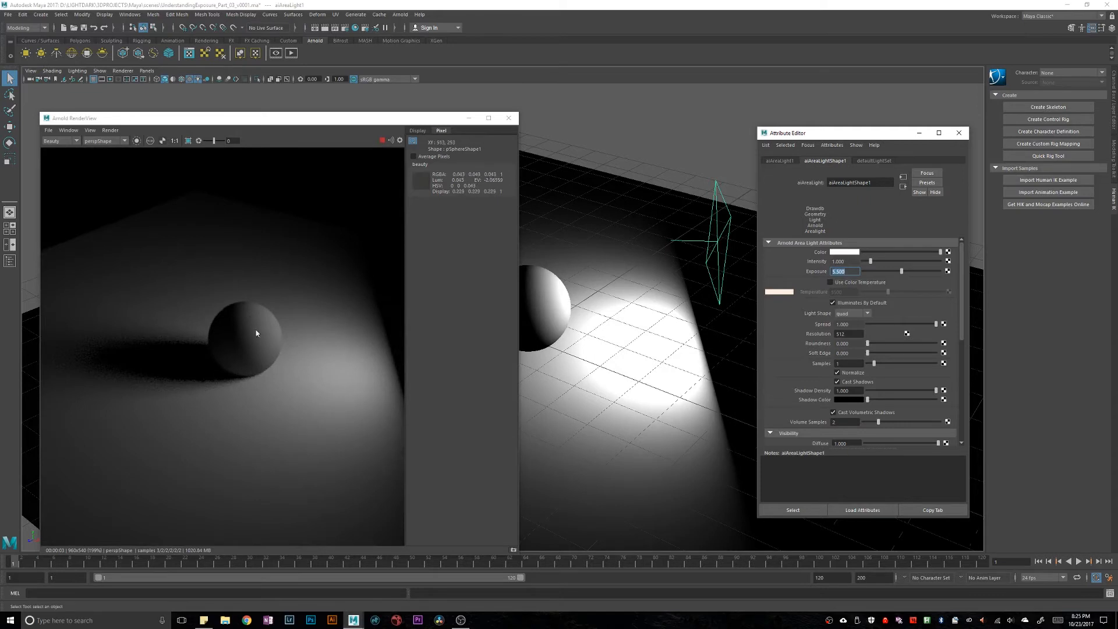
mouse_move(280, 335)
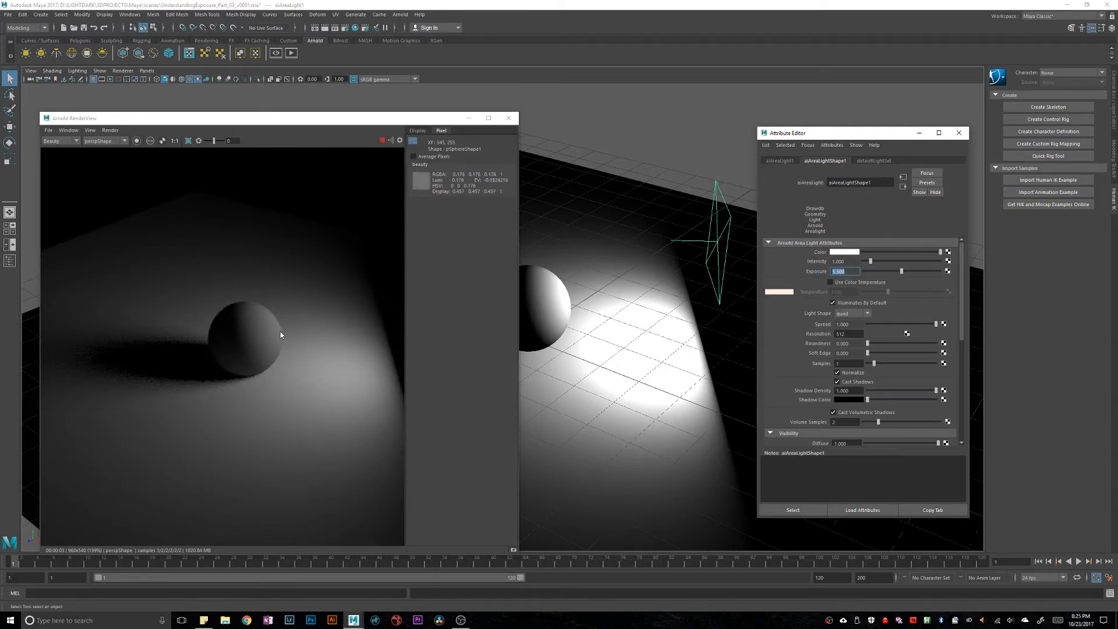
mouse_move(280, 336)
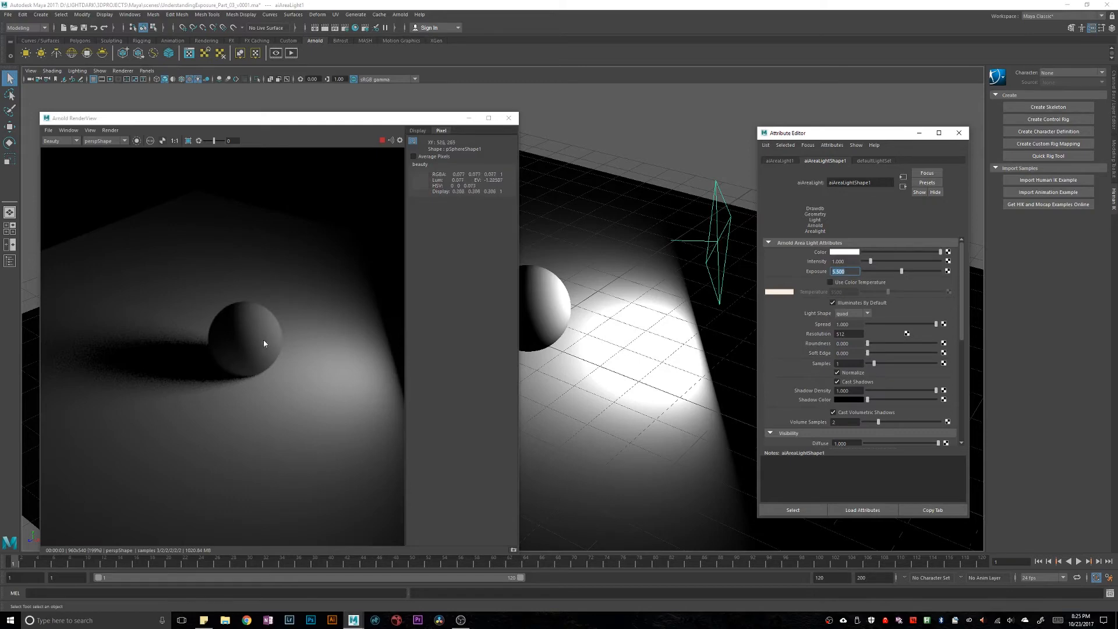
mouse_move(437, 515)
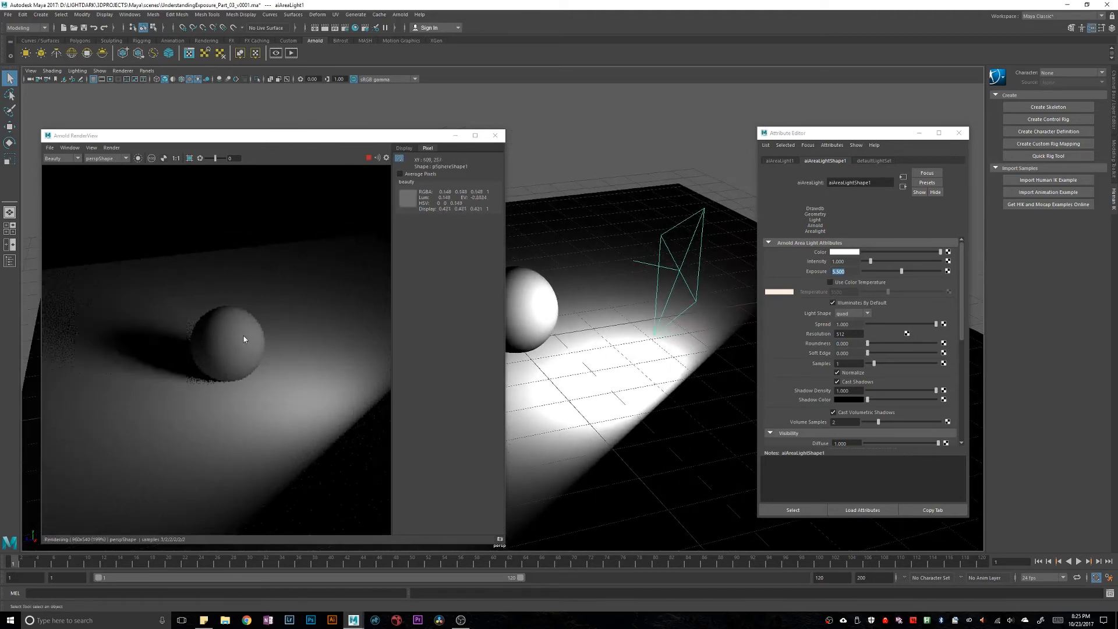
mouse_move(250, 338)
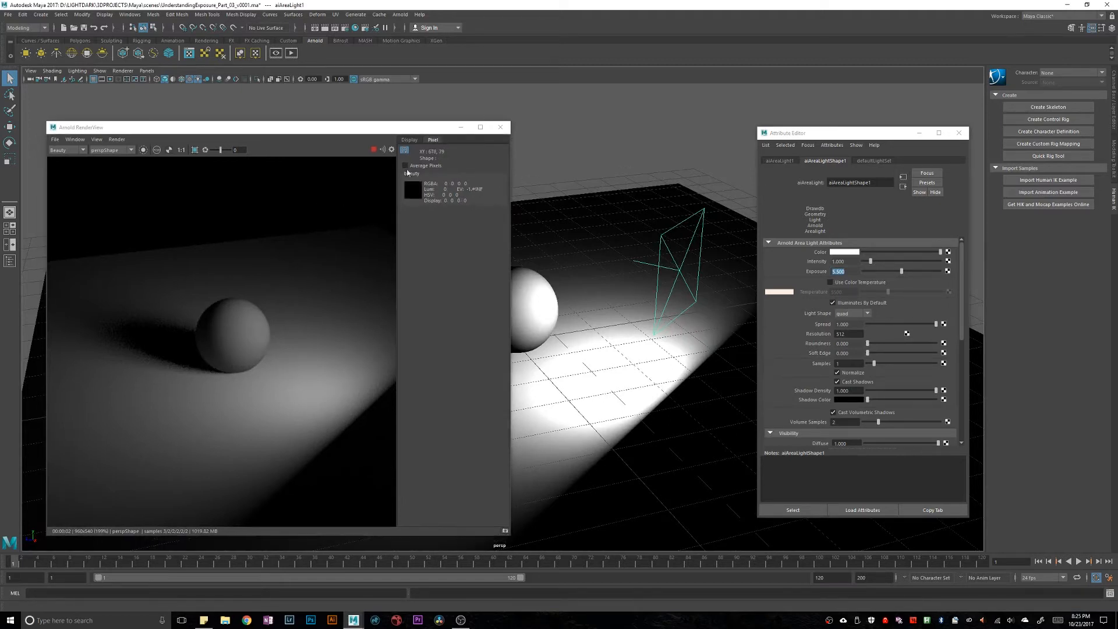
left_click(406, 166)
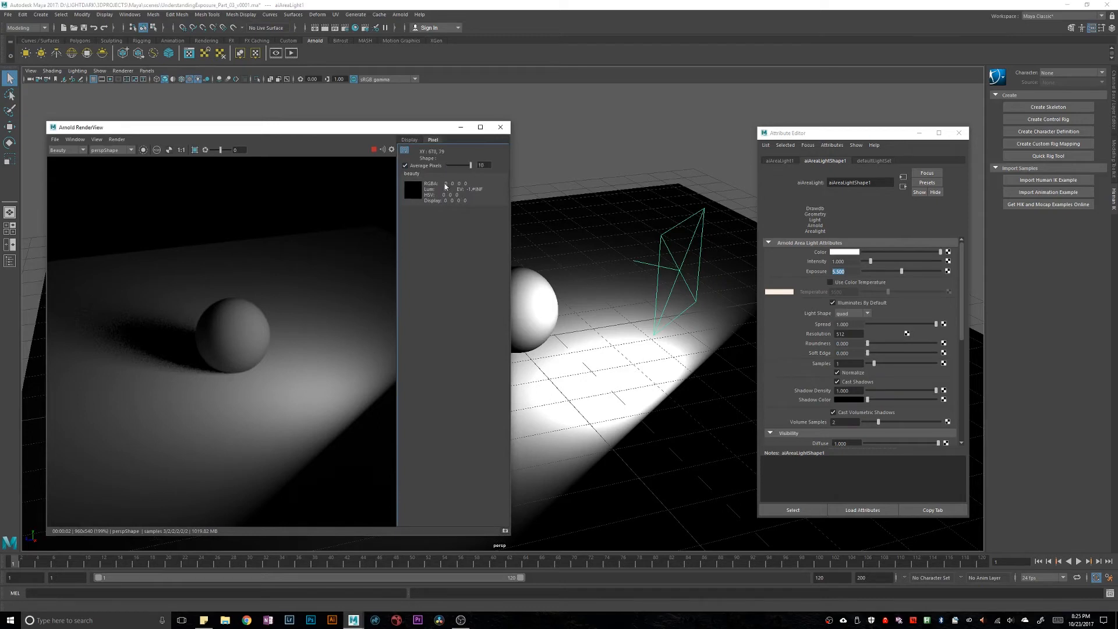
mouse_move(263, 332)
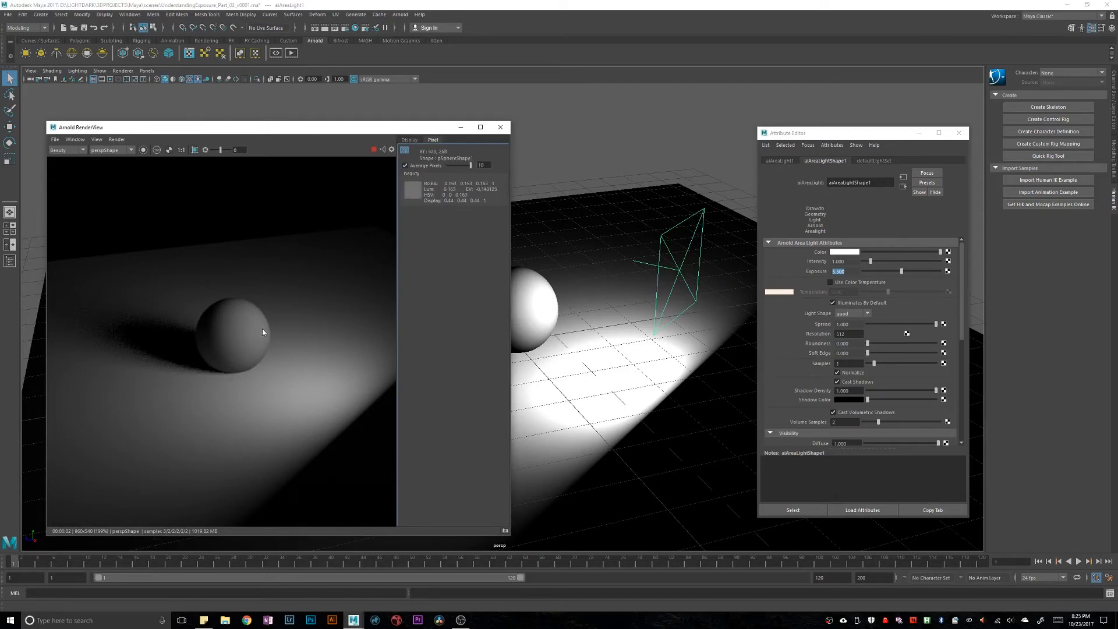
mouse_move(263, 336)
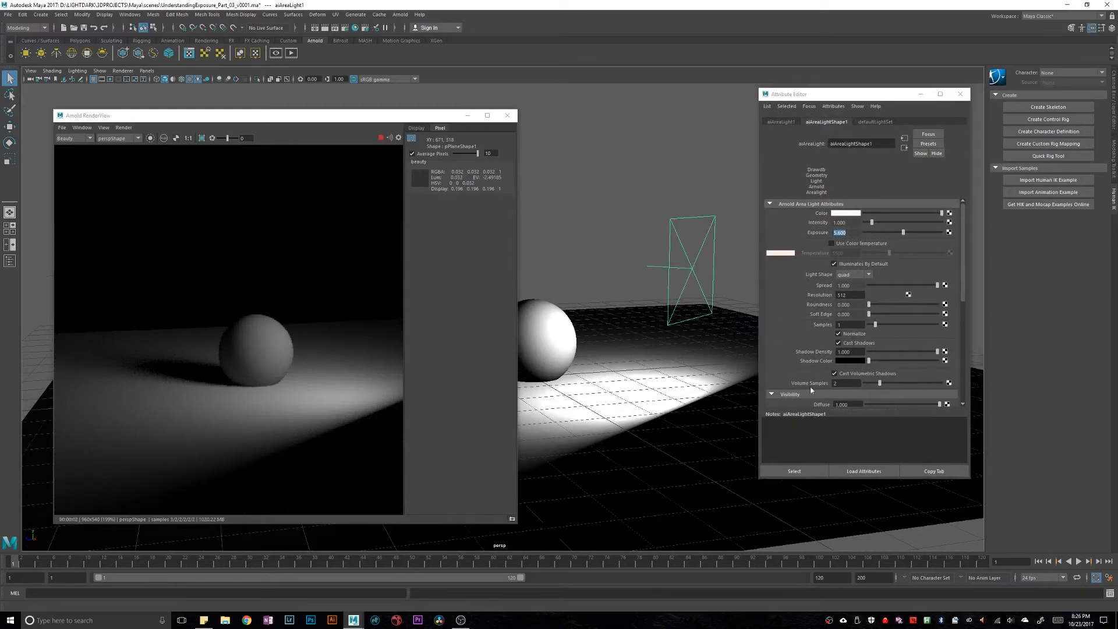
mouse_move(552, 343)
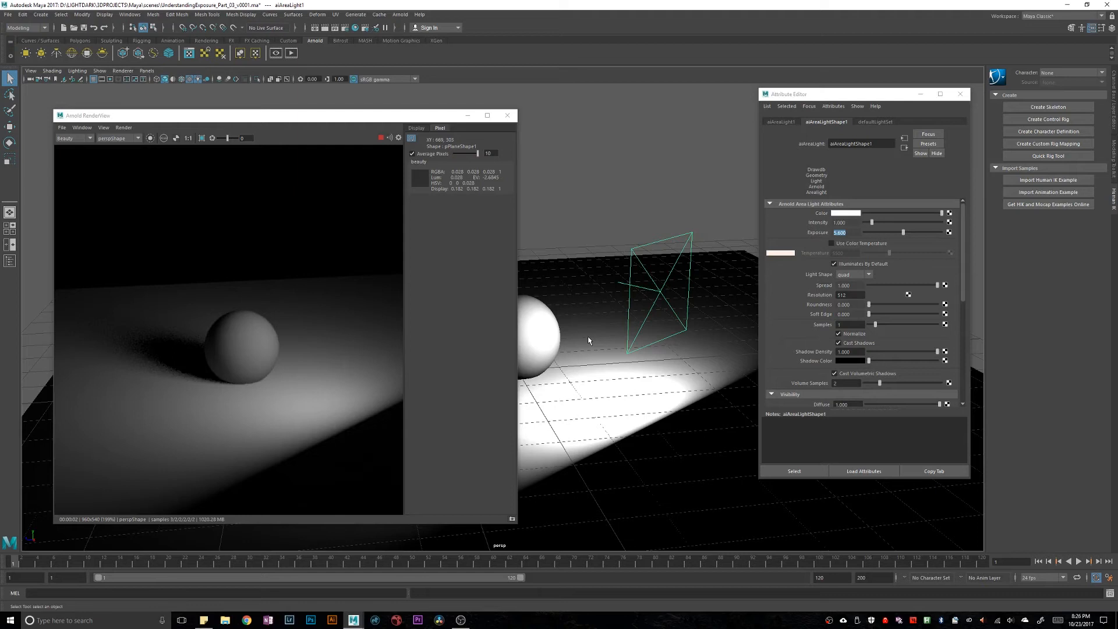
mouse_move(408, 318)
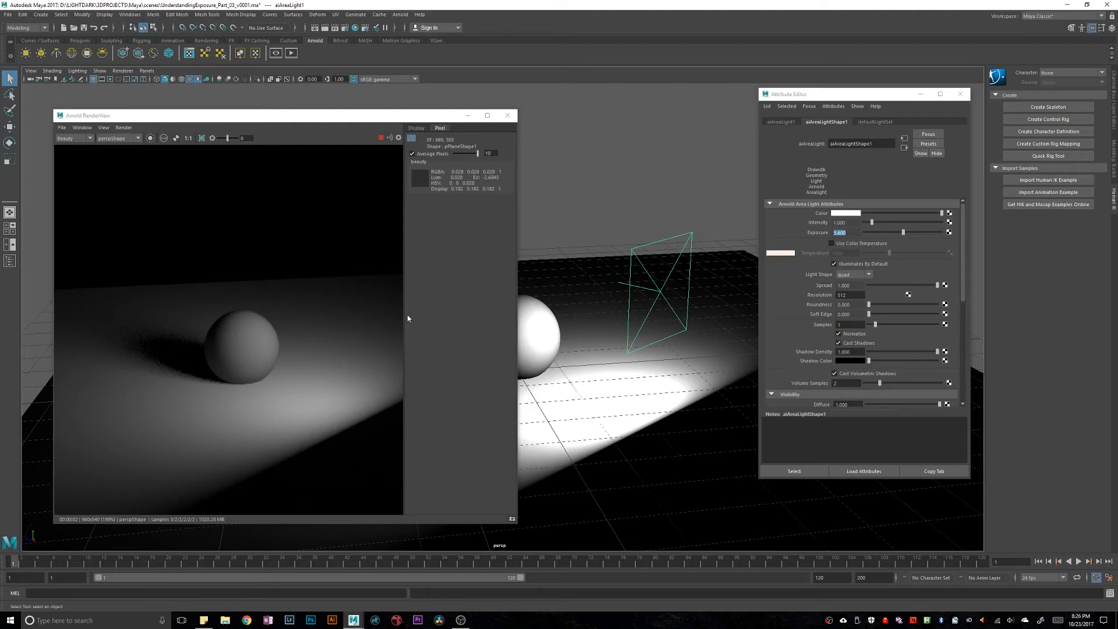
mouse_move(275, 349)
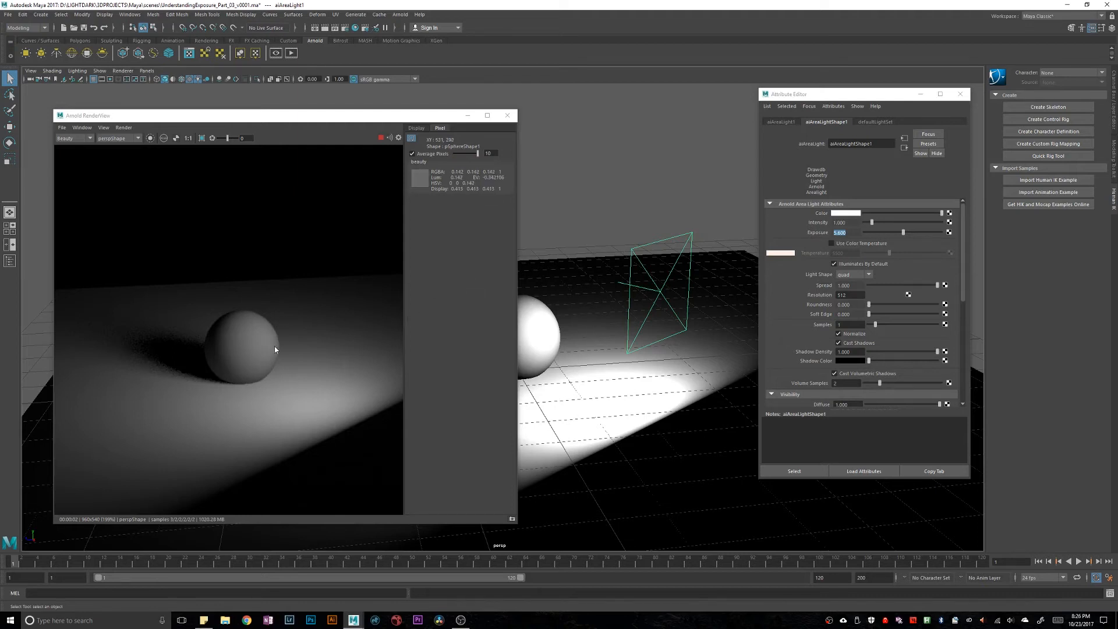
mouse_move(316, 334)
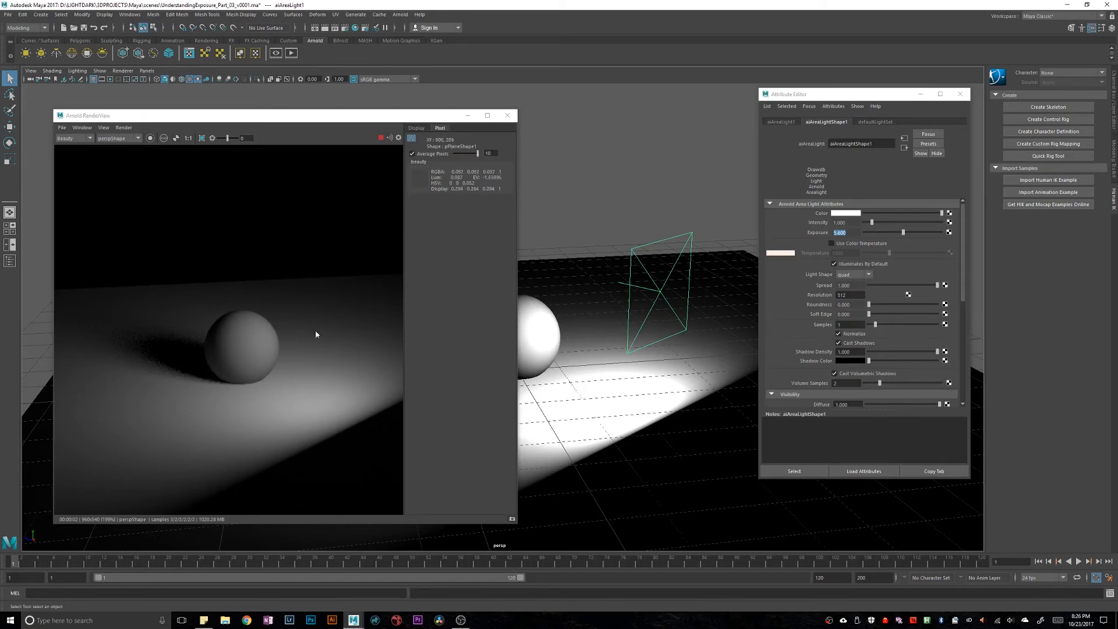
mouse_move(293, 362)
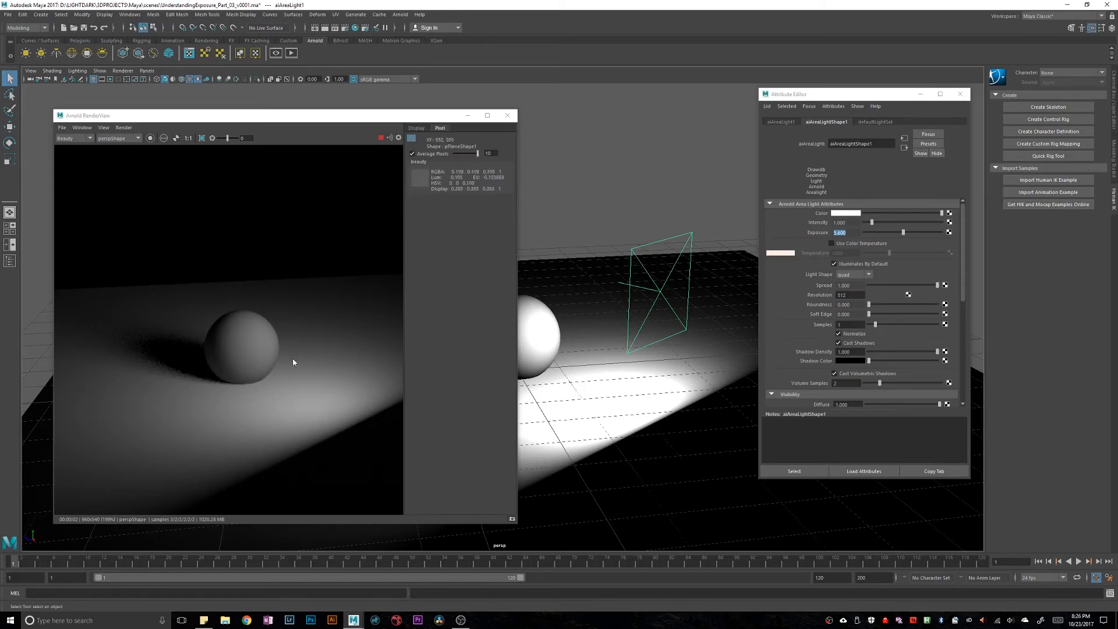
mouse_move(351, 333)
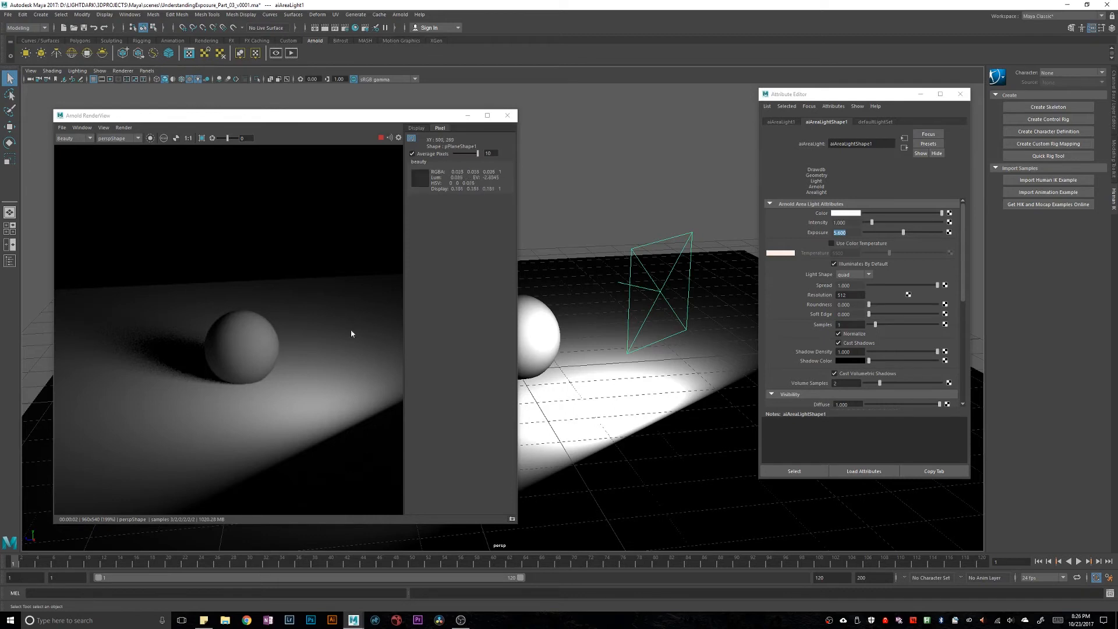
mouse_move(357, 406)
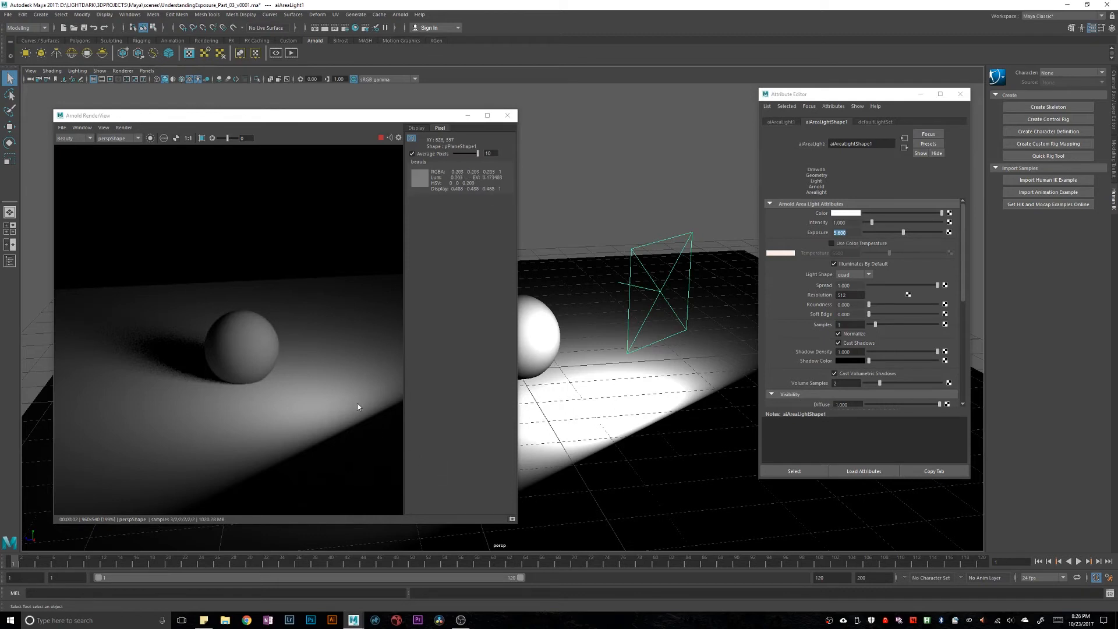
mouse_move(263, 349)
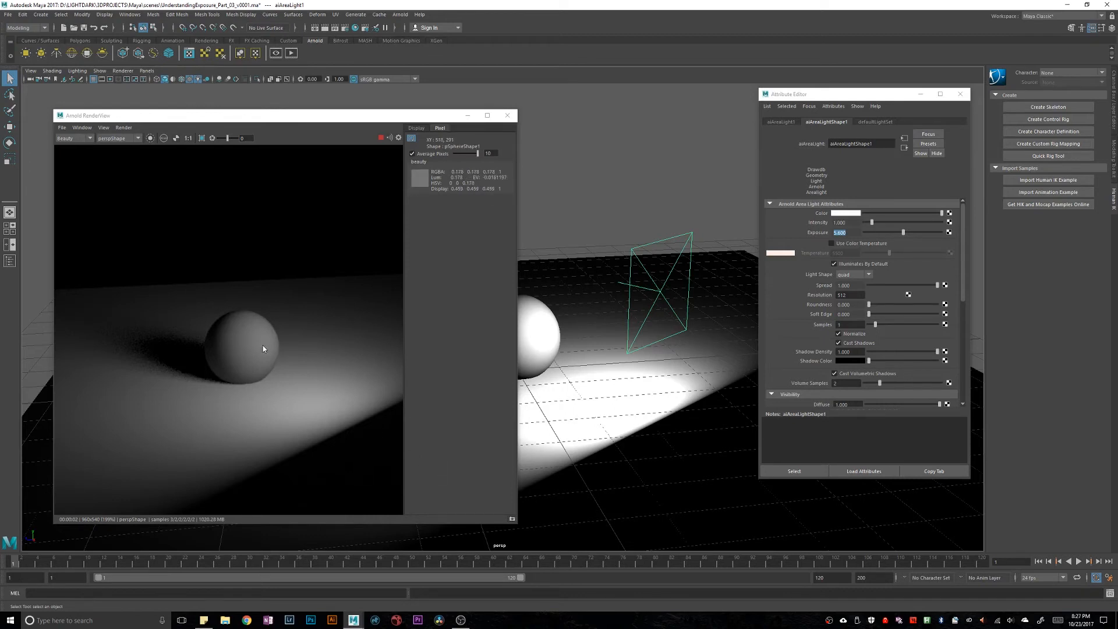
mouse_move(279, 348)
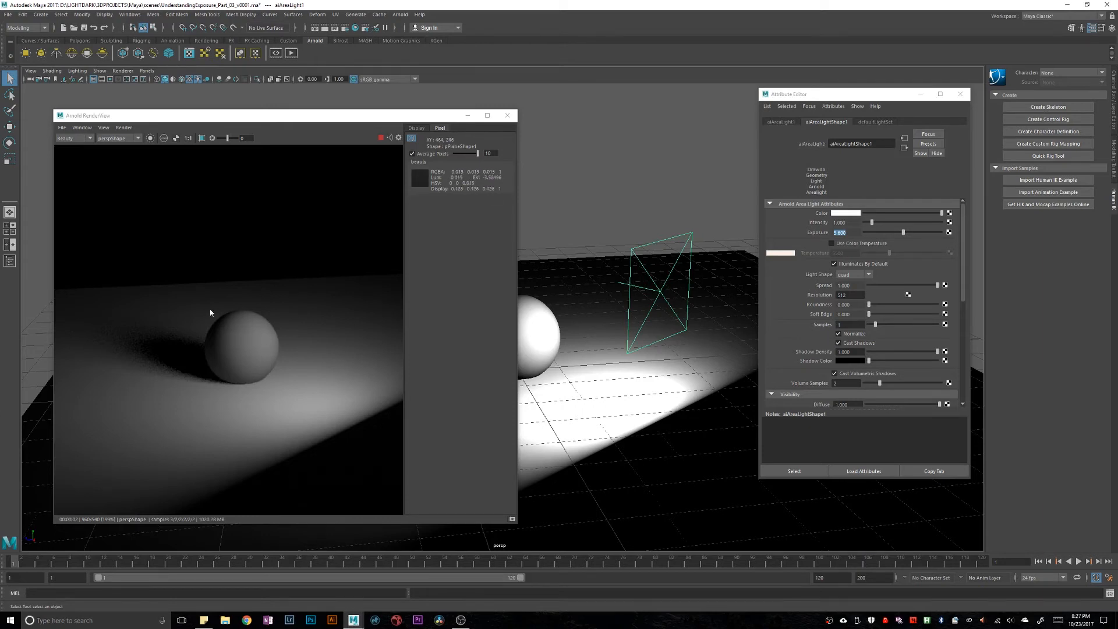
mouse_move(210, 356)
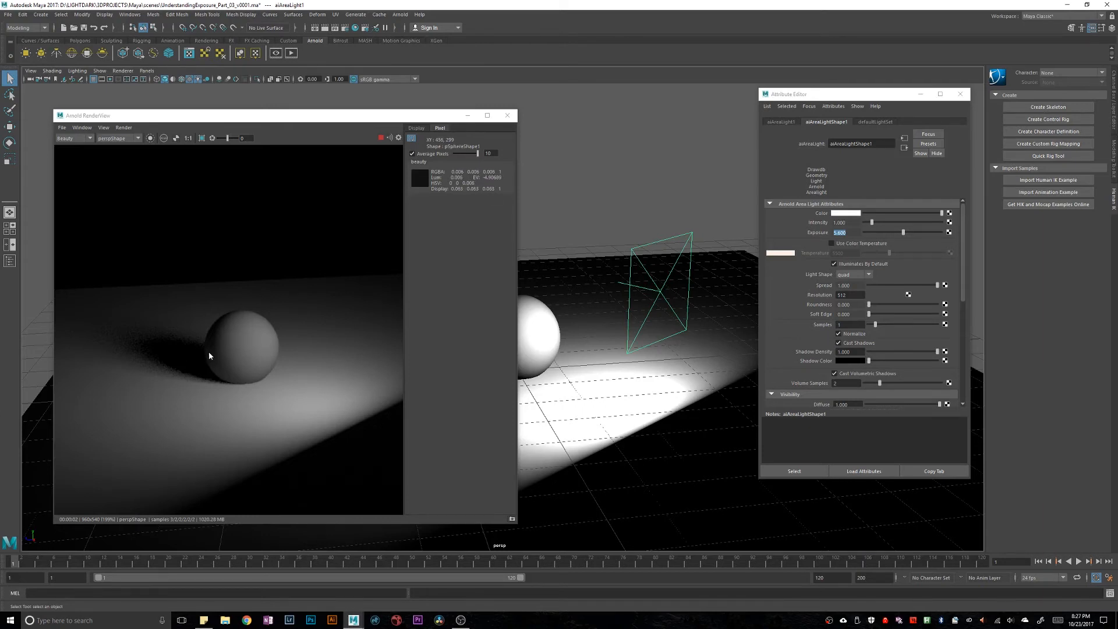
mouse_move(217, 353)
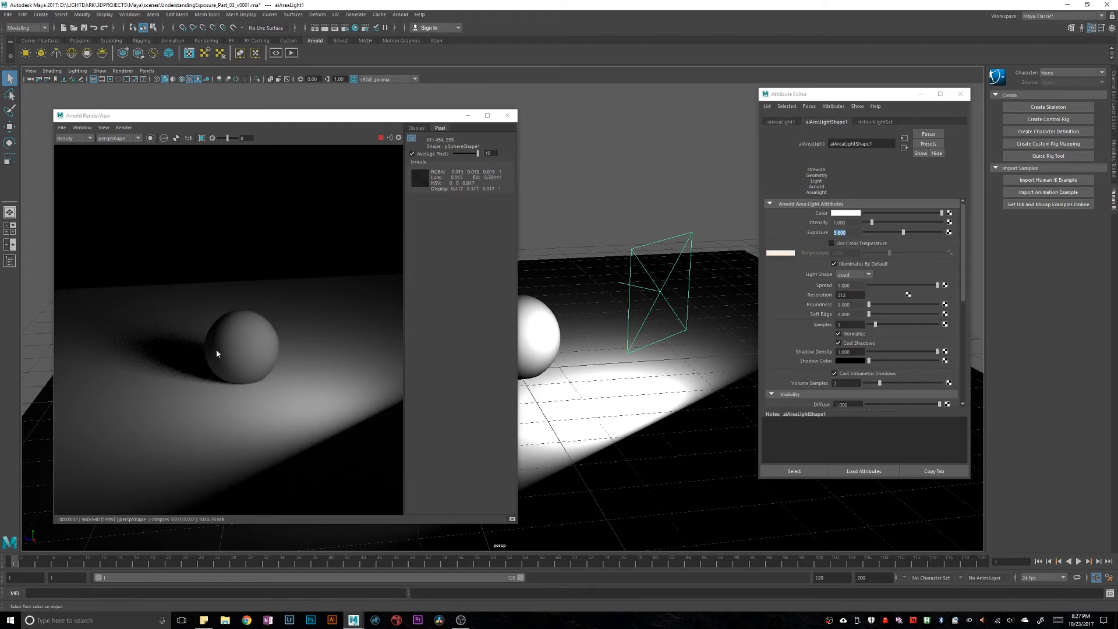
mouse_move(267, 352)
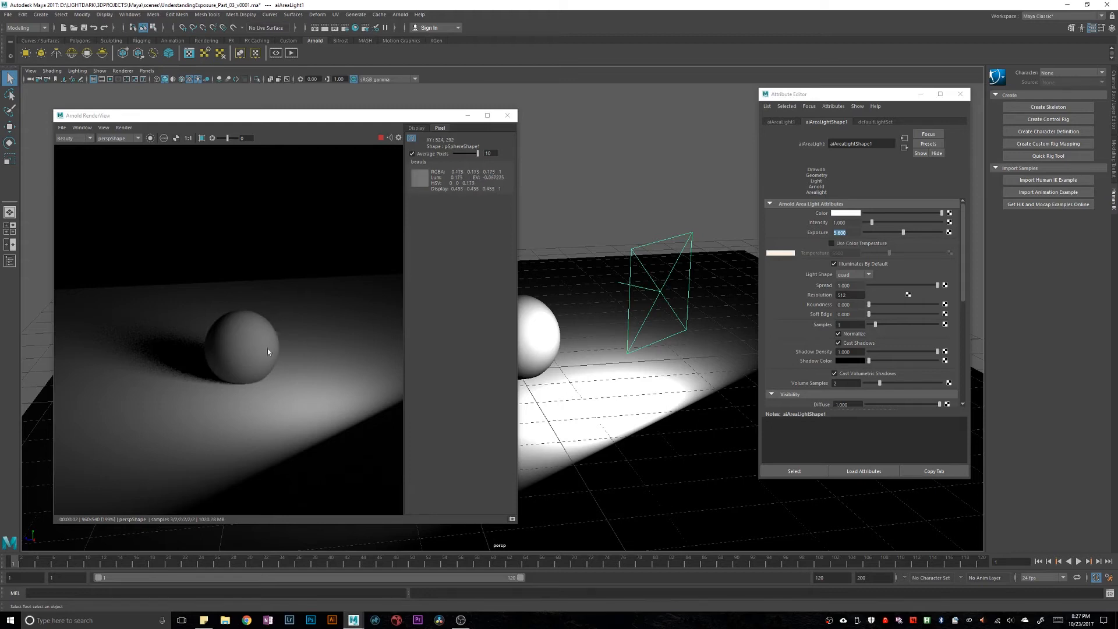
mouse_move(299, 339)
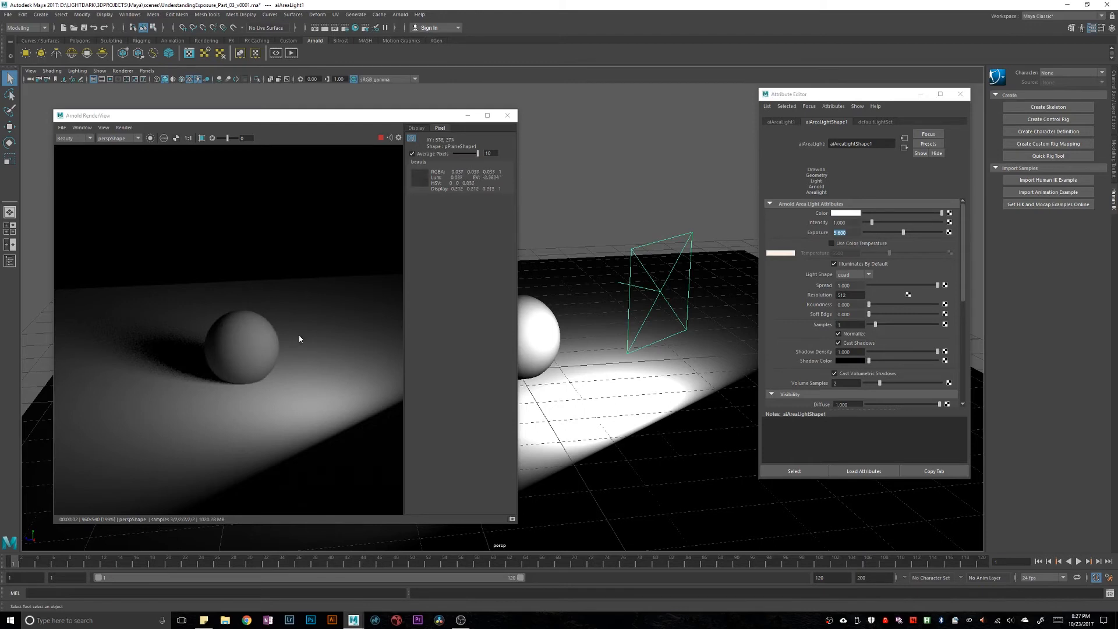
mouse_move(260, 336)
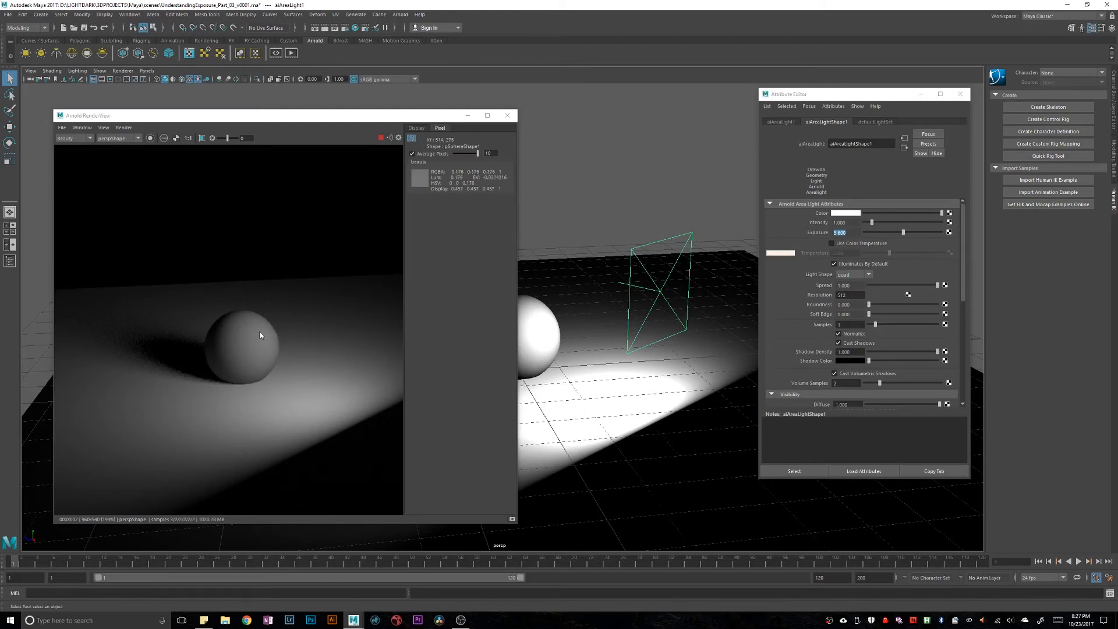
mouse_move(270, 354)
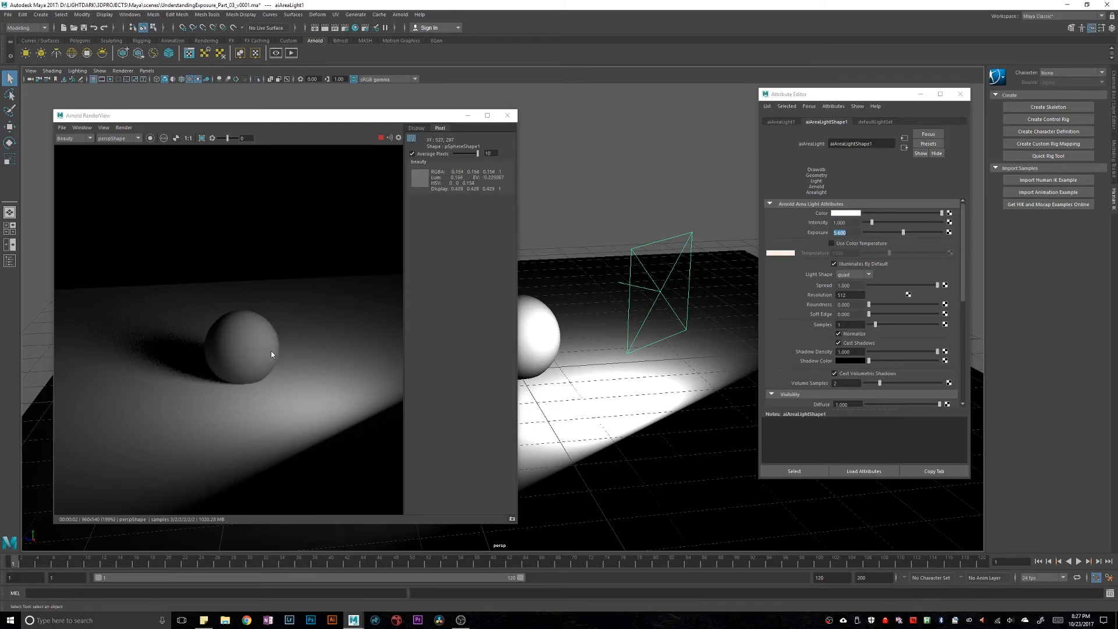
mouse_move(412, 129)
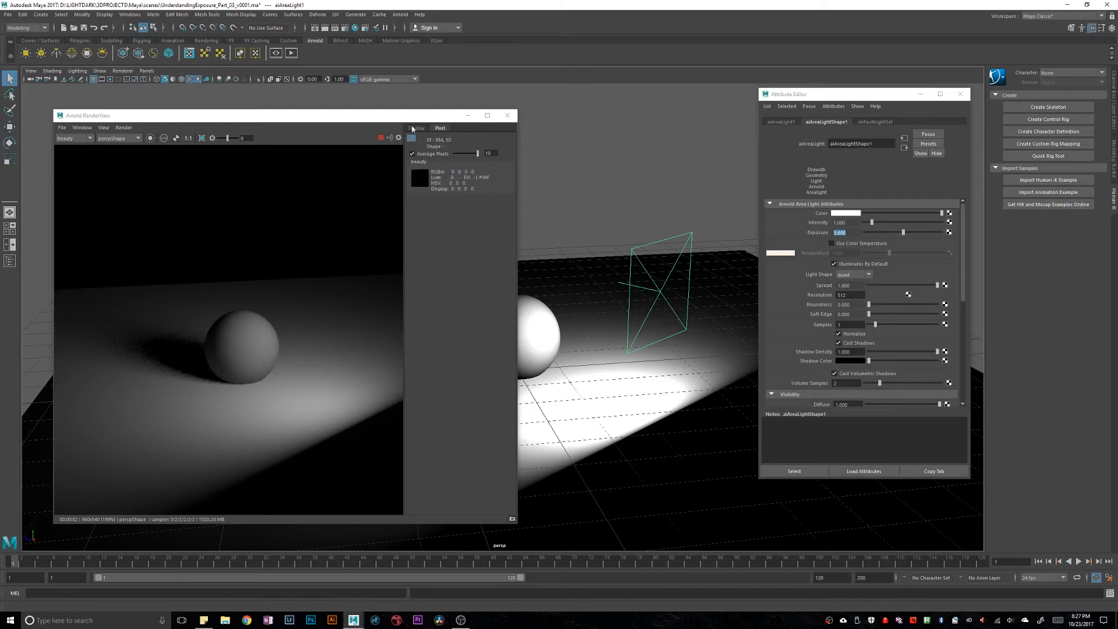
Step: View the RenderView Display gamma and exposure settings, then return to the Pixel readout
left_click(417, 128)
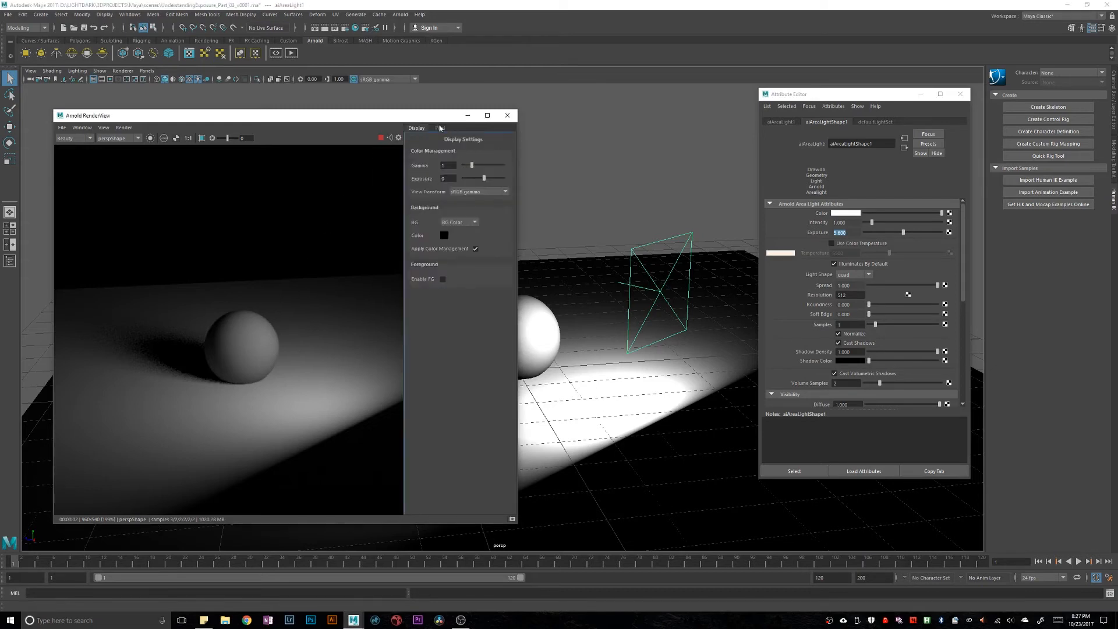
left_click(439, 128)
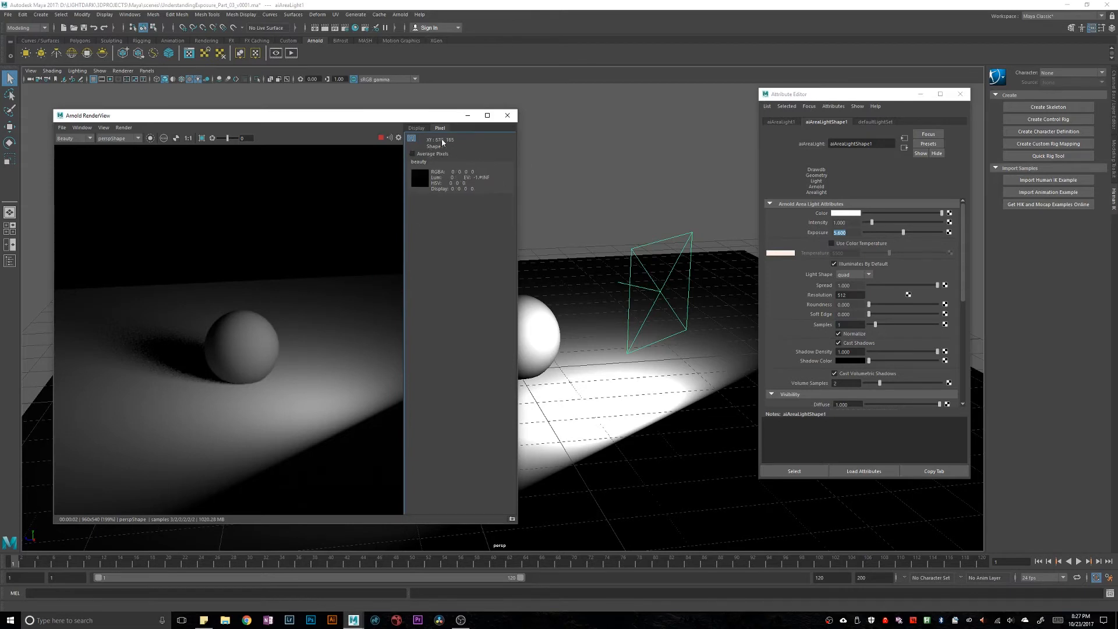
mouse_move(132, 131)
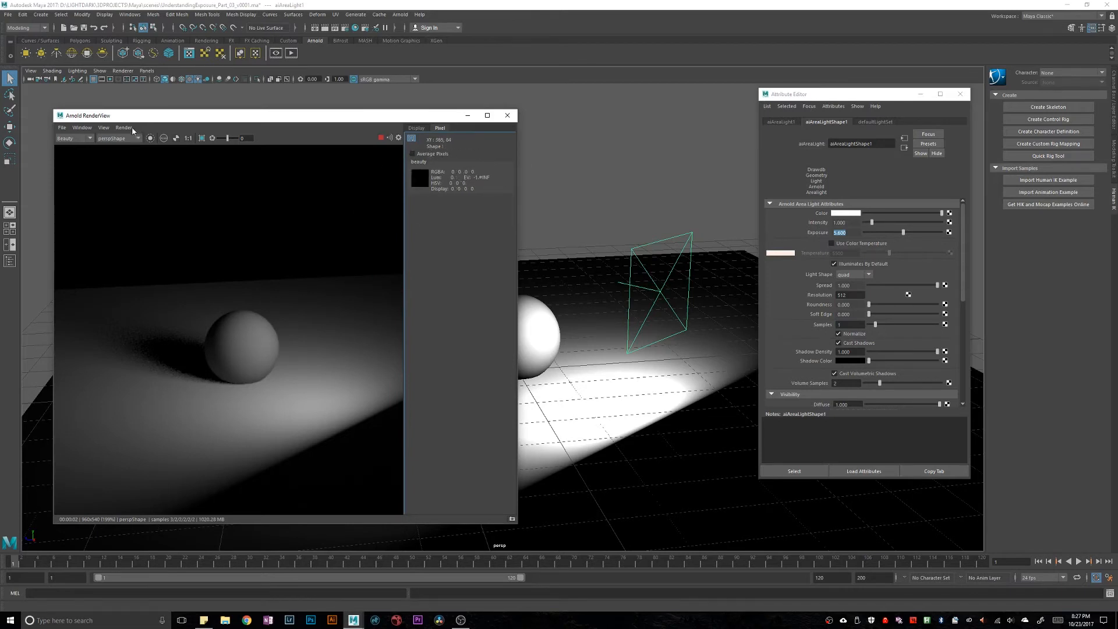
mouse_move(284, 352)
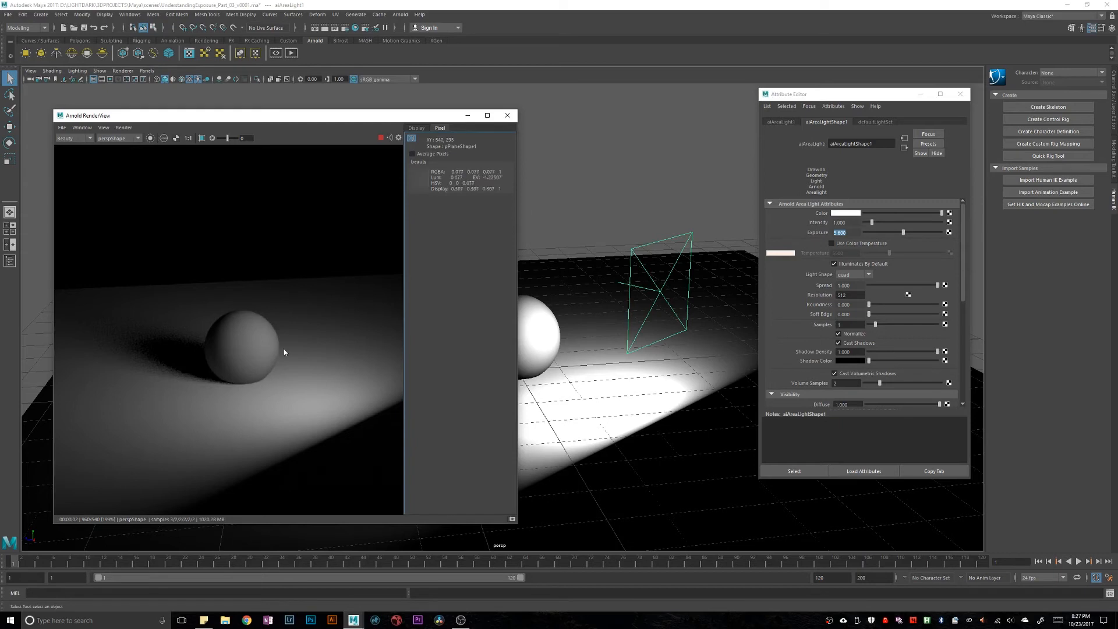
mouse_move(251, 353)
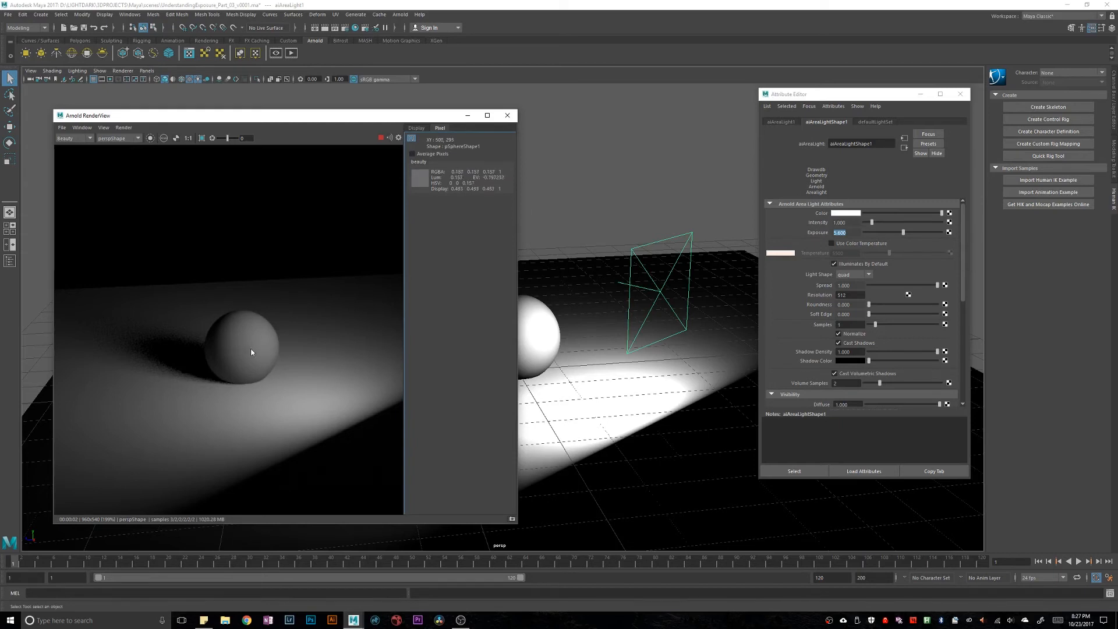
mouse_move(245, 350)
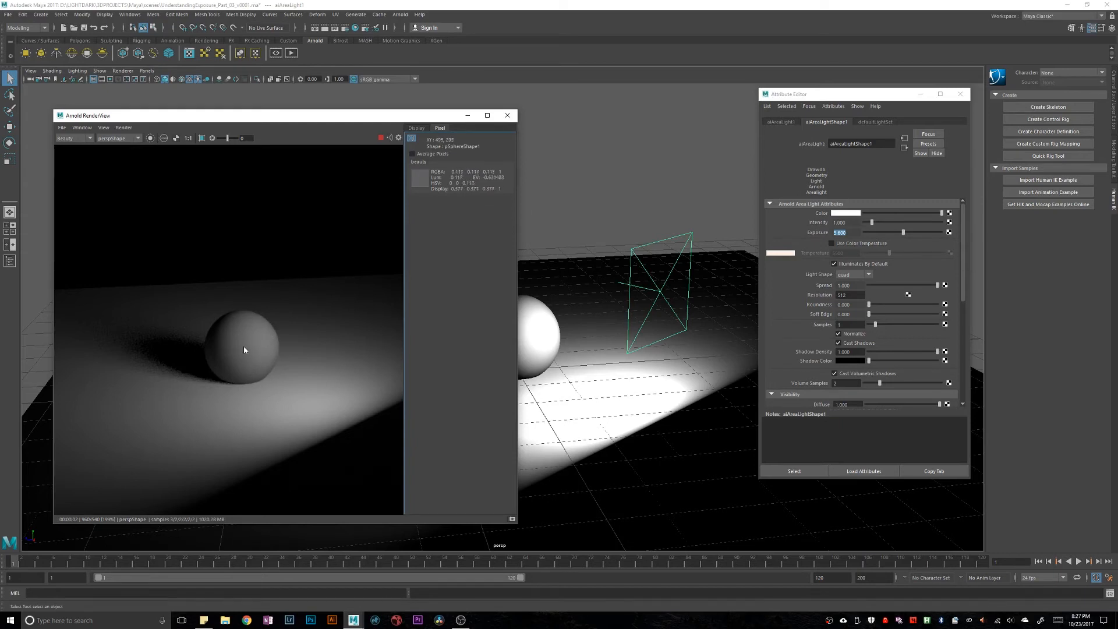
mouse_move(409, 355)
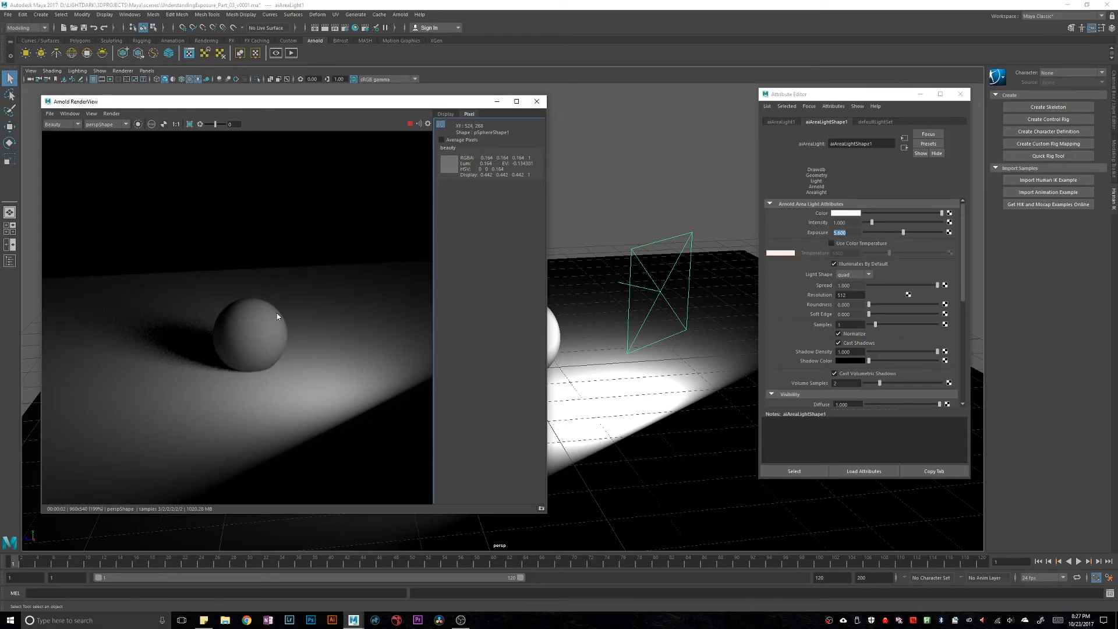
mouse_move(375, 390)
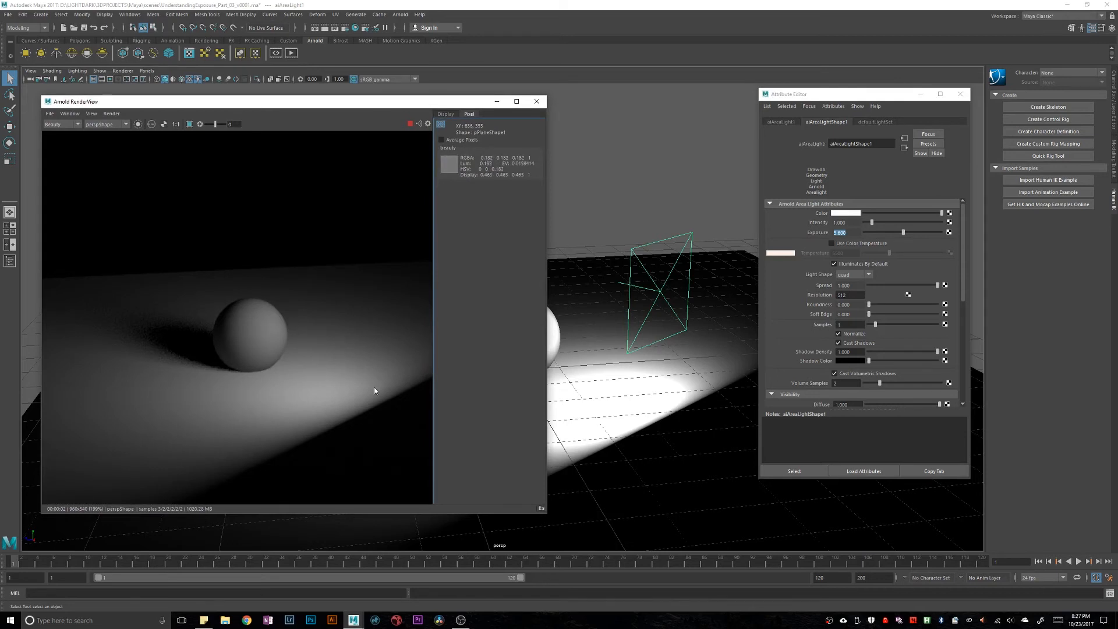
mouse_move(314, 280)
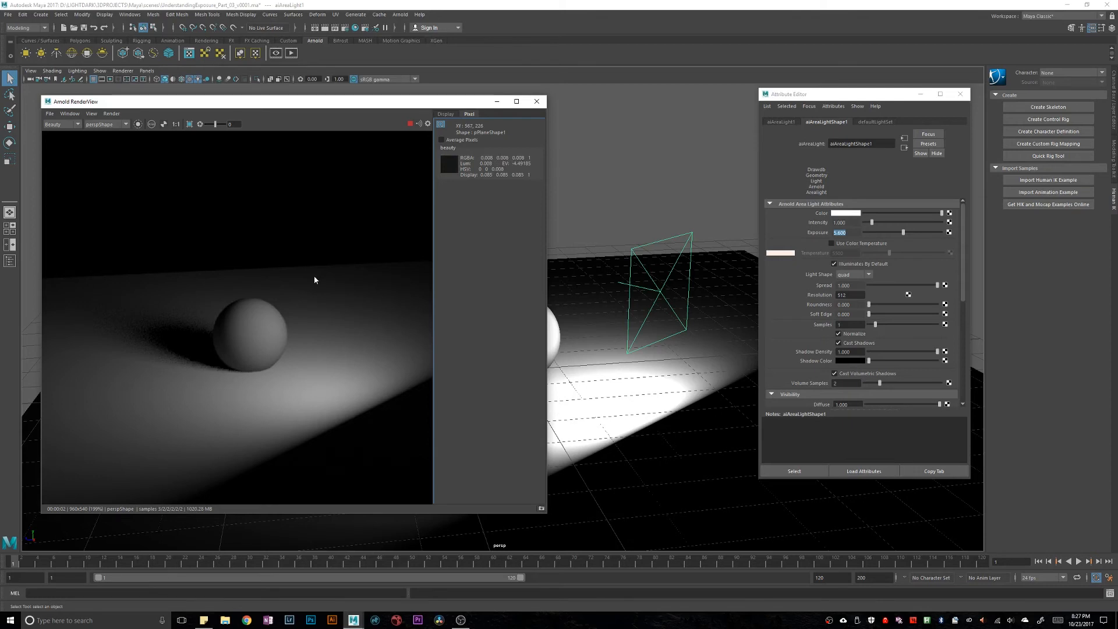
mouse_move(316, 290)
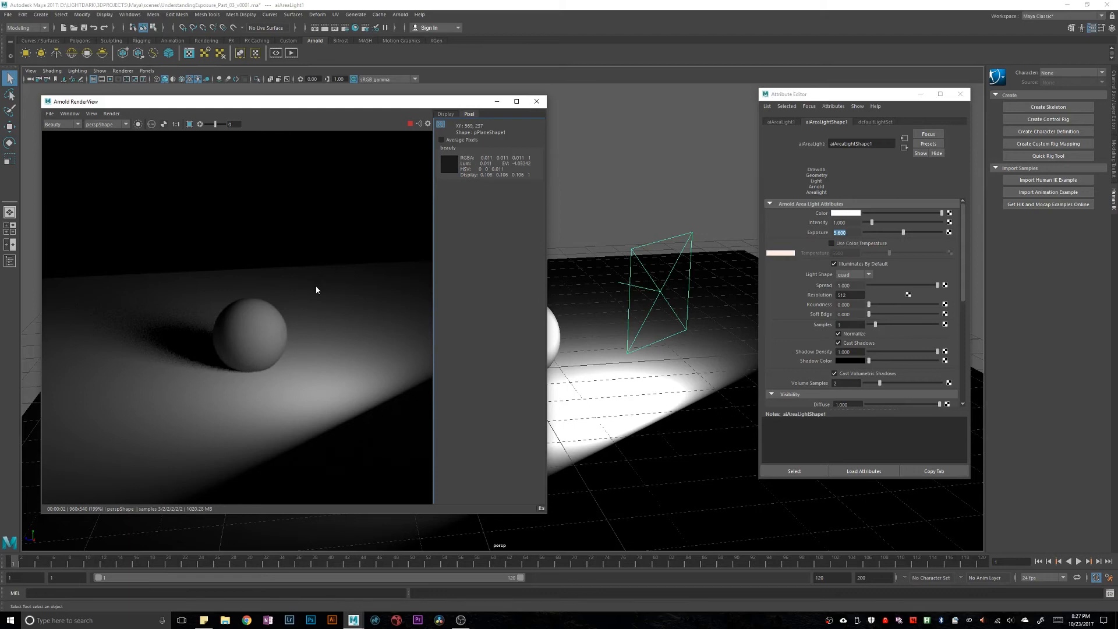
mouse_move(242, 302)
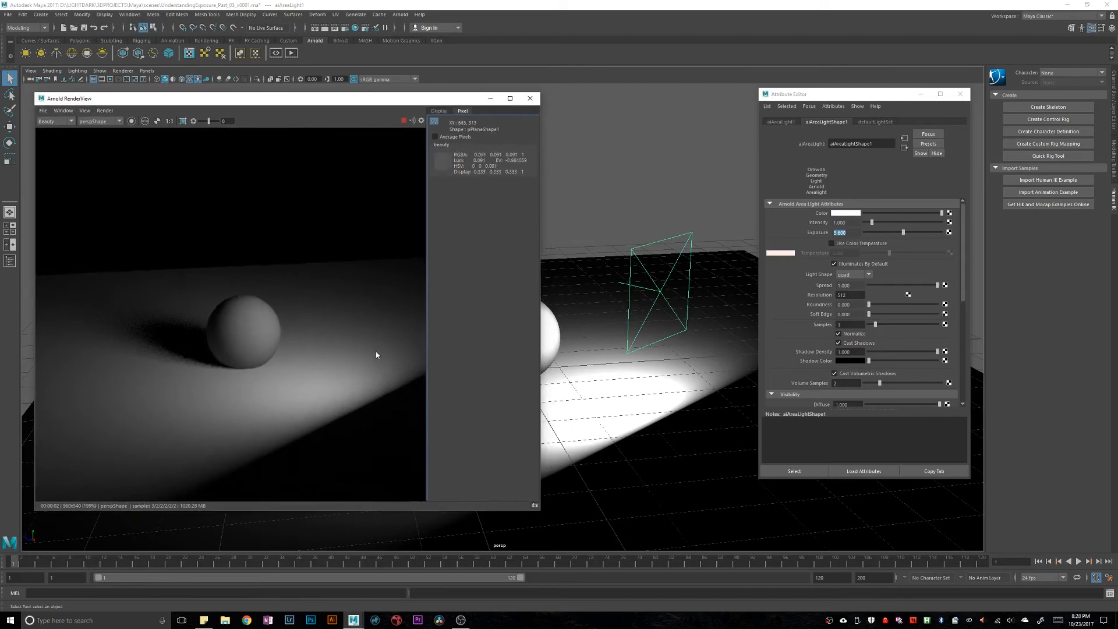
mouse_move(253, 337)
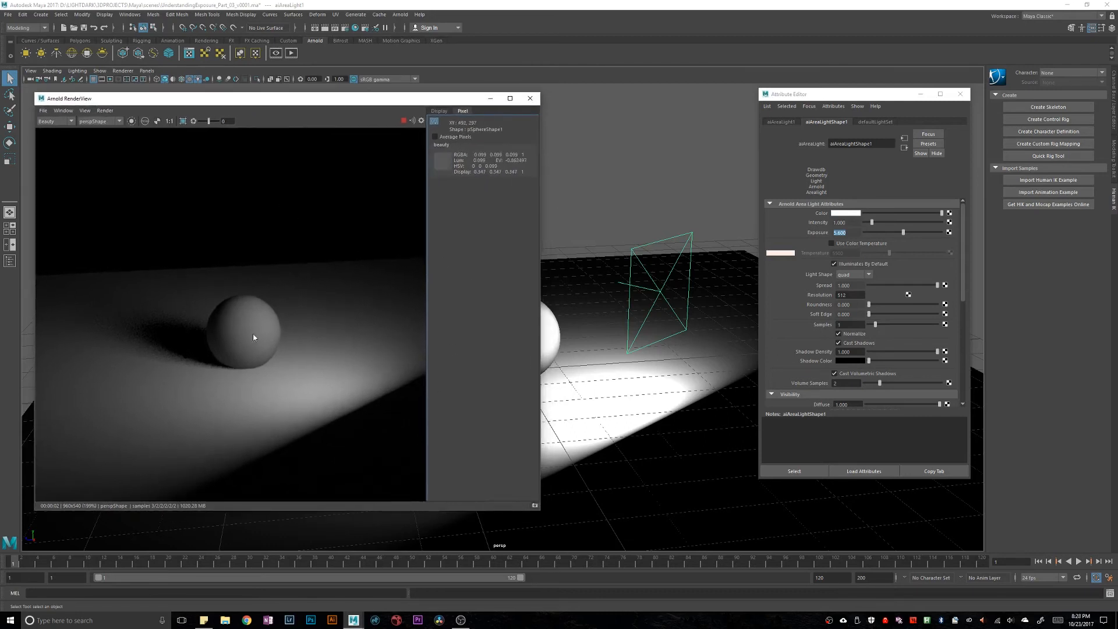
mouse_move(277, 290)
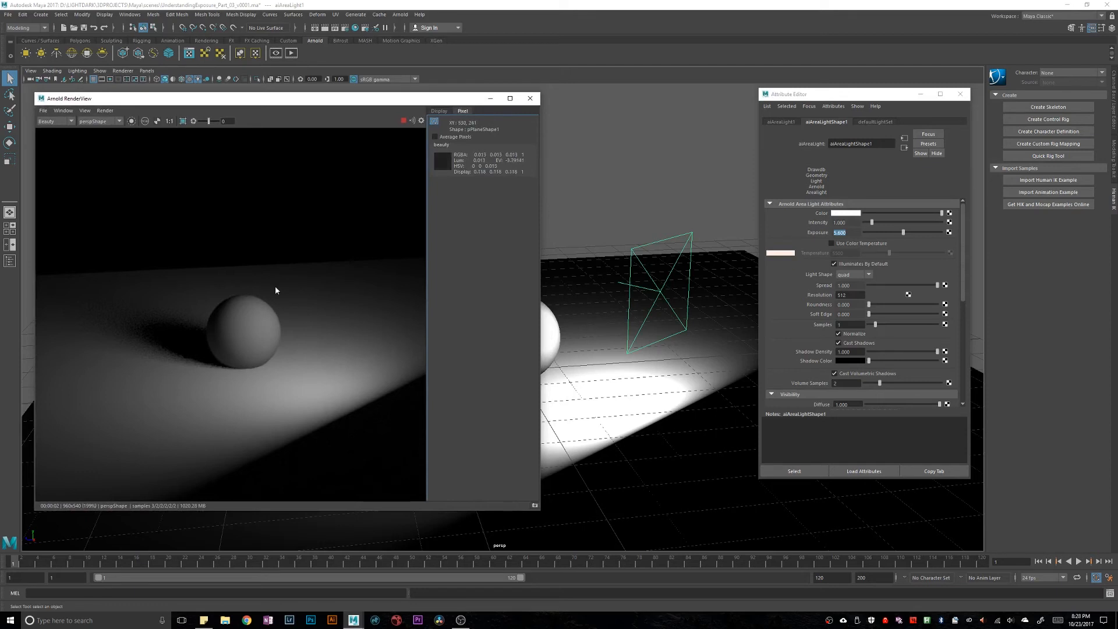
mouse_move(272, 327)
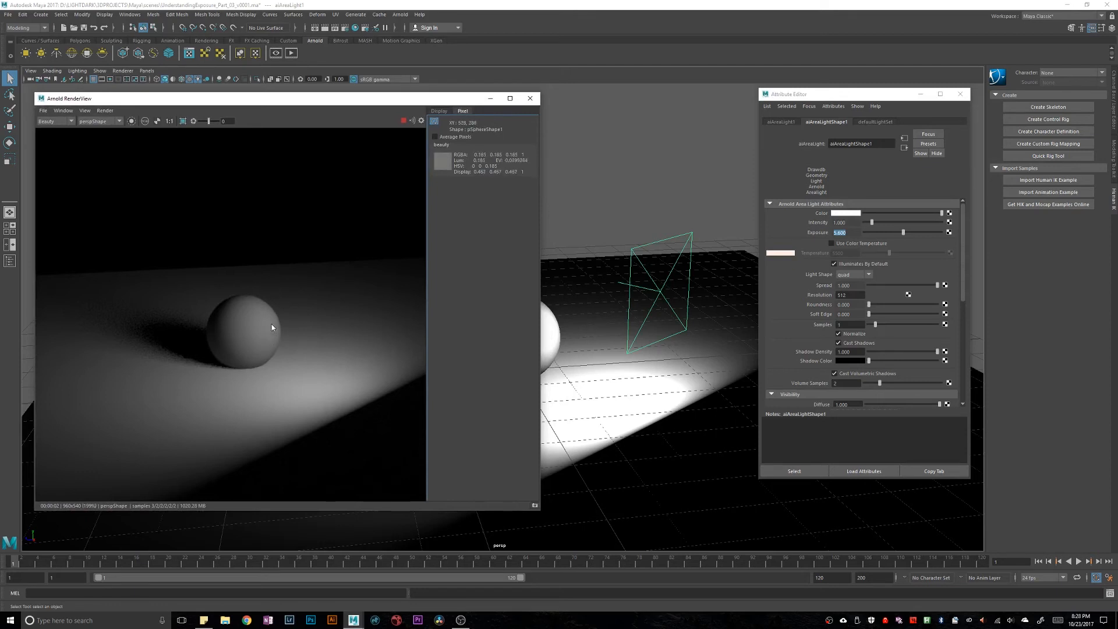
mouse_move(426, 330)
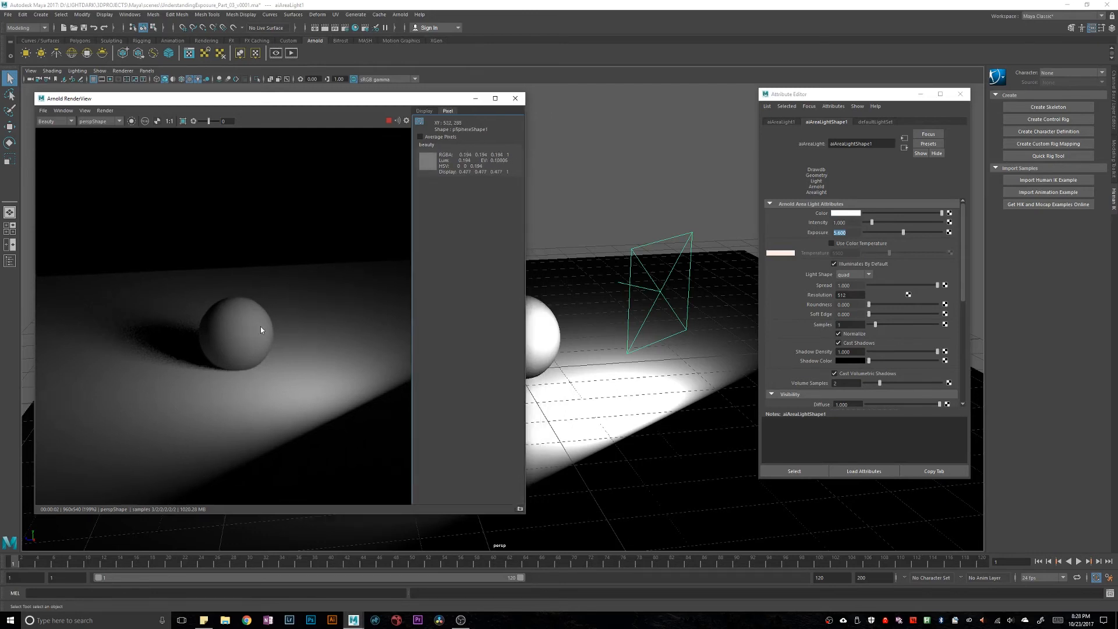
mouse_move(209, 334)
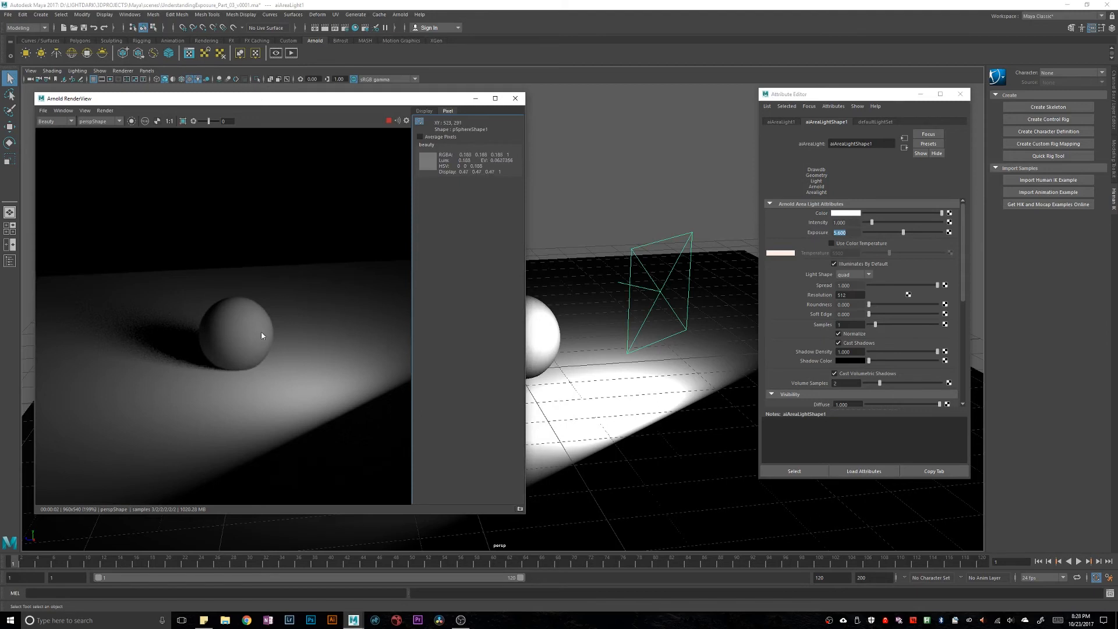
mouse_move(214, 317)
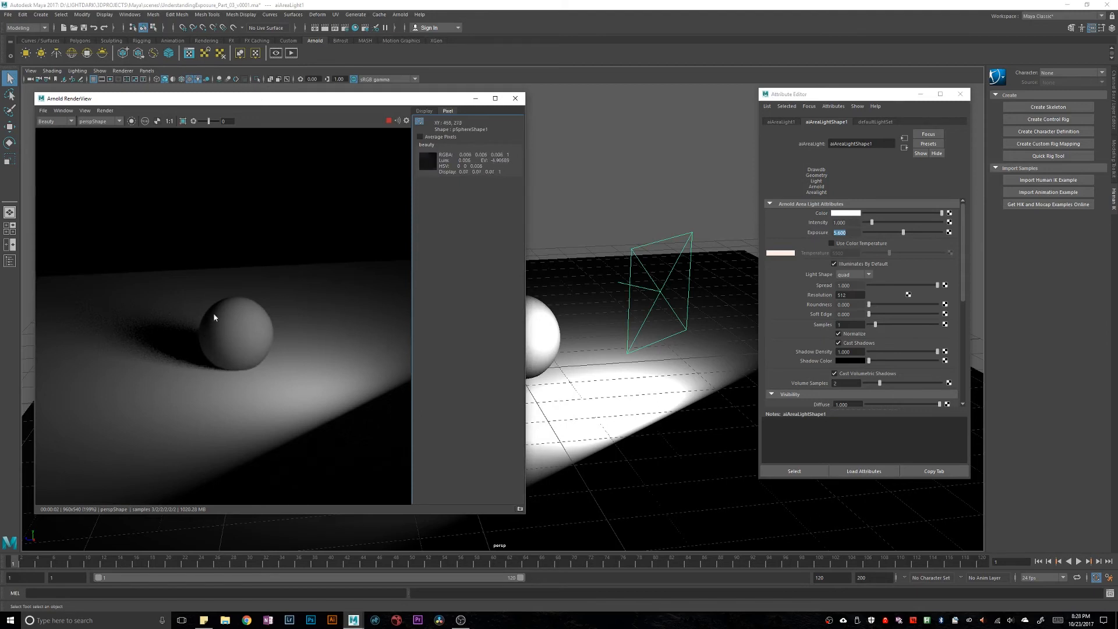
mouse_move(291, 321)
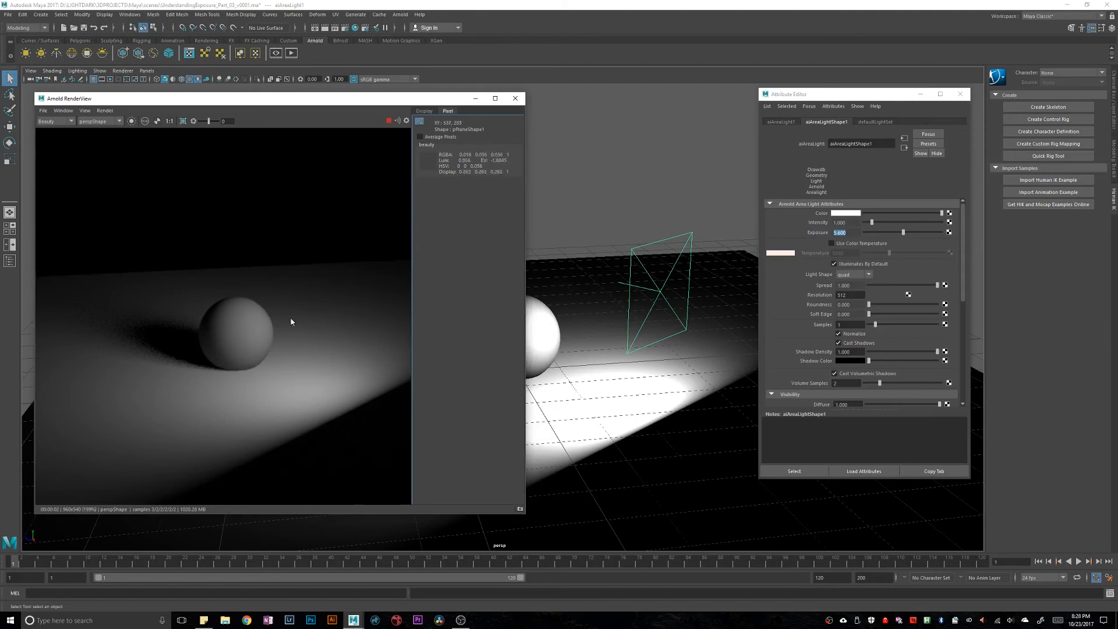
mouse_move(190, 327)
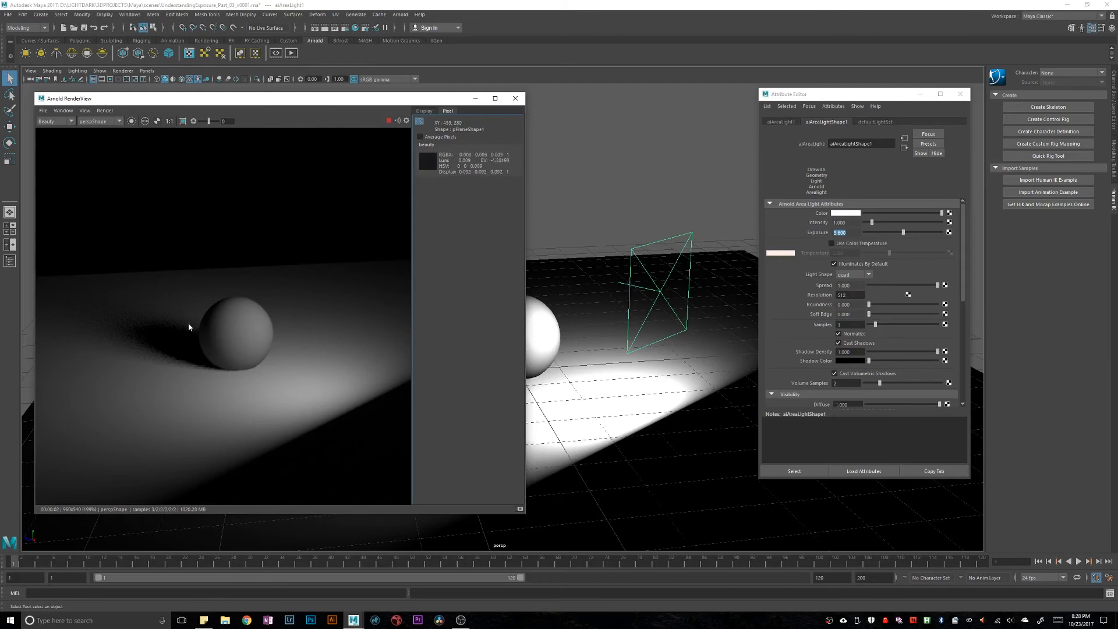
mouse_move(228, 321)
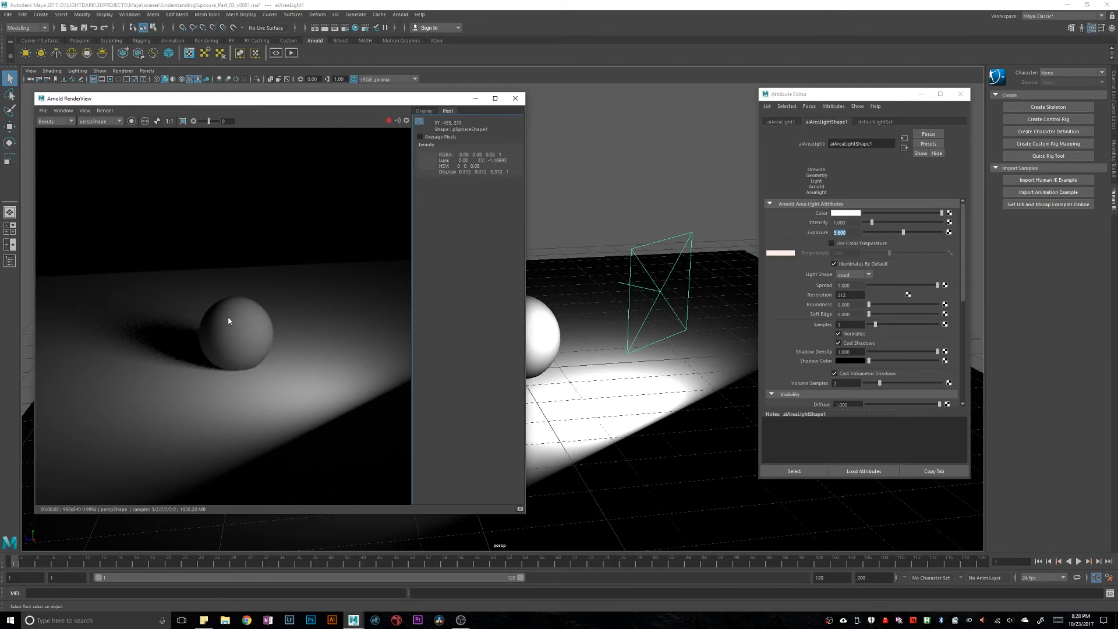
mouse_move(236, 320)
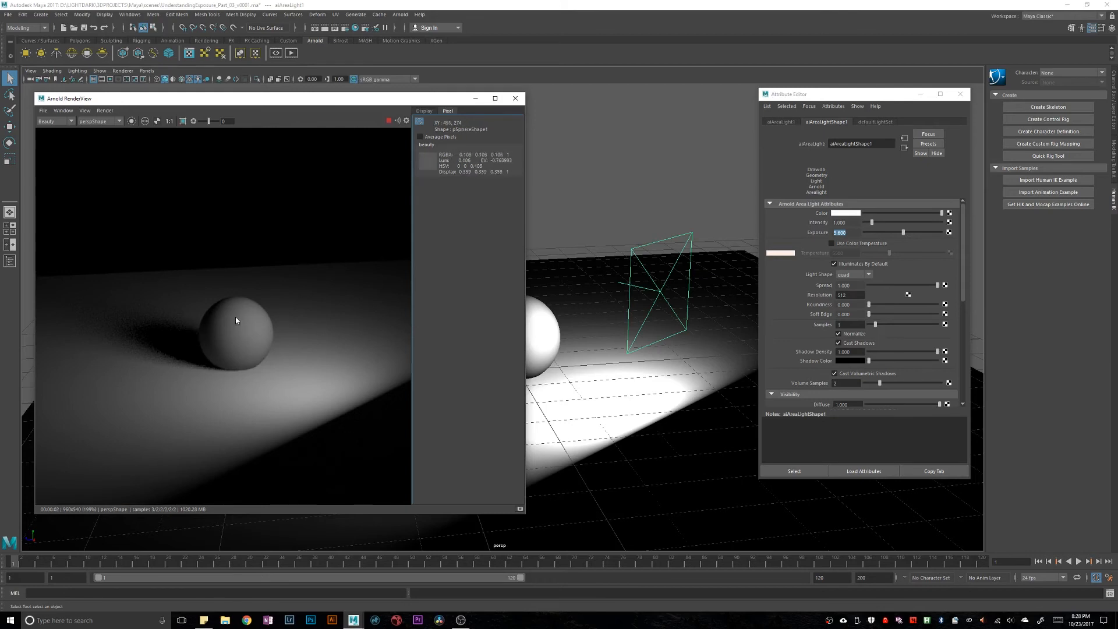
mouse_move(255, 327)
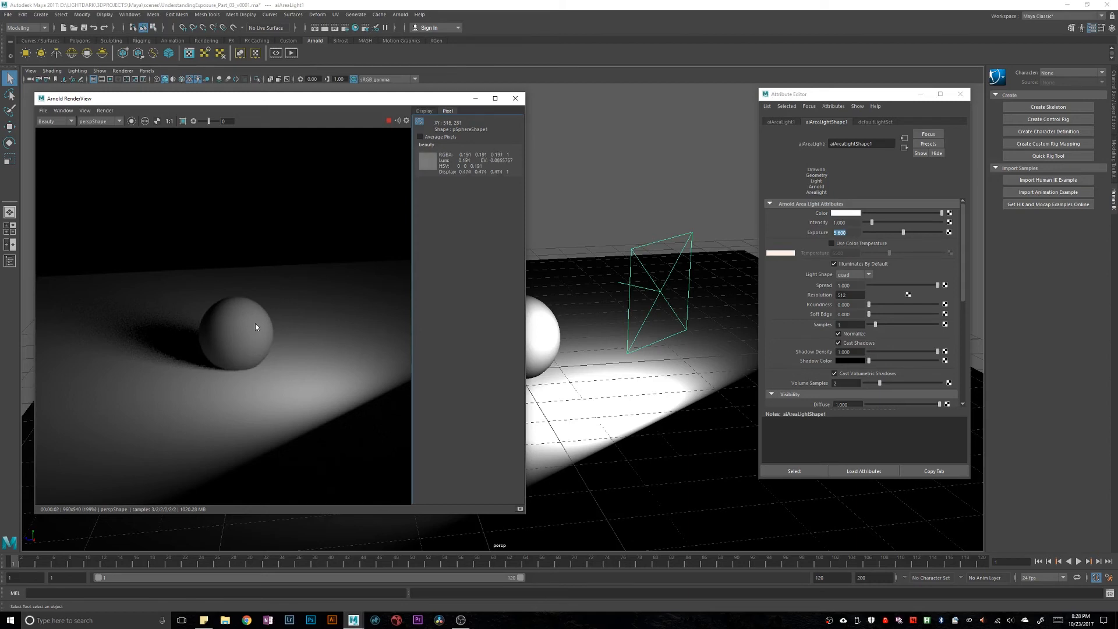
mouse_move(261, 331)
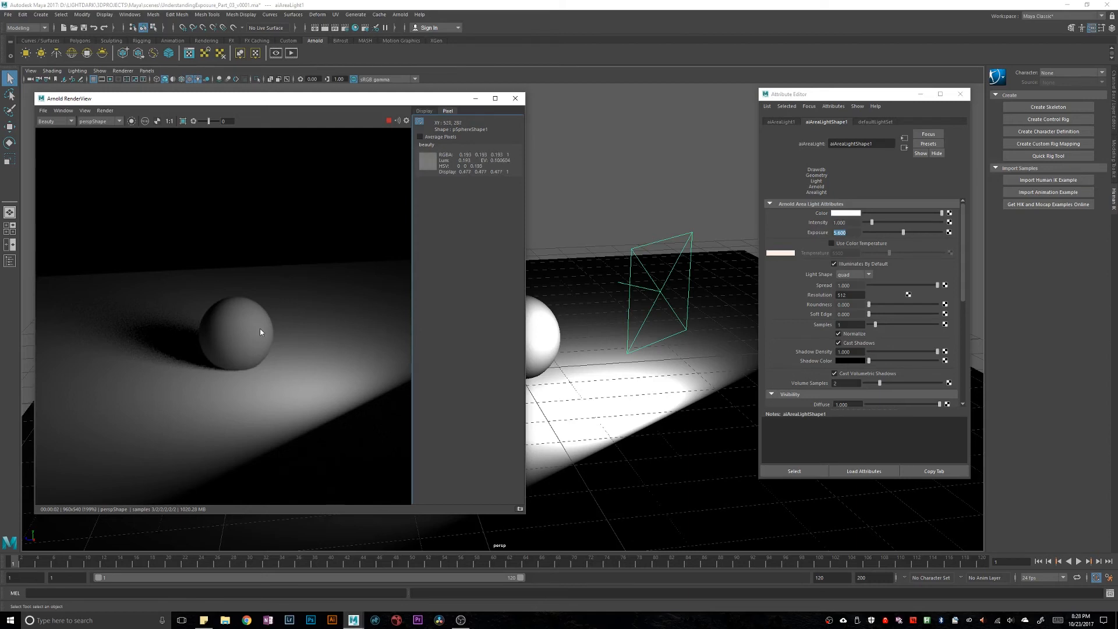
mouse_move(257, 328)
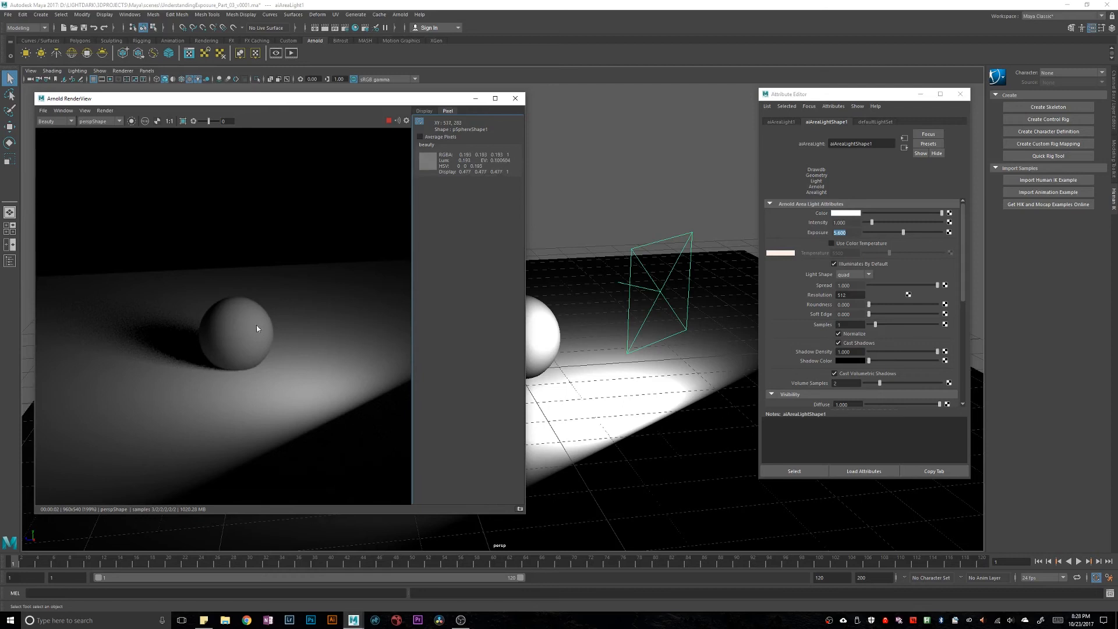
mouse_move(209, 327)
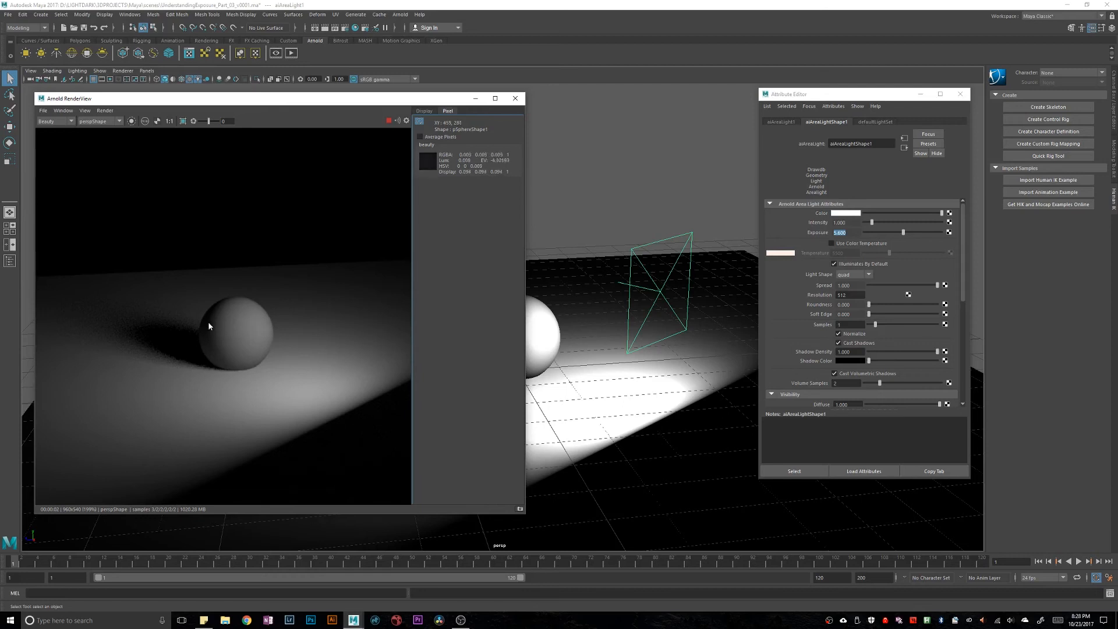
mouse_move(207, 331)
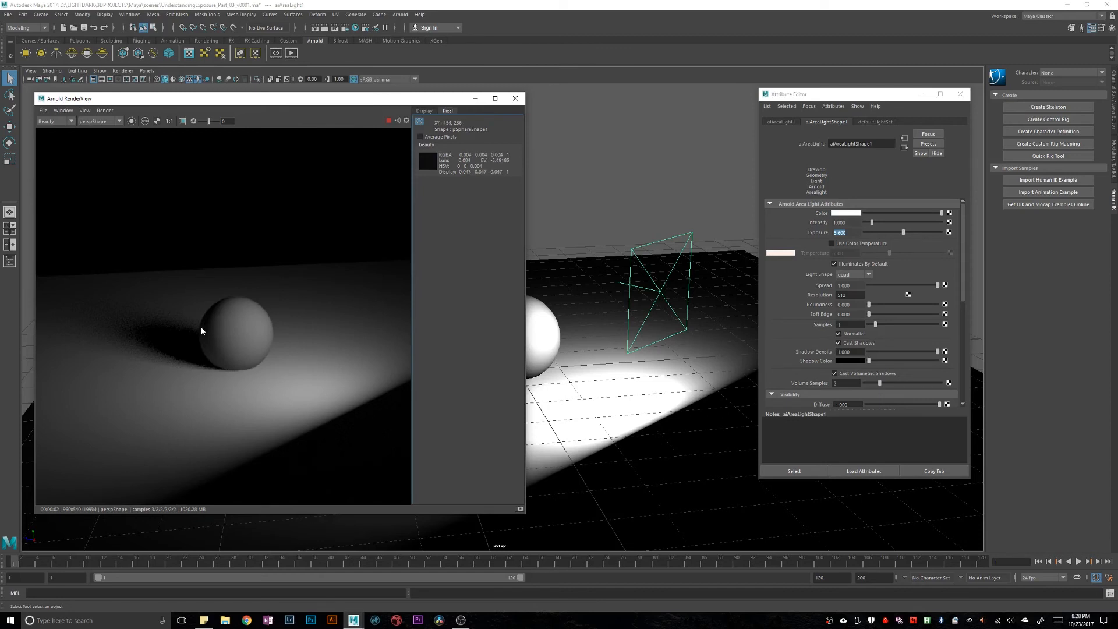
mouse_move(206, 321)
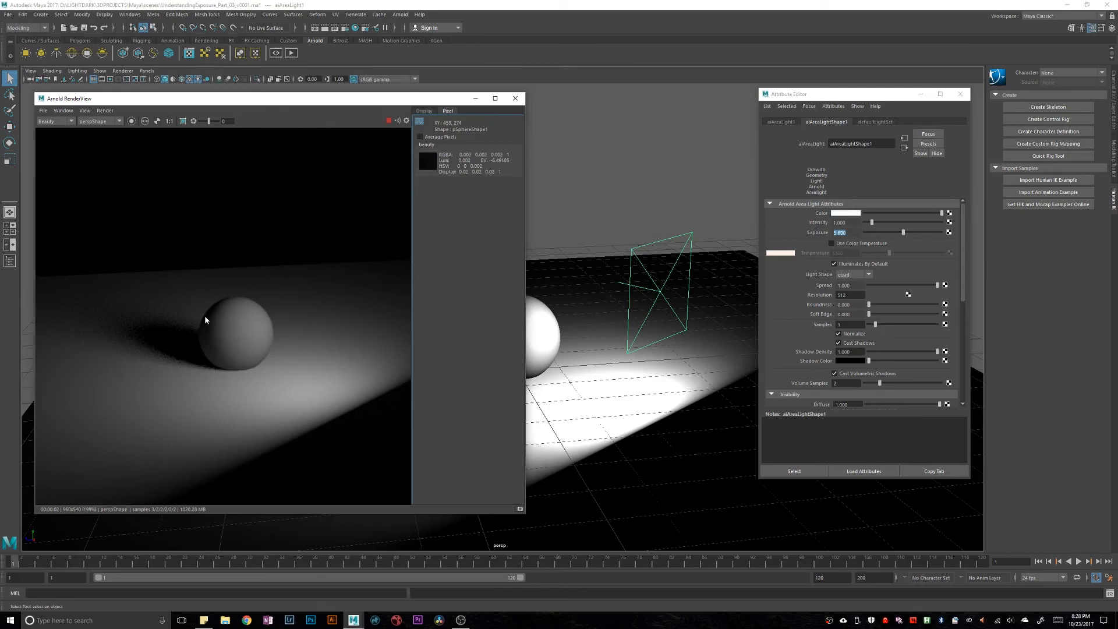
mouse_move(253, 344)
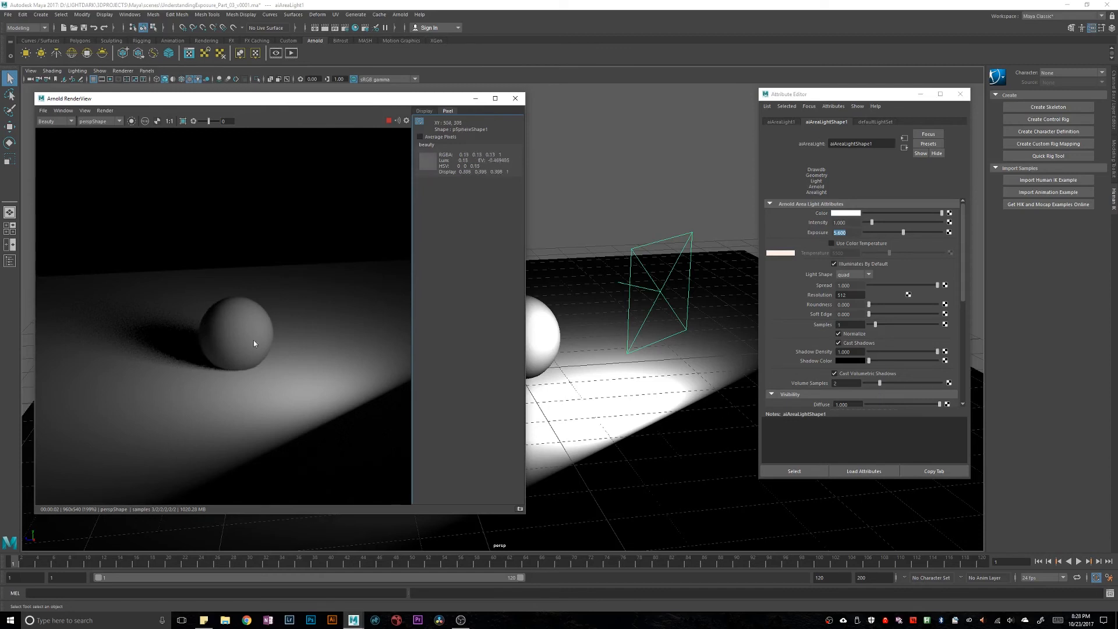
mouse_move(258, 336)
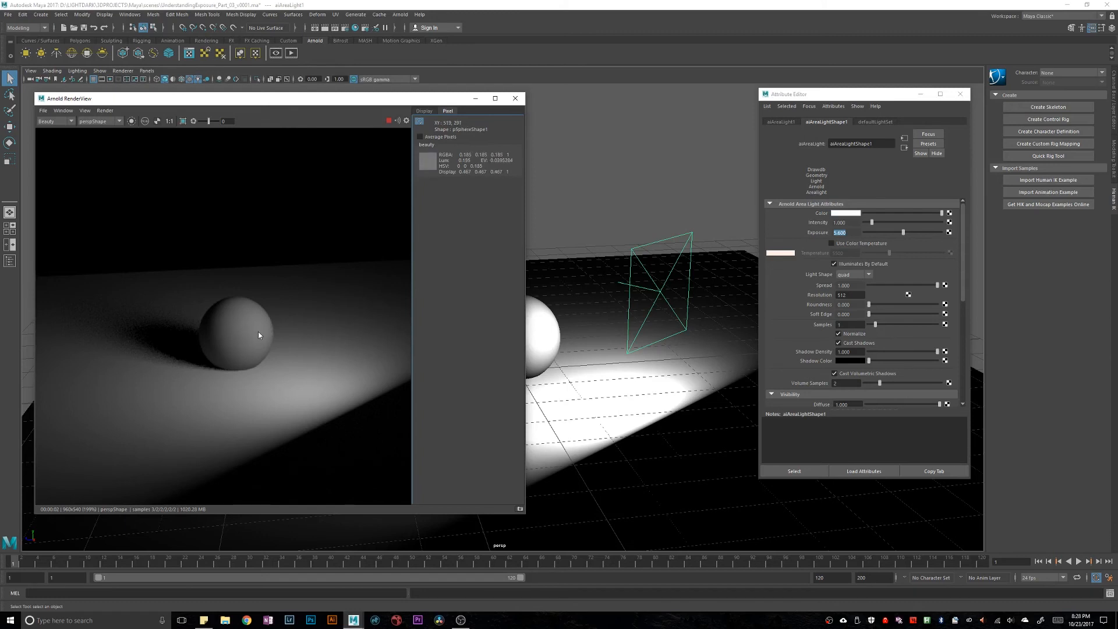
mouse_move(299, 312)
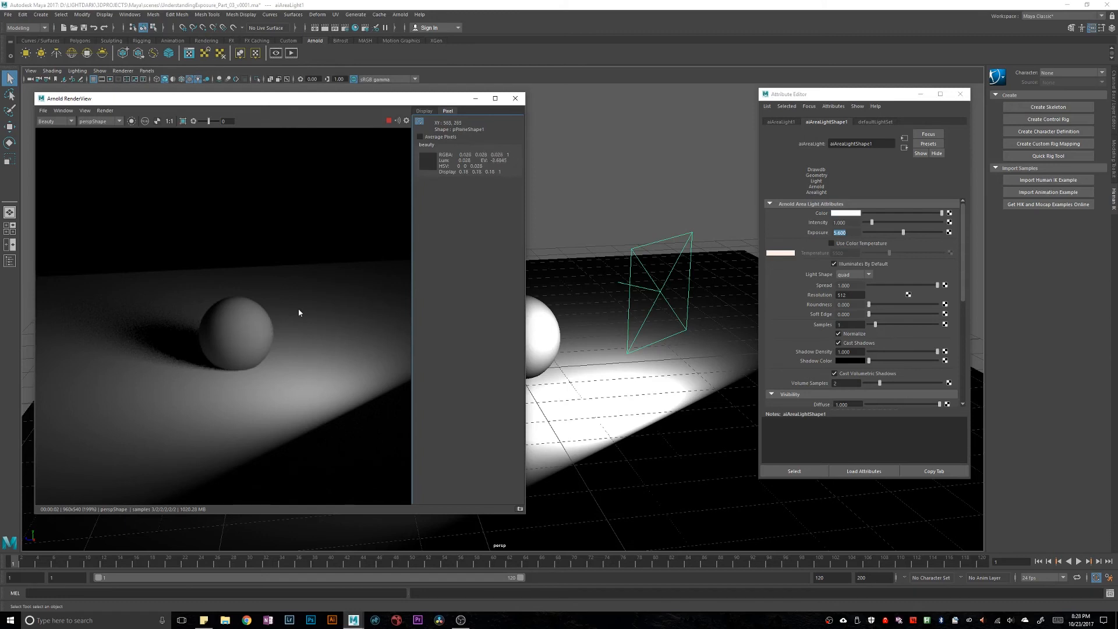
mouse_move(211, 321)
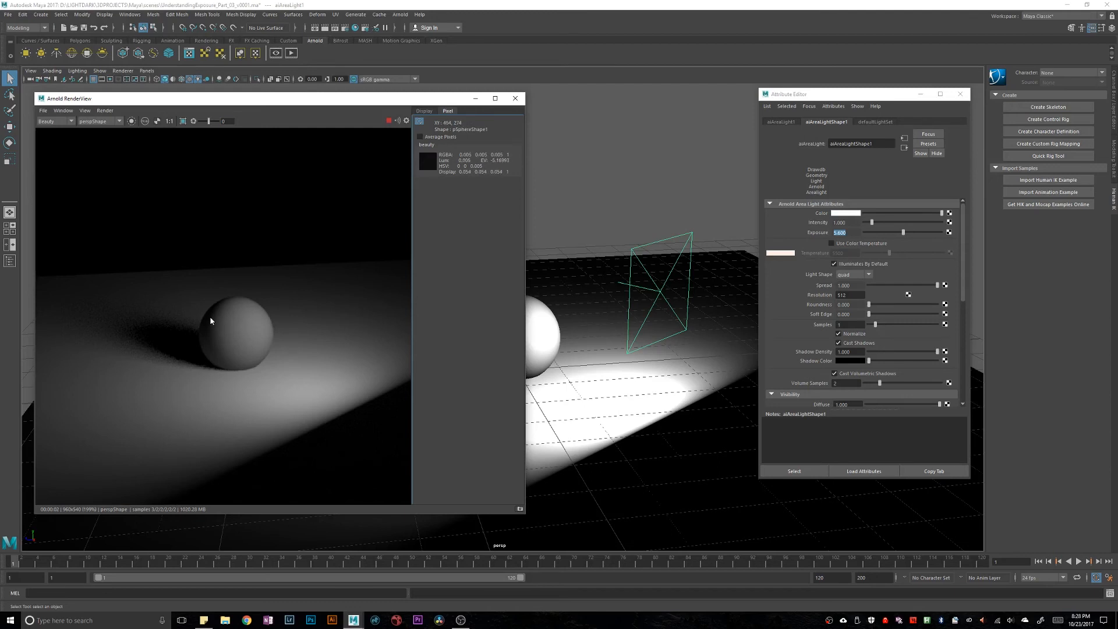
mouse_move(263, 343)
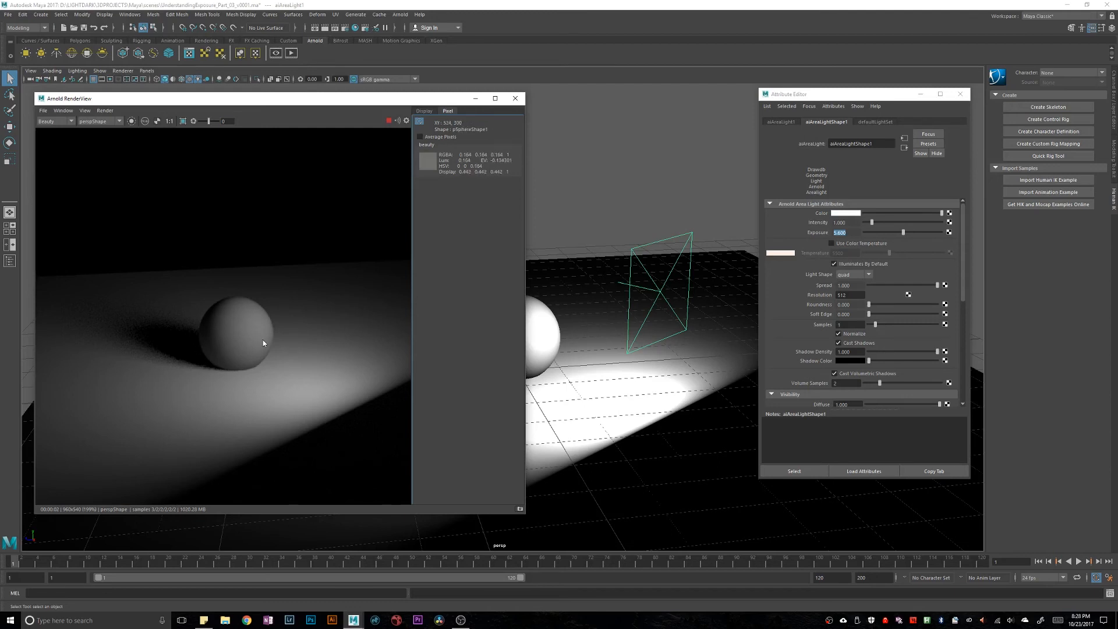
mouse_move(250, 335)
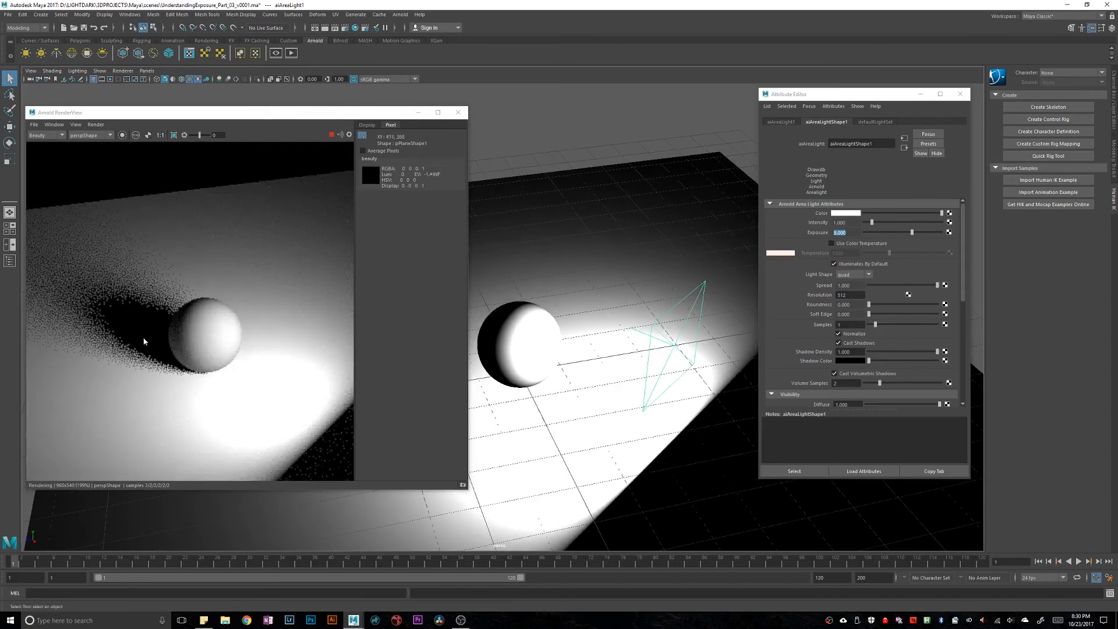
mouse_move(211, 364)
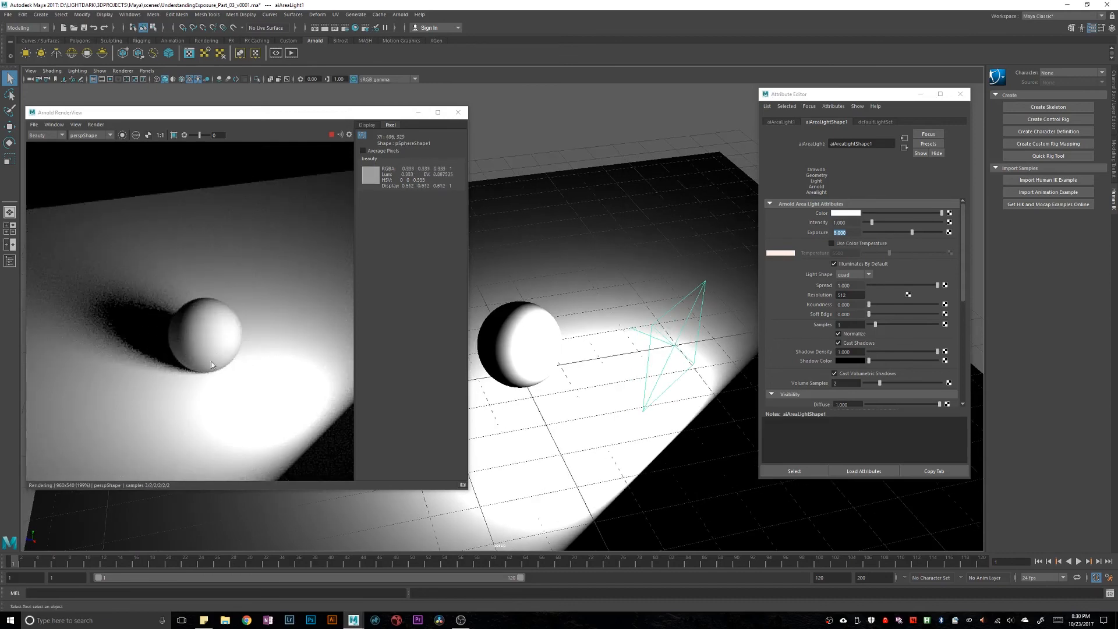
mouse_move(222, 336)
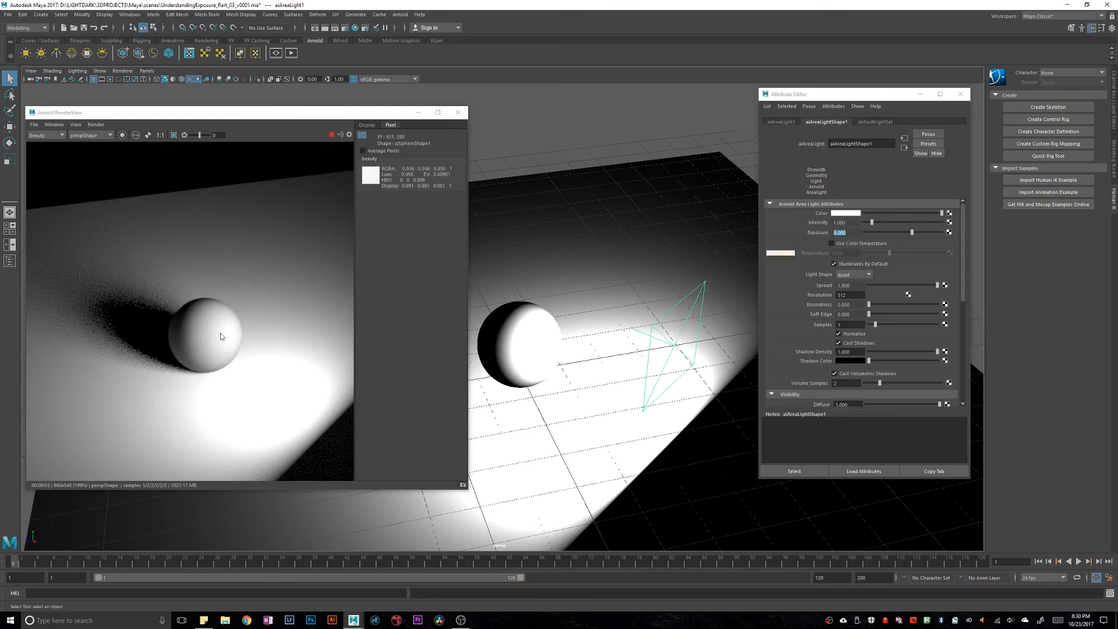